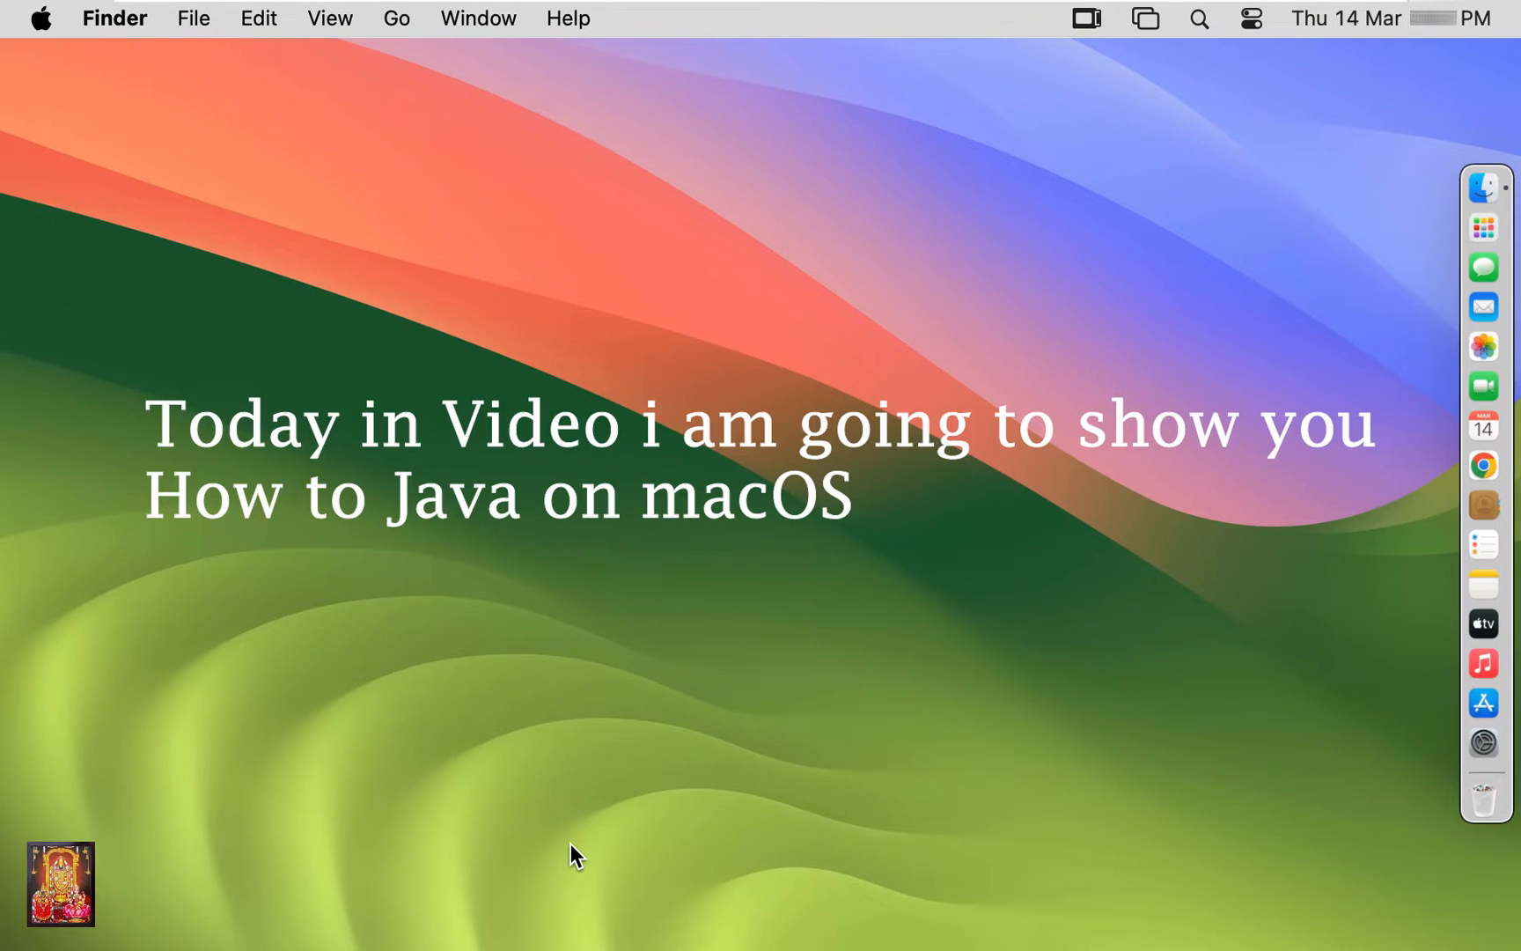
mouse_move(1484, 467)
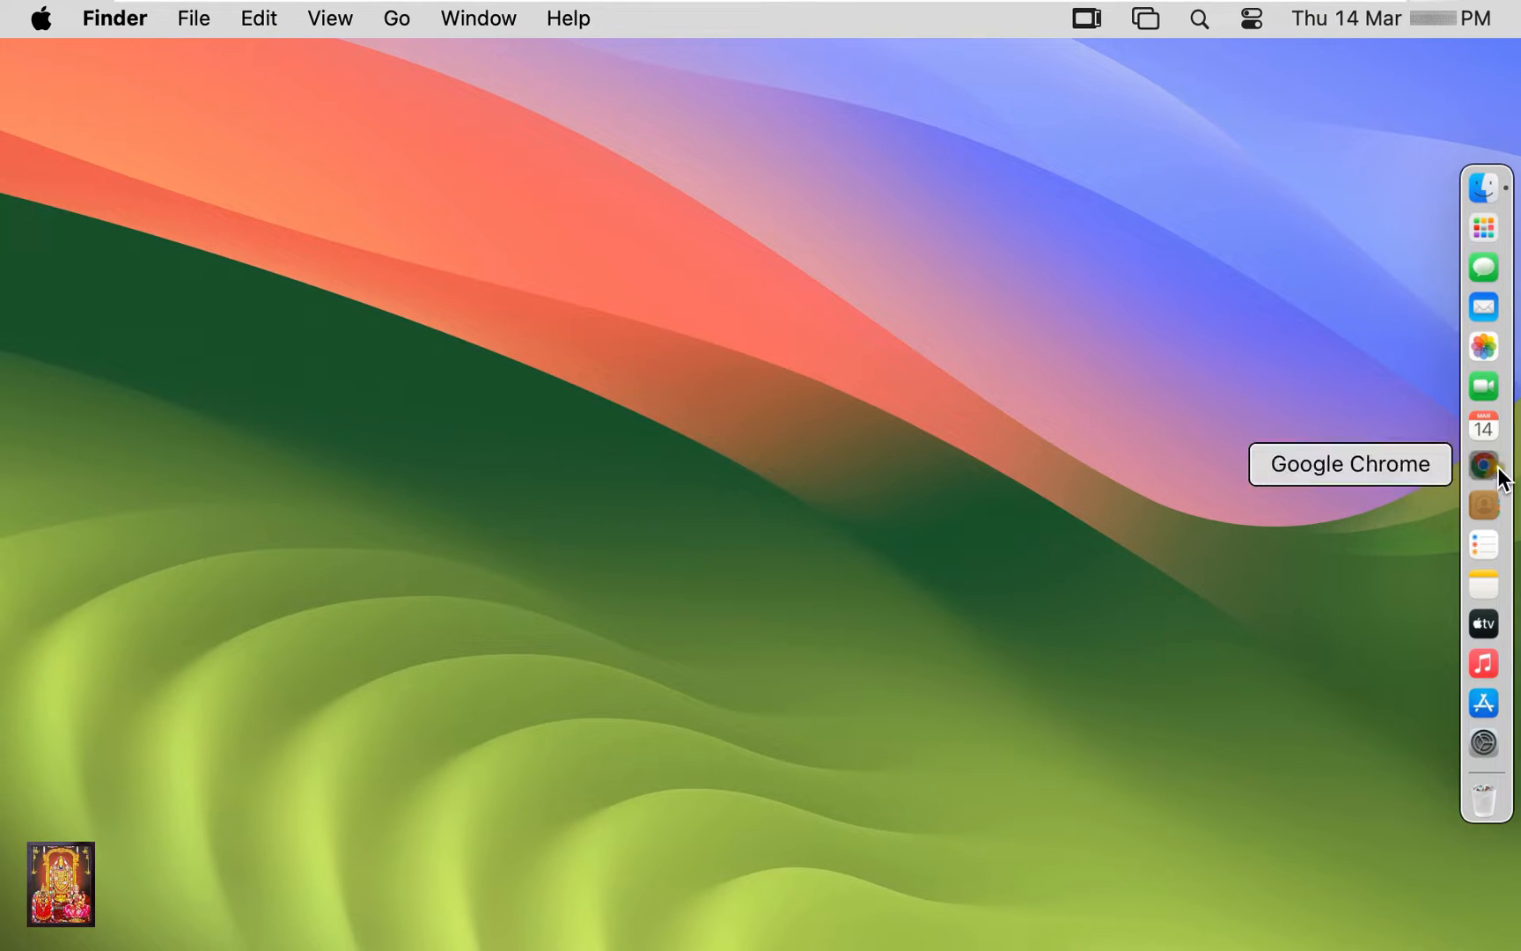
Launch Chrome, go to google.com and search for 'download java for mac'
click(1484, 465)
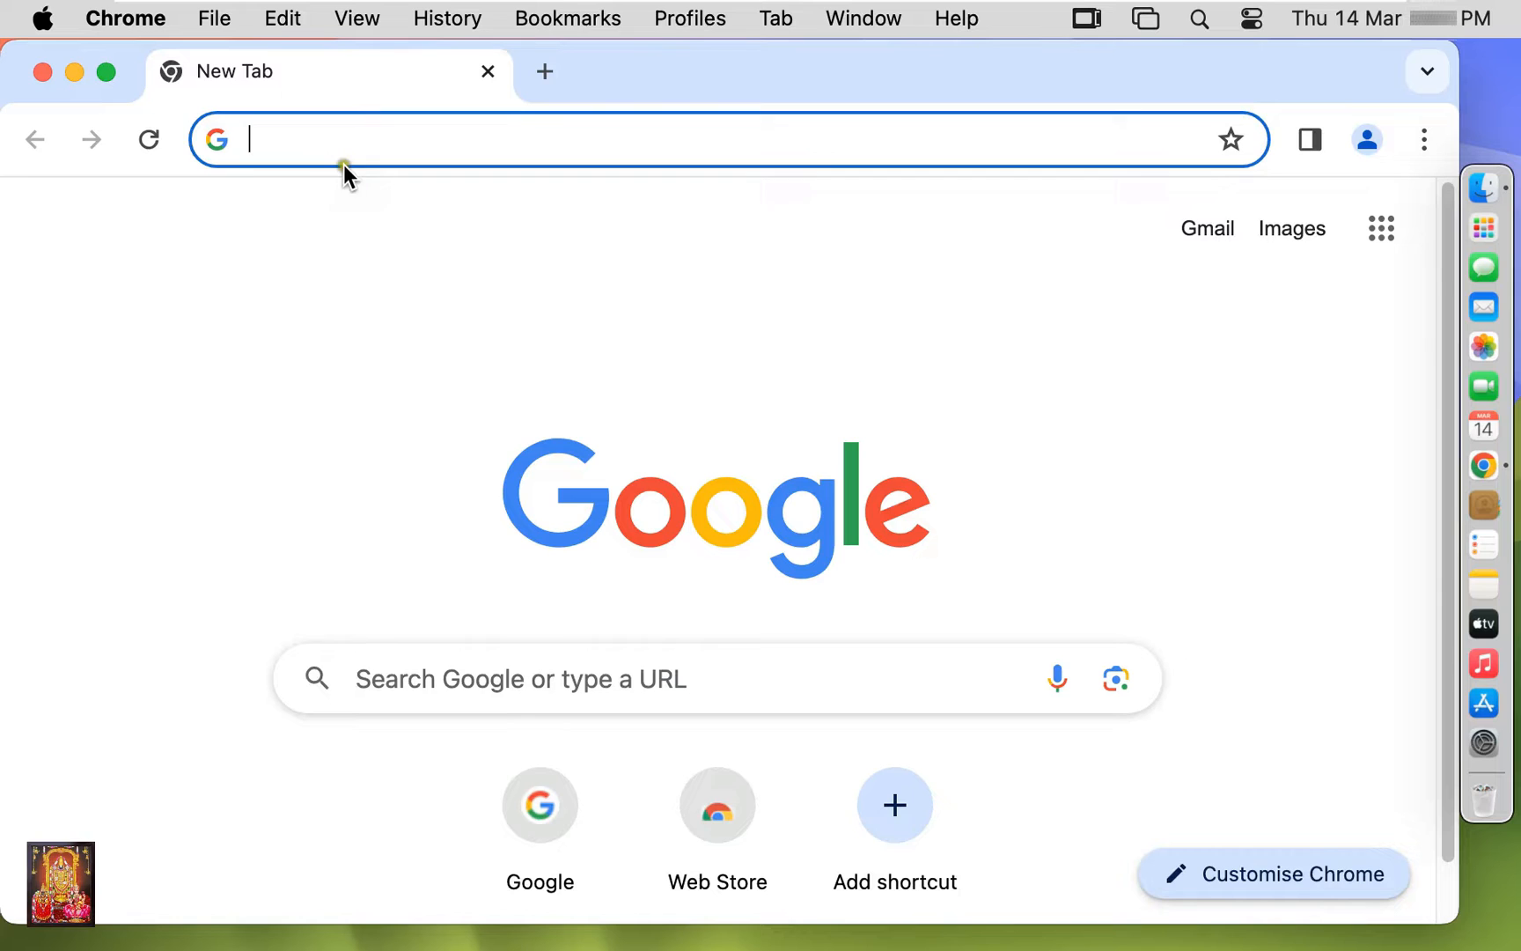
text(google.com)
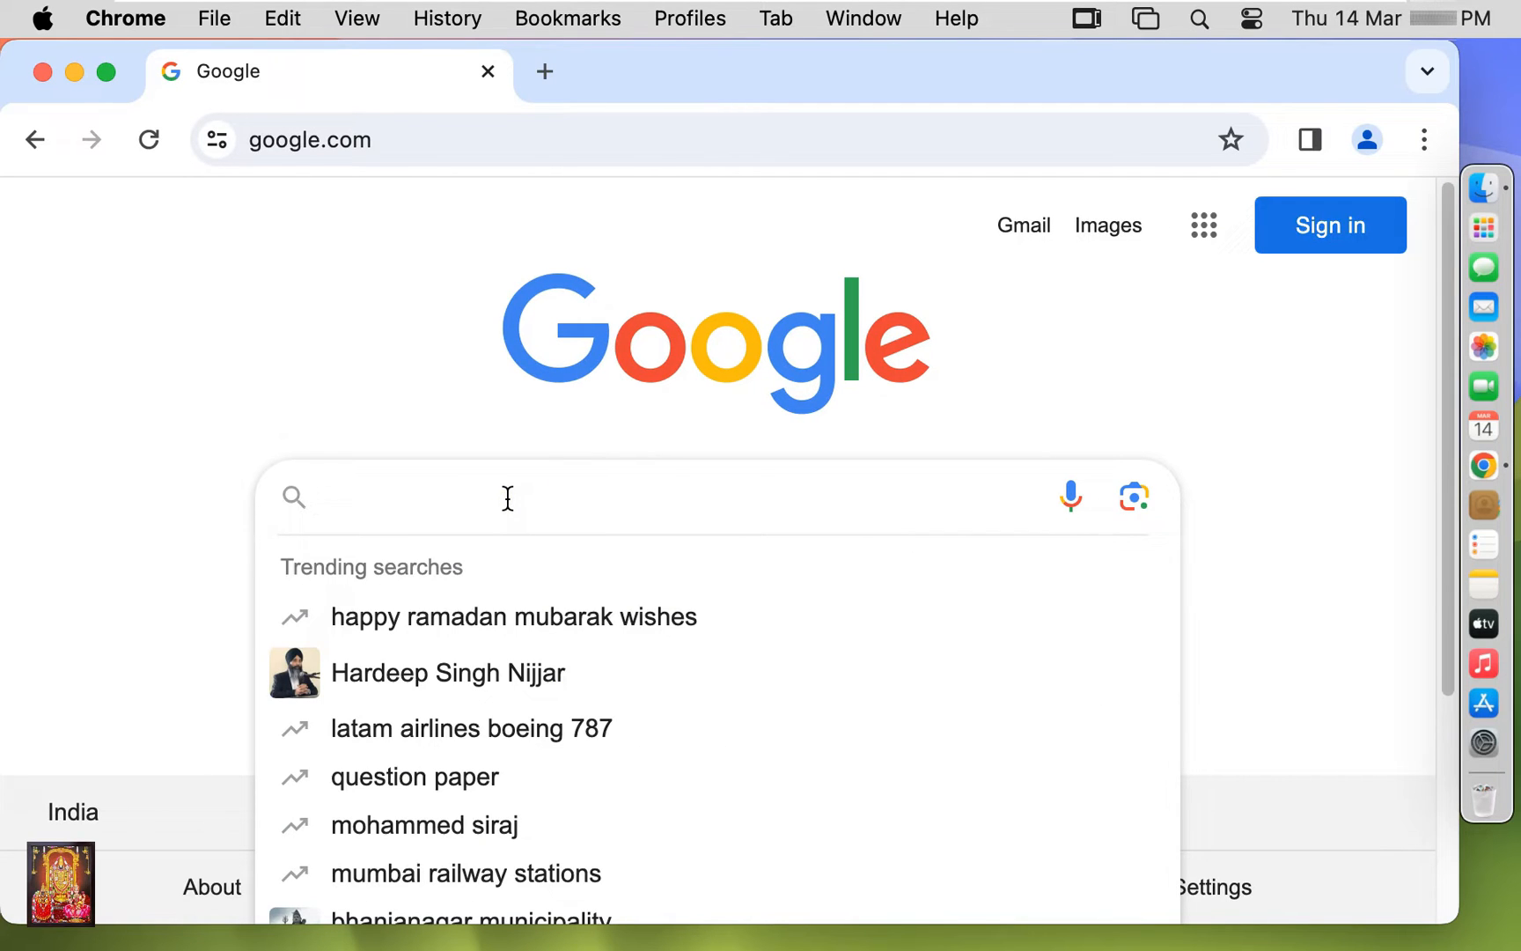
text(download java)
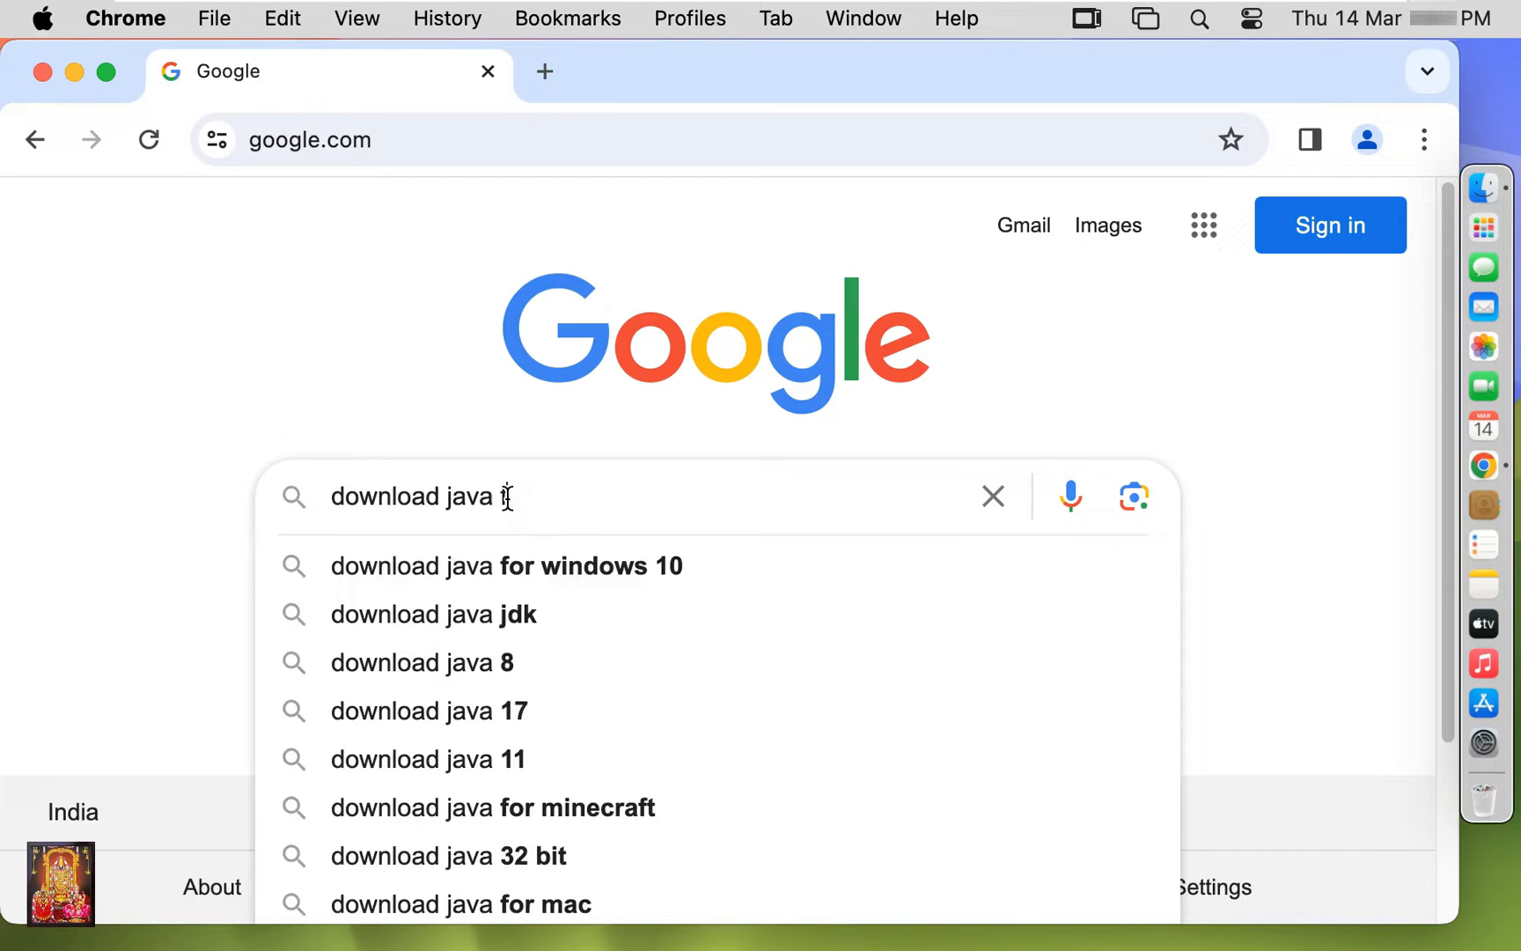
text(for mac)
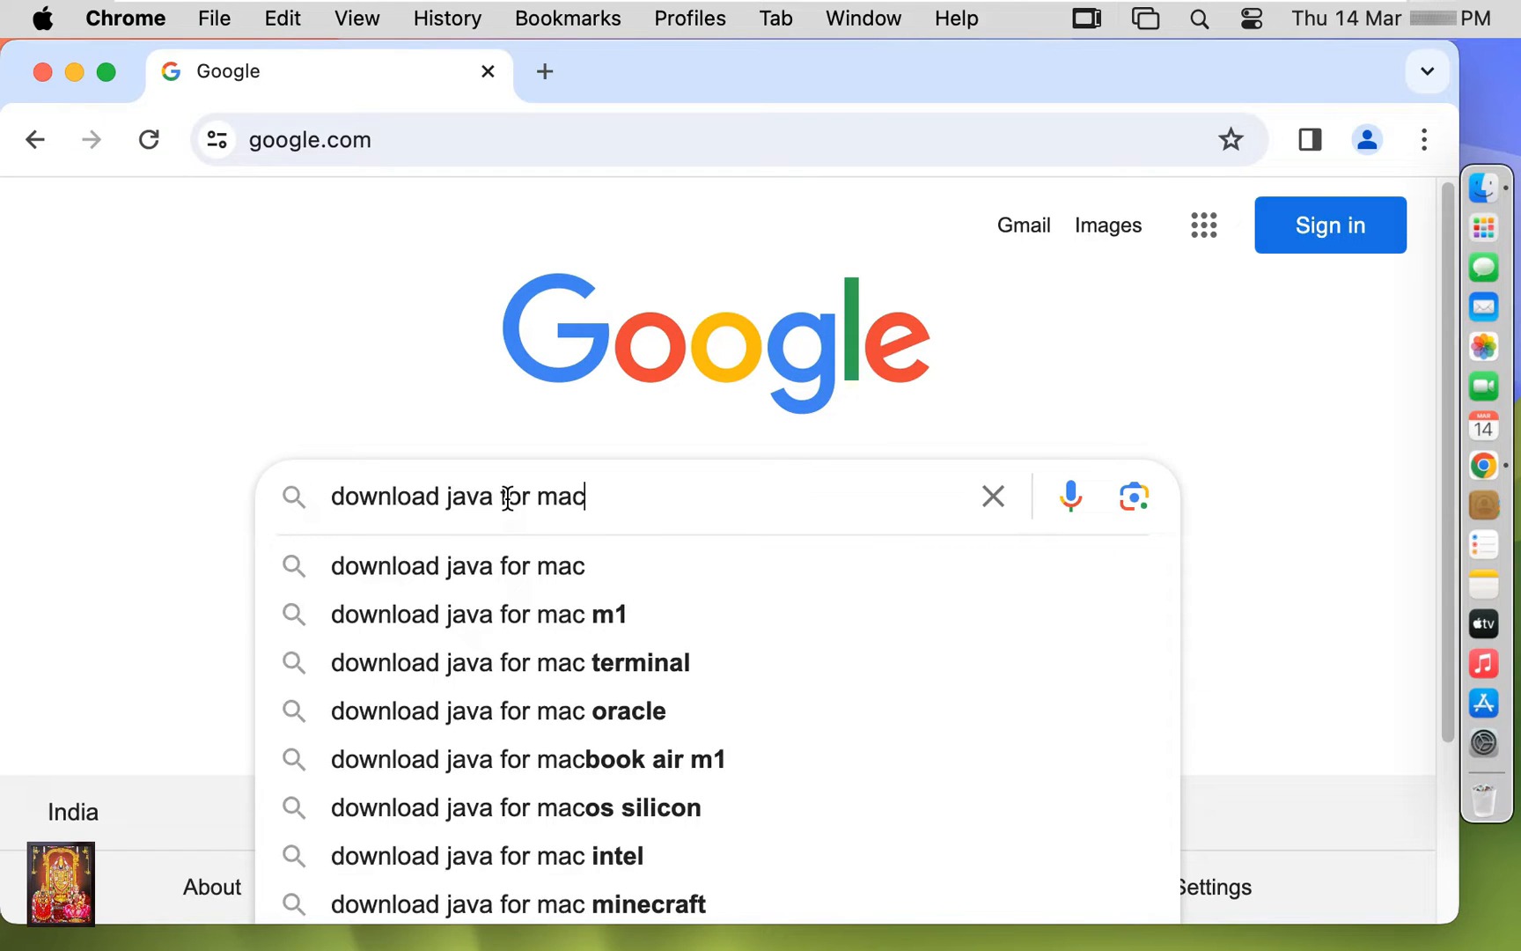
key(Return)
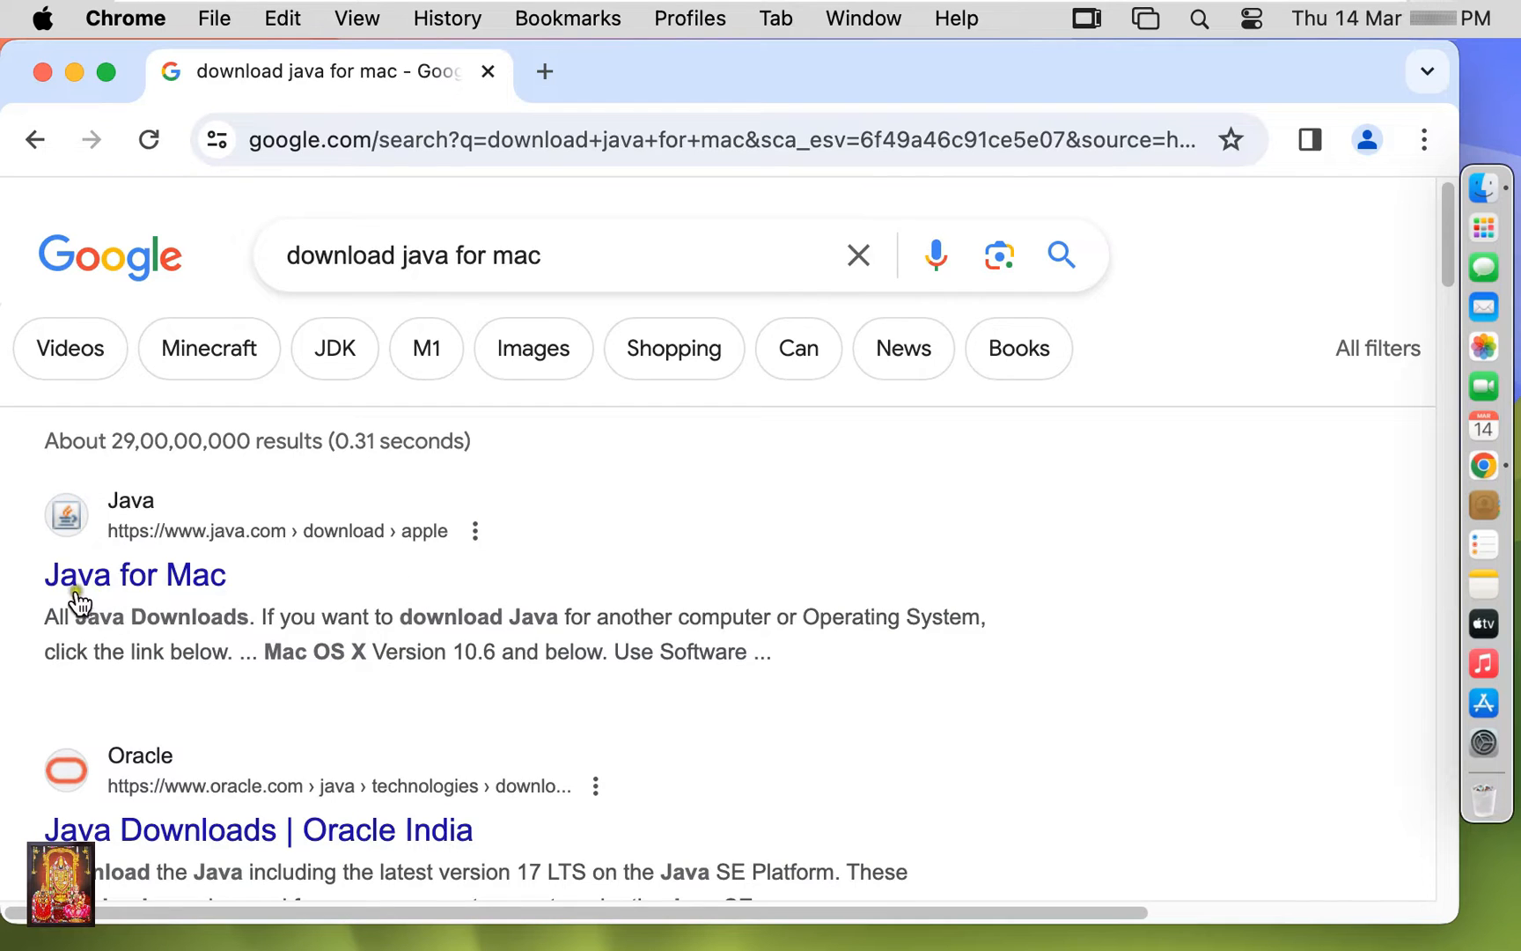
mouse_move(179, 590)
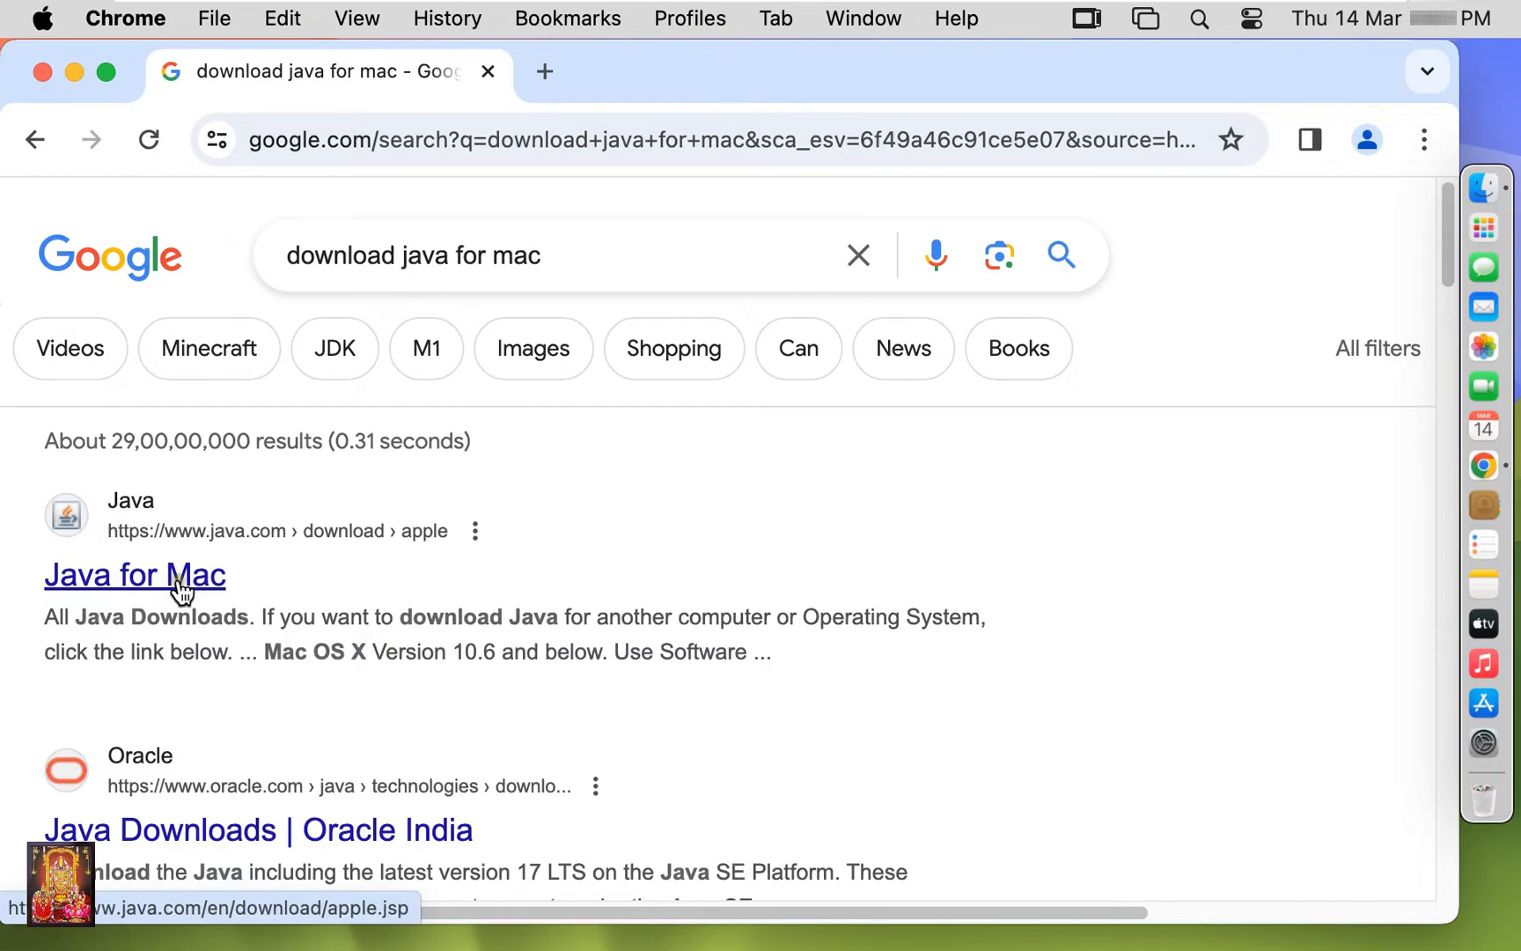
Follow the Java for Mac result to java.com and scroll to the Download Java link
click(136, 573)
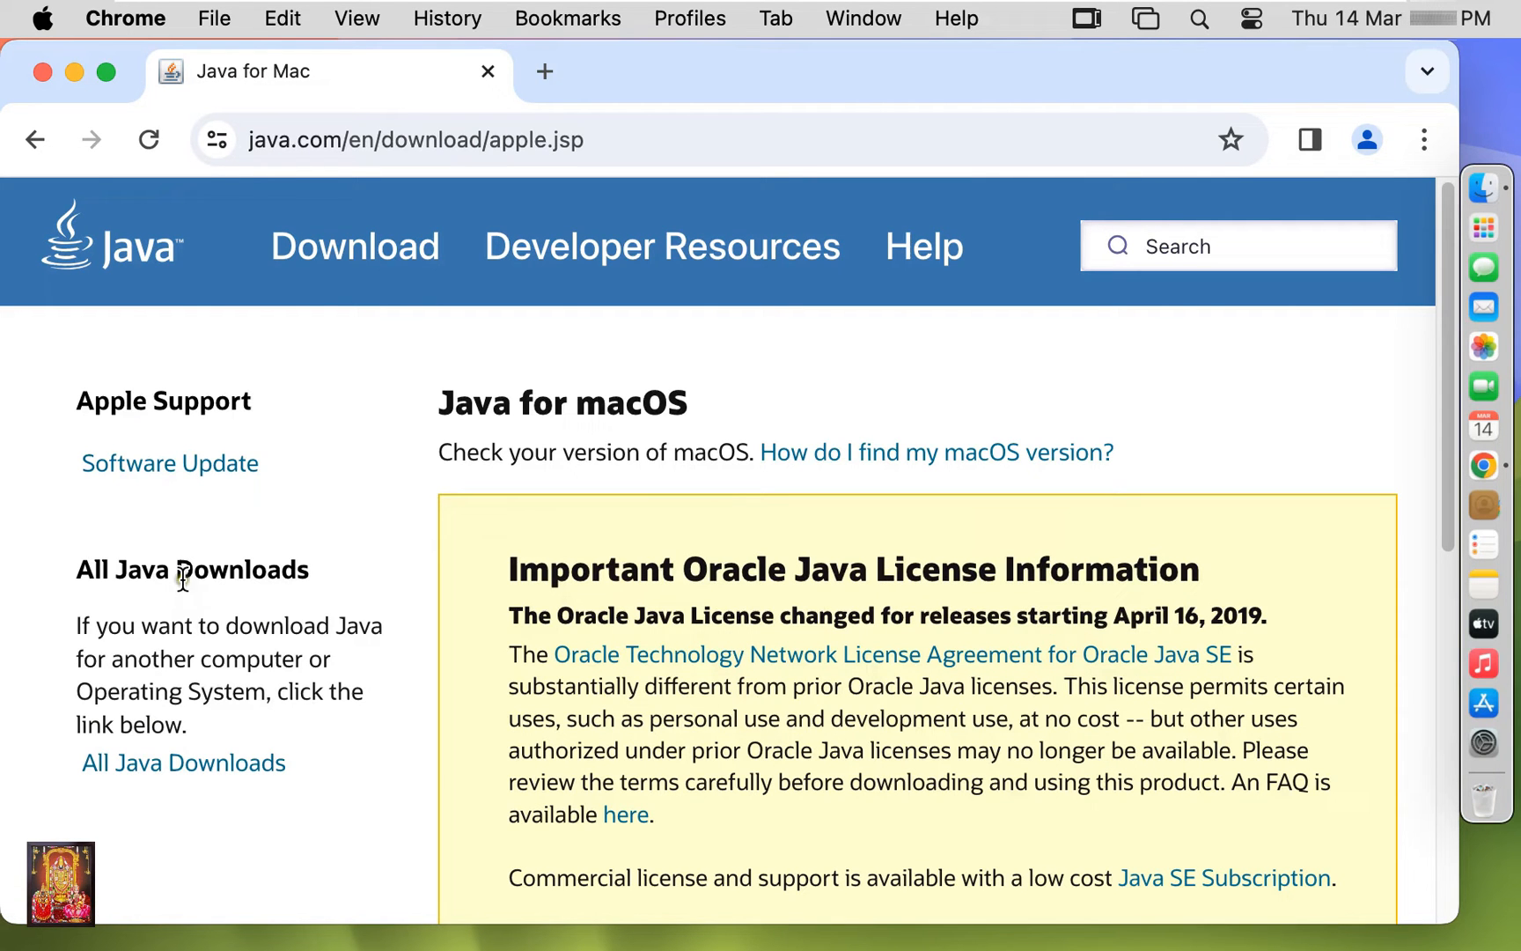
scroll(down, 3)
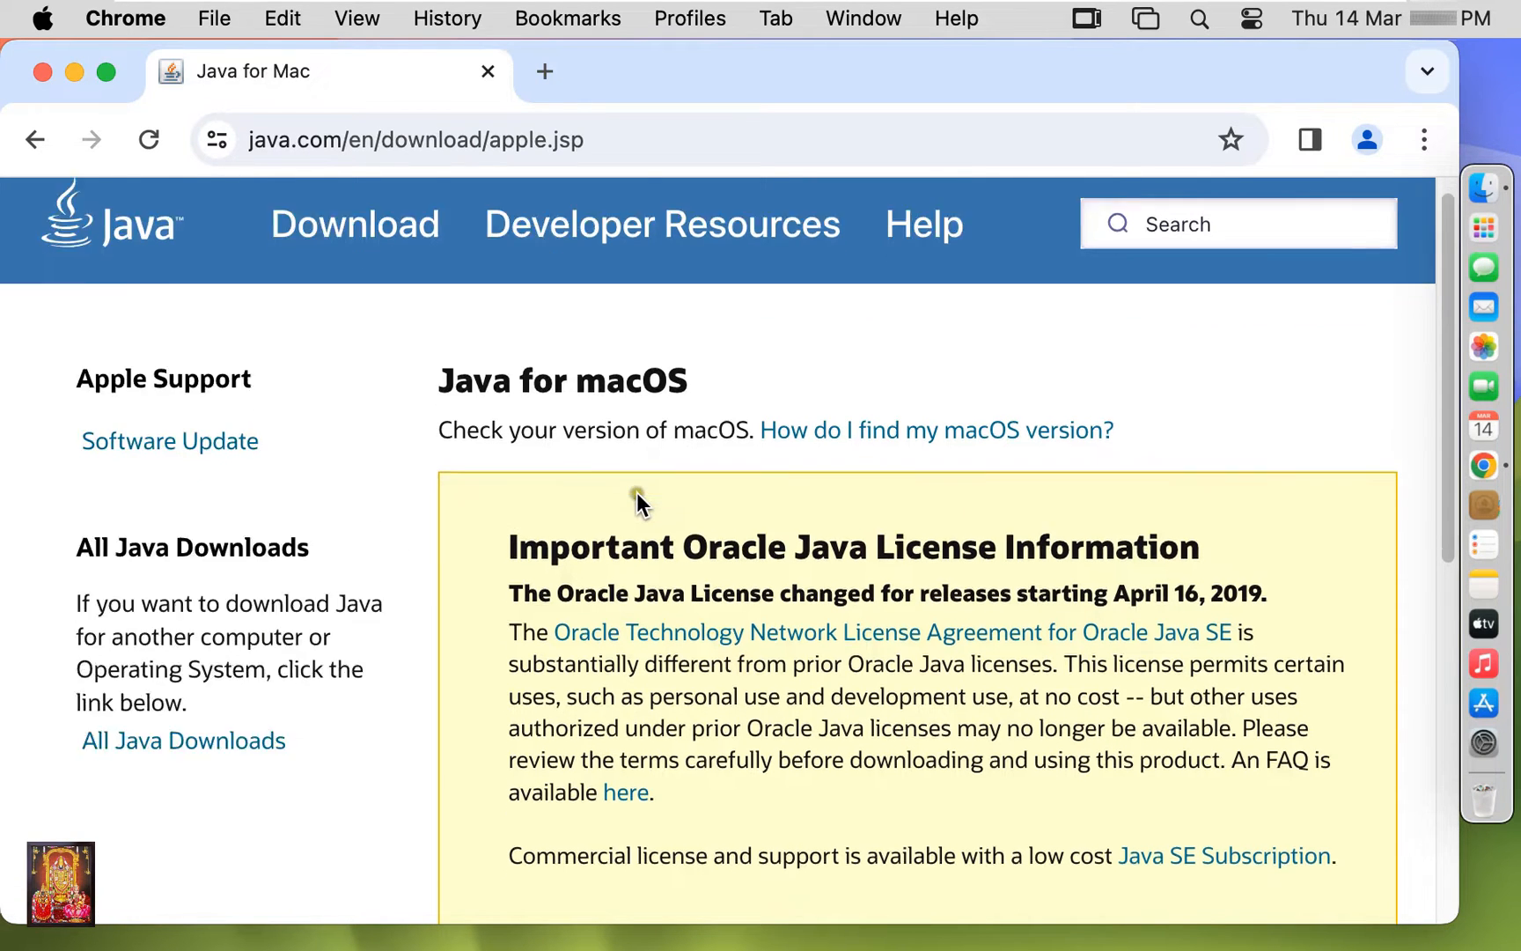
scroll(down, 3)
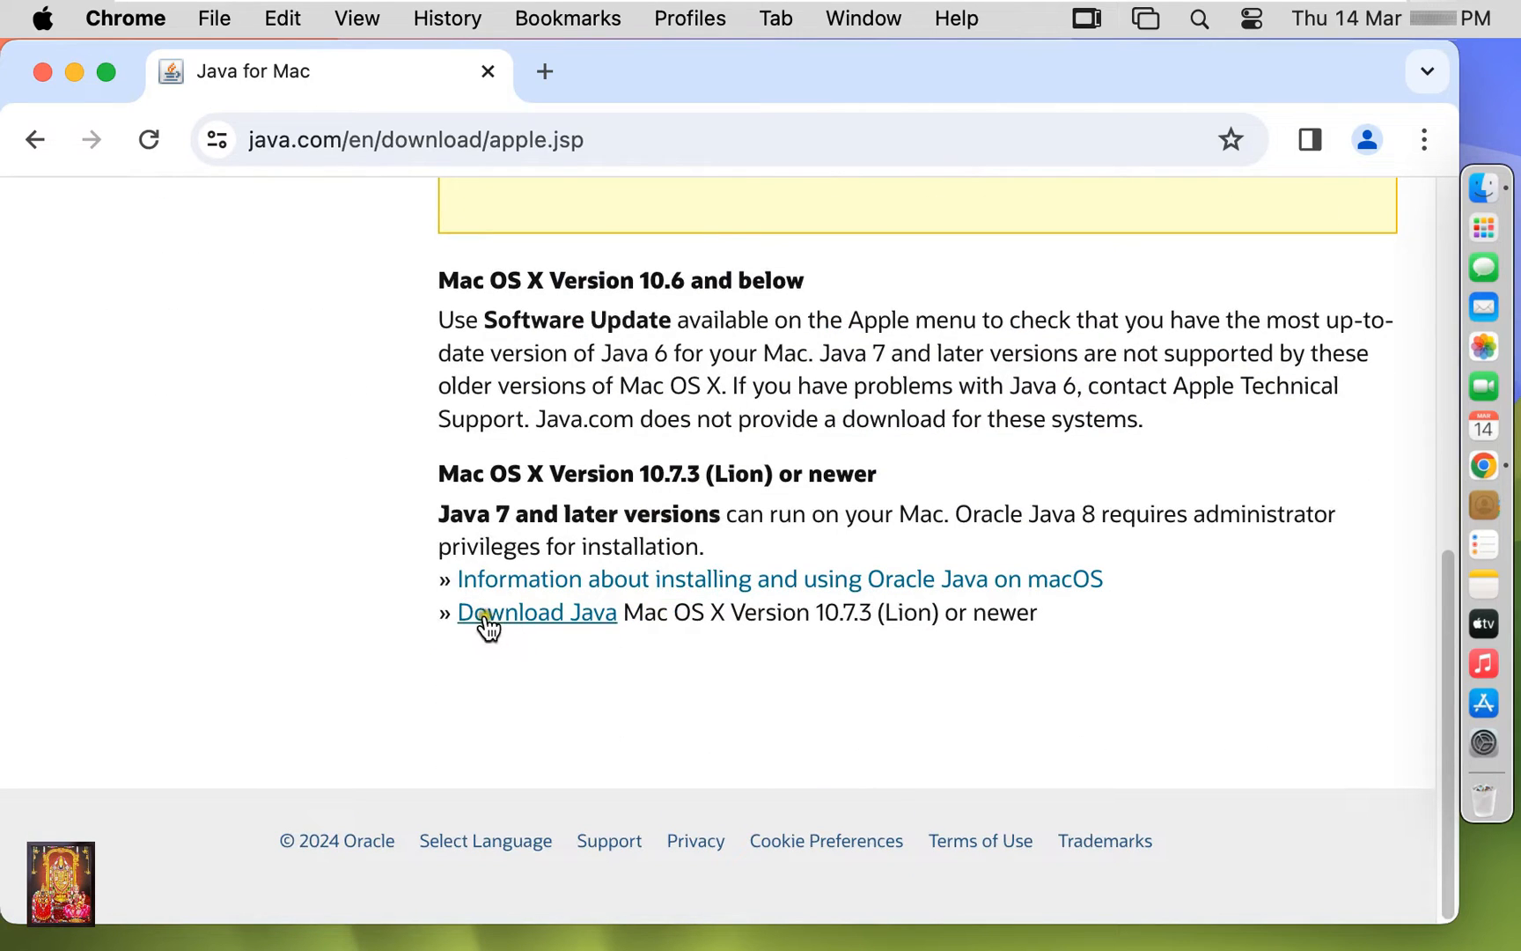
mouse_move(535, 623)
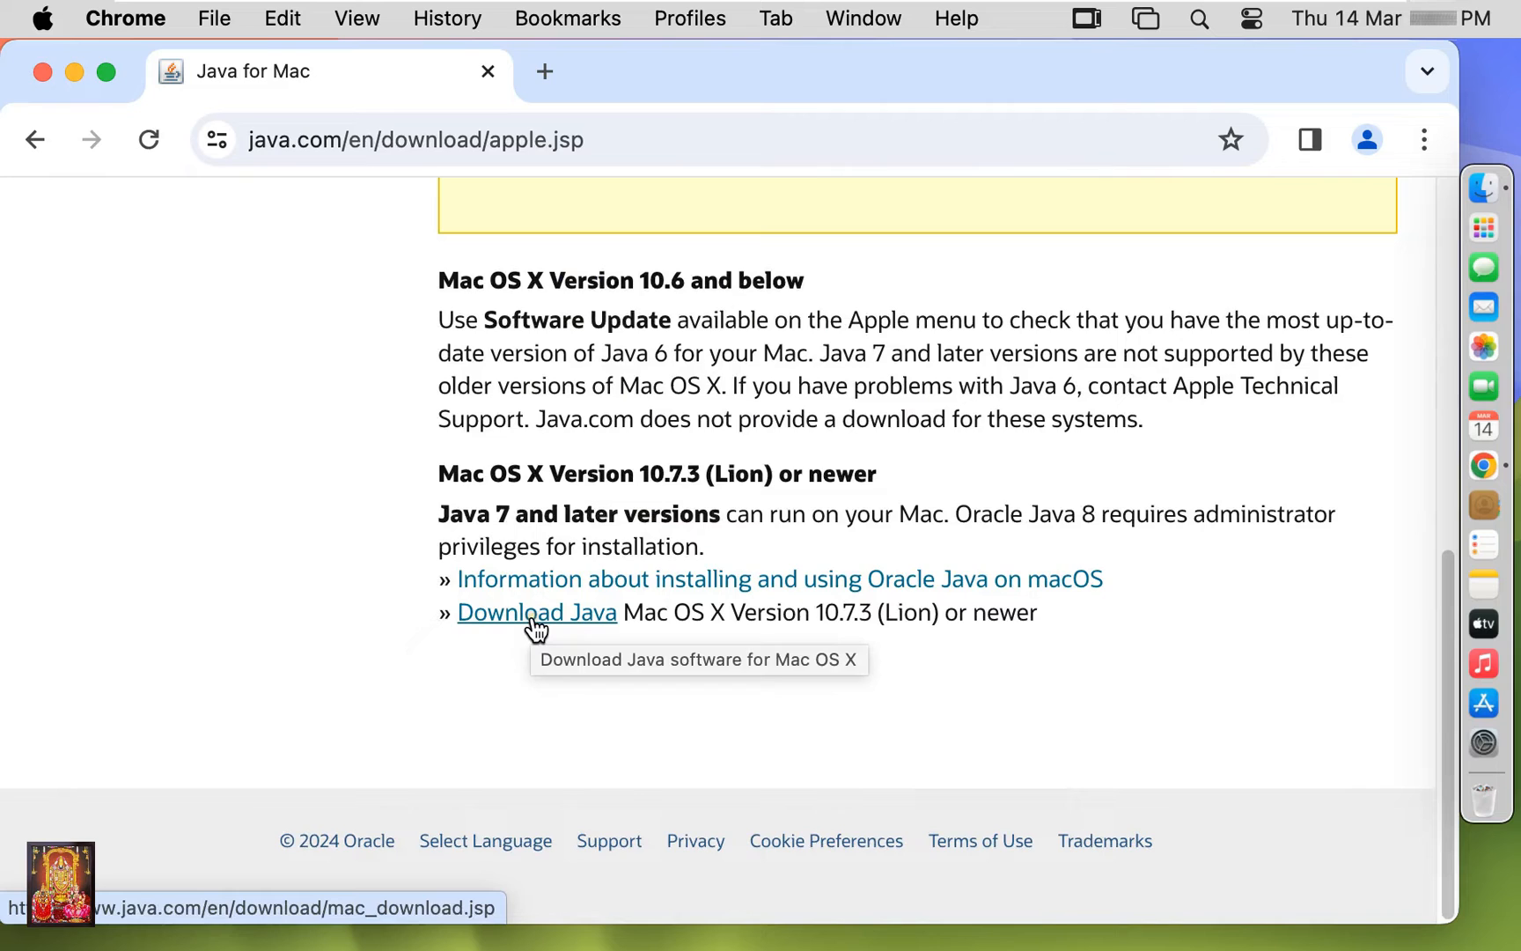
Go to the Download Java for macOS page and bring the Version 8 Update 401 Intel button into view
click(537, 613)
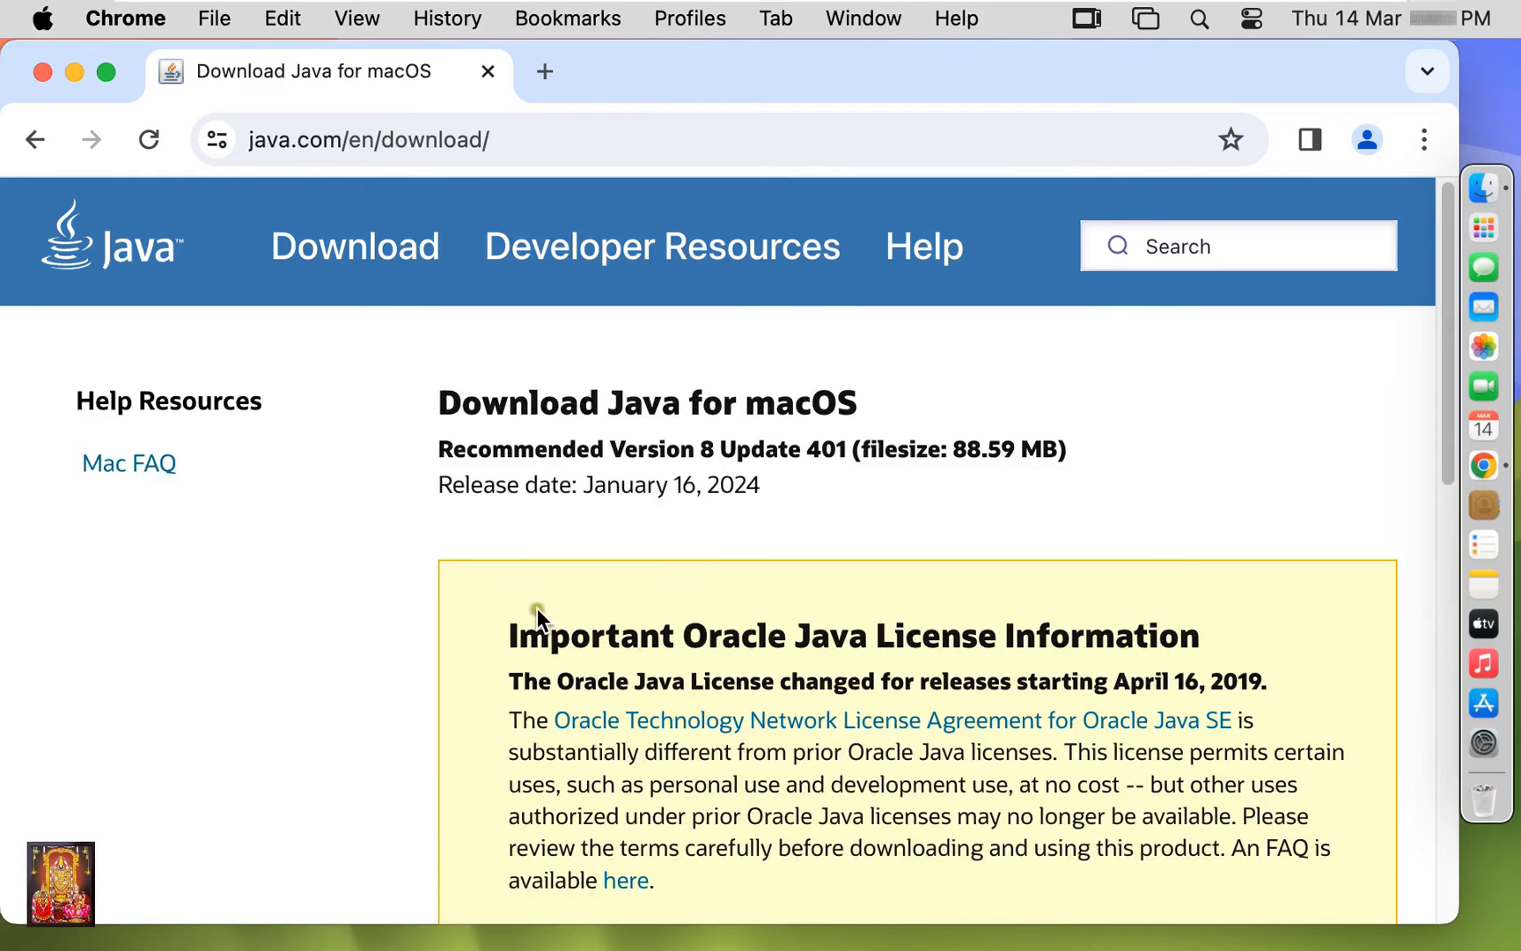
mouse_move(702, 520)
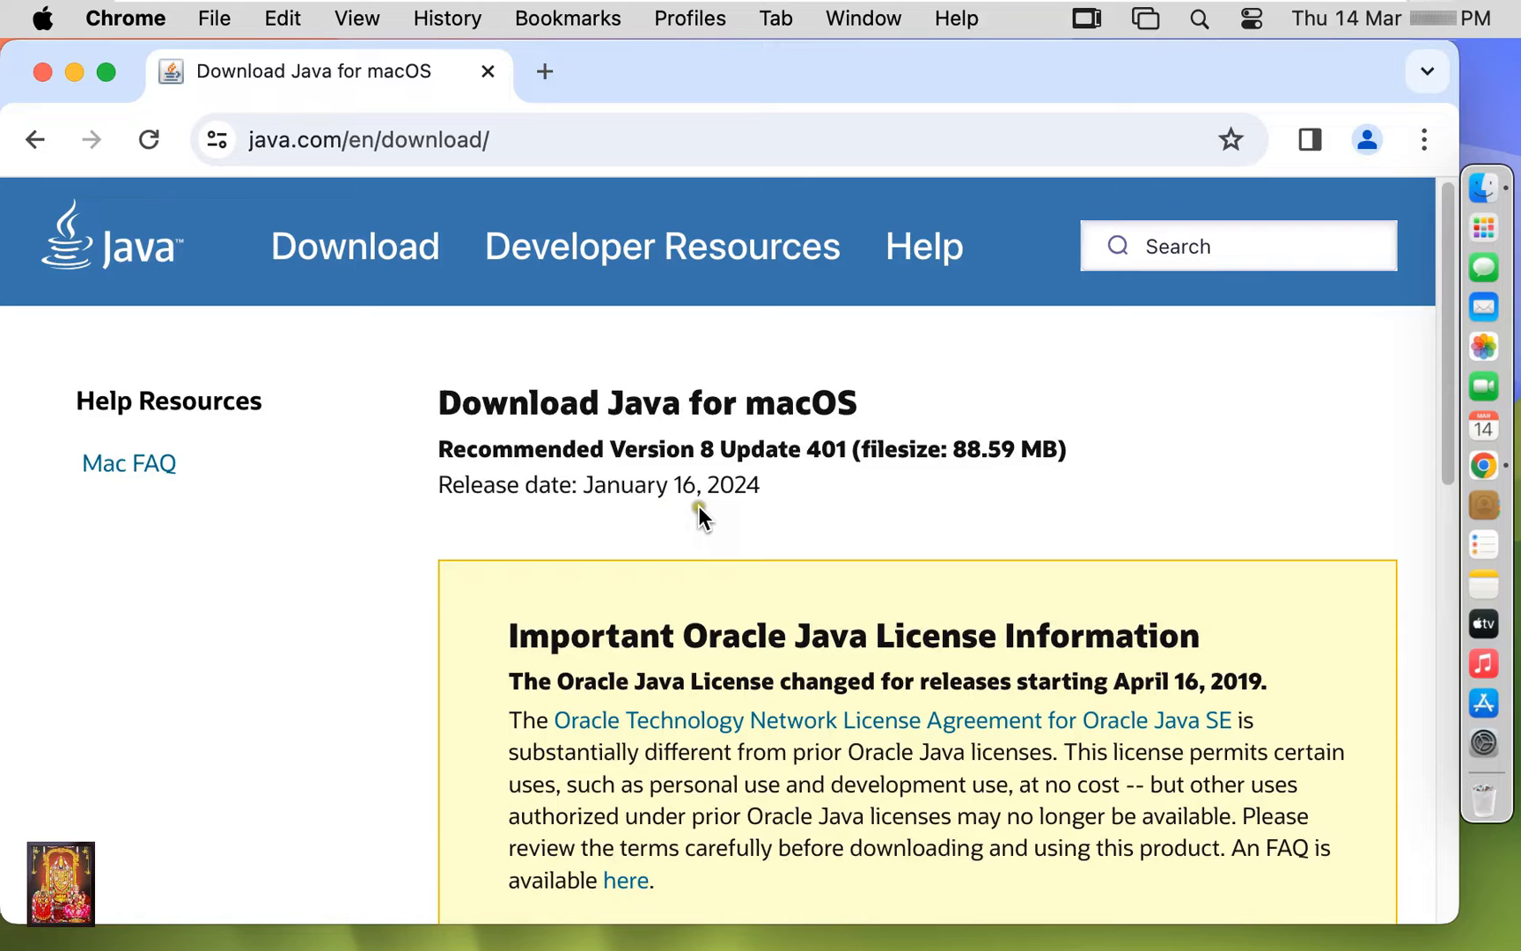
scroll(down, 3)
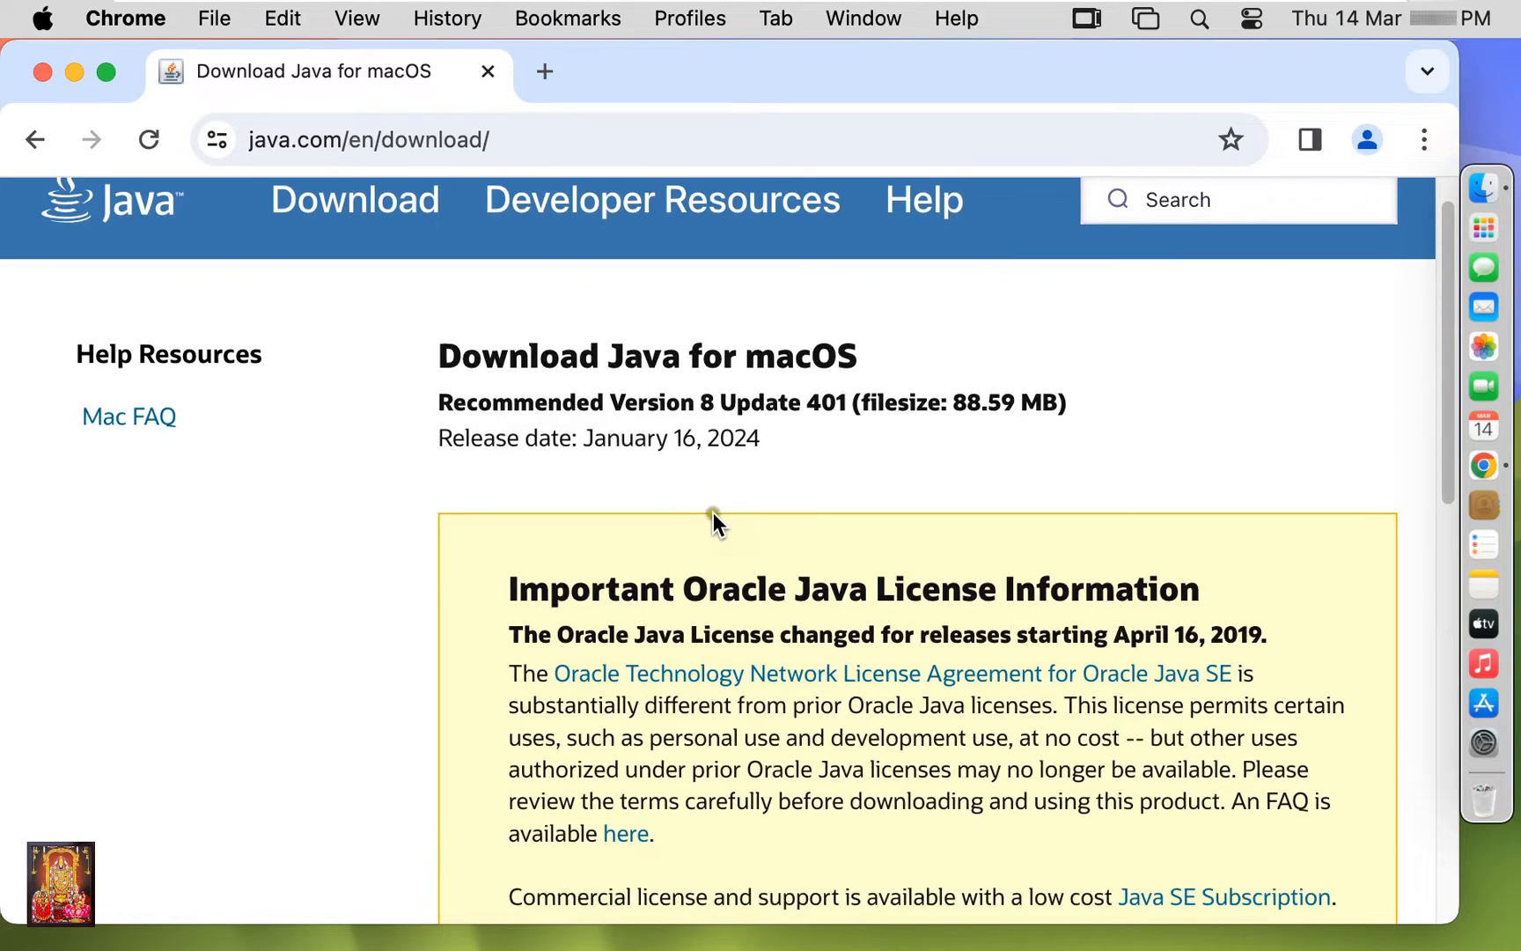
scroll(down, 3)
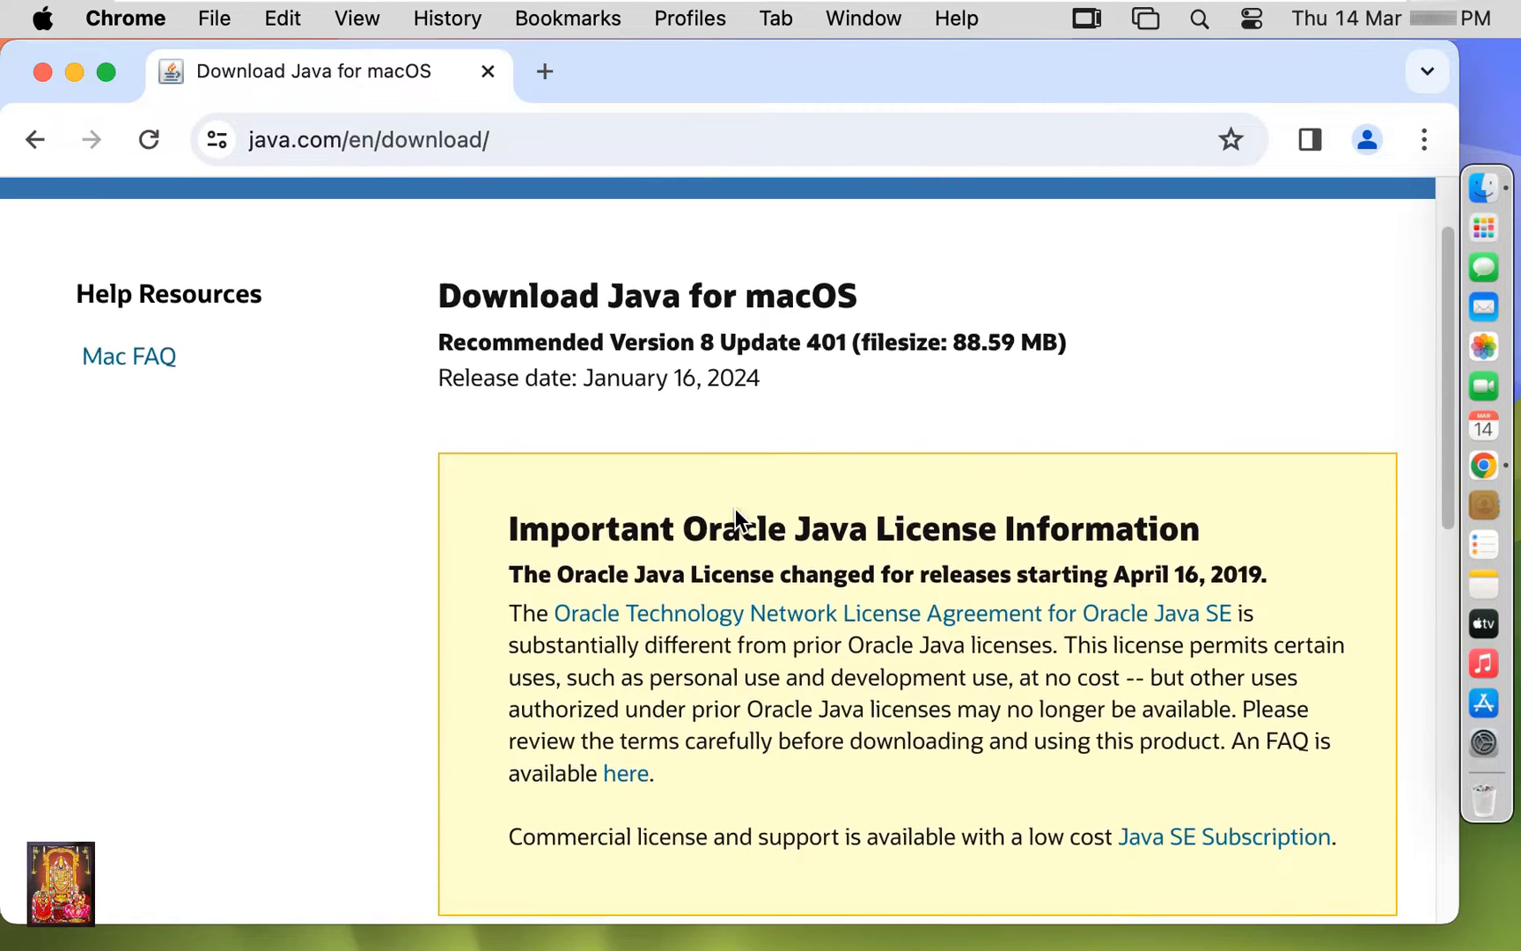
scroll(down, 3)
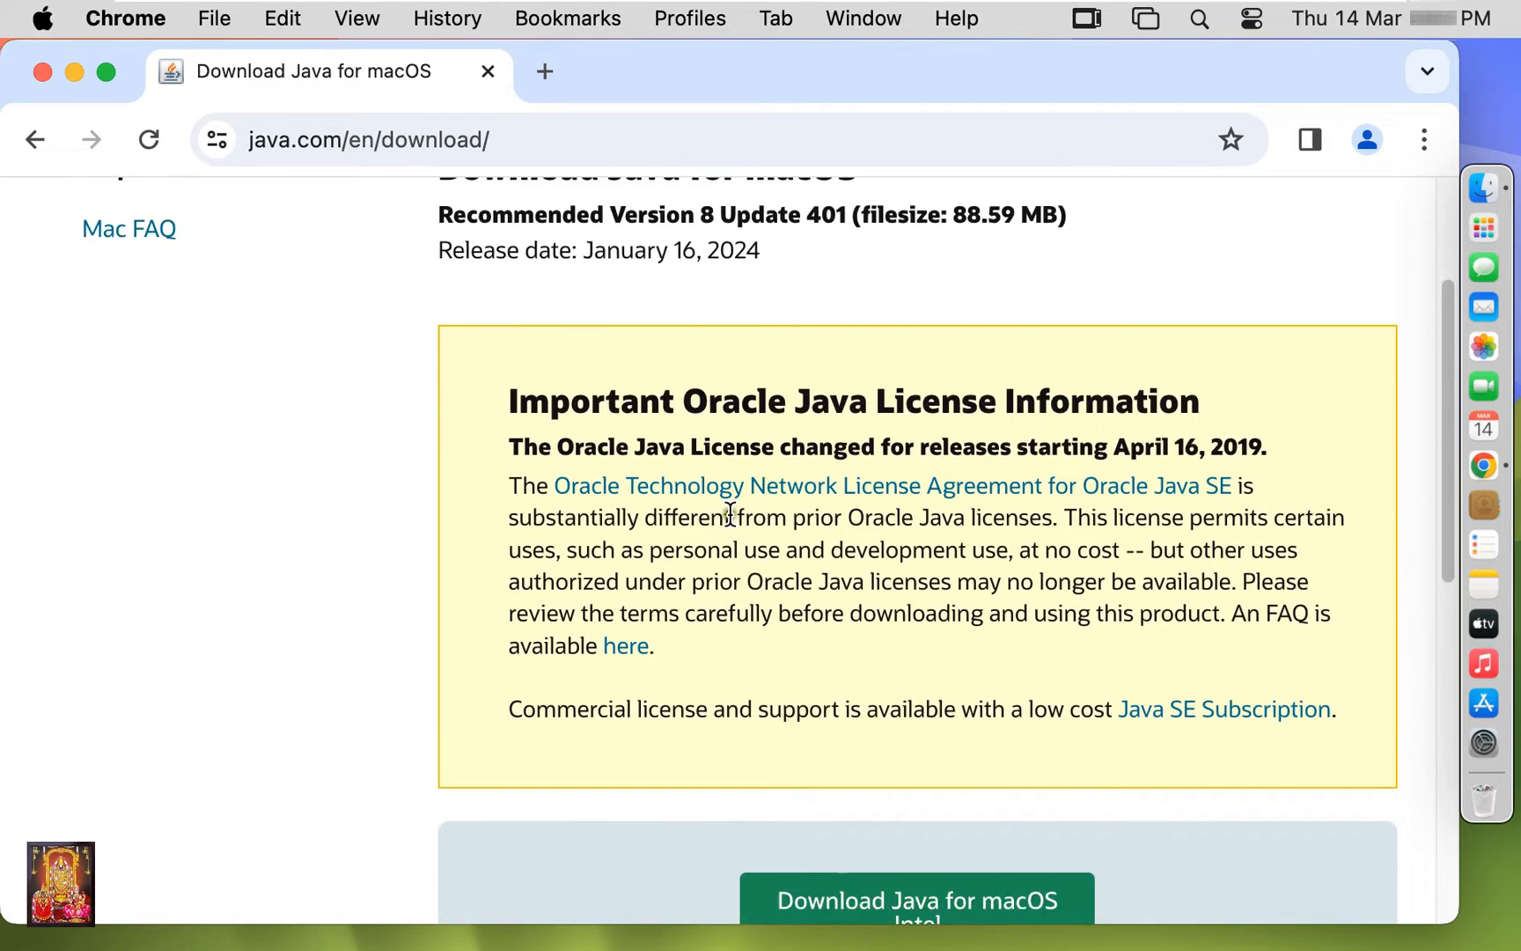
scroll(down, 3)
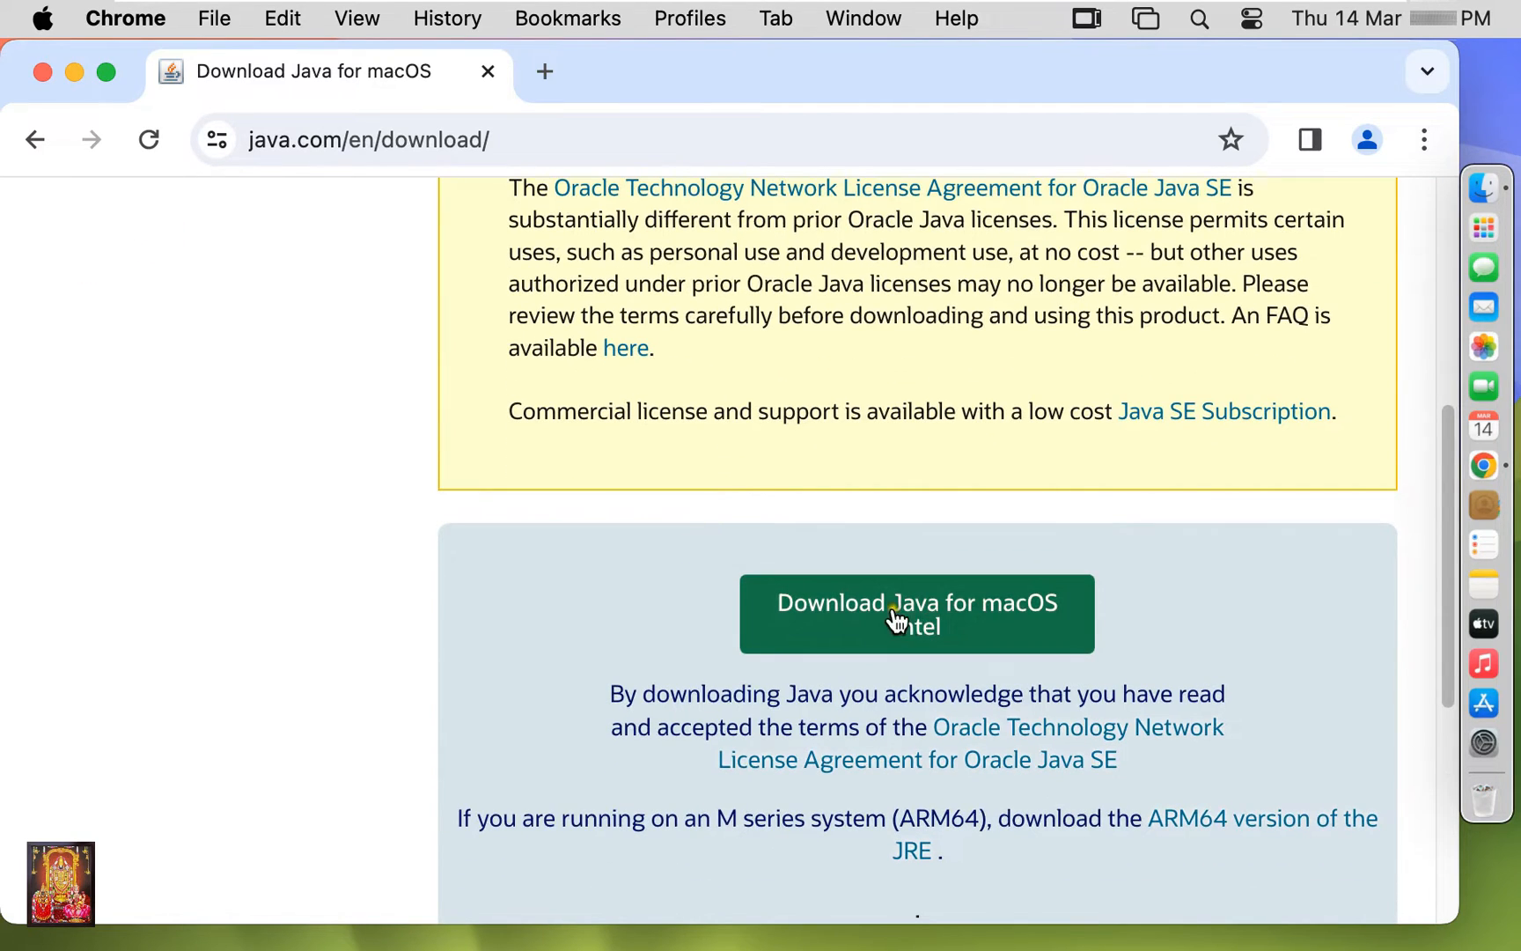
Download jre-8u401-macosx-x64.dmg for Intel Macs and confirm the 88.6 MB download finished
click(915, 612)
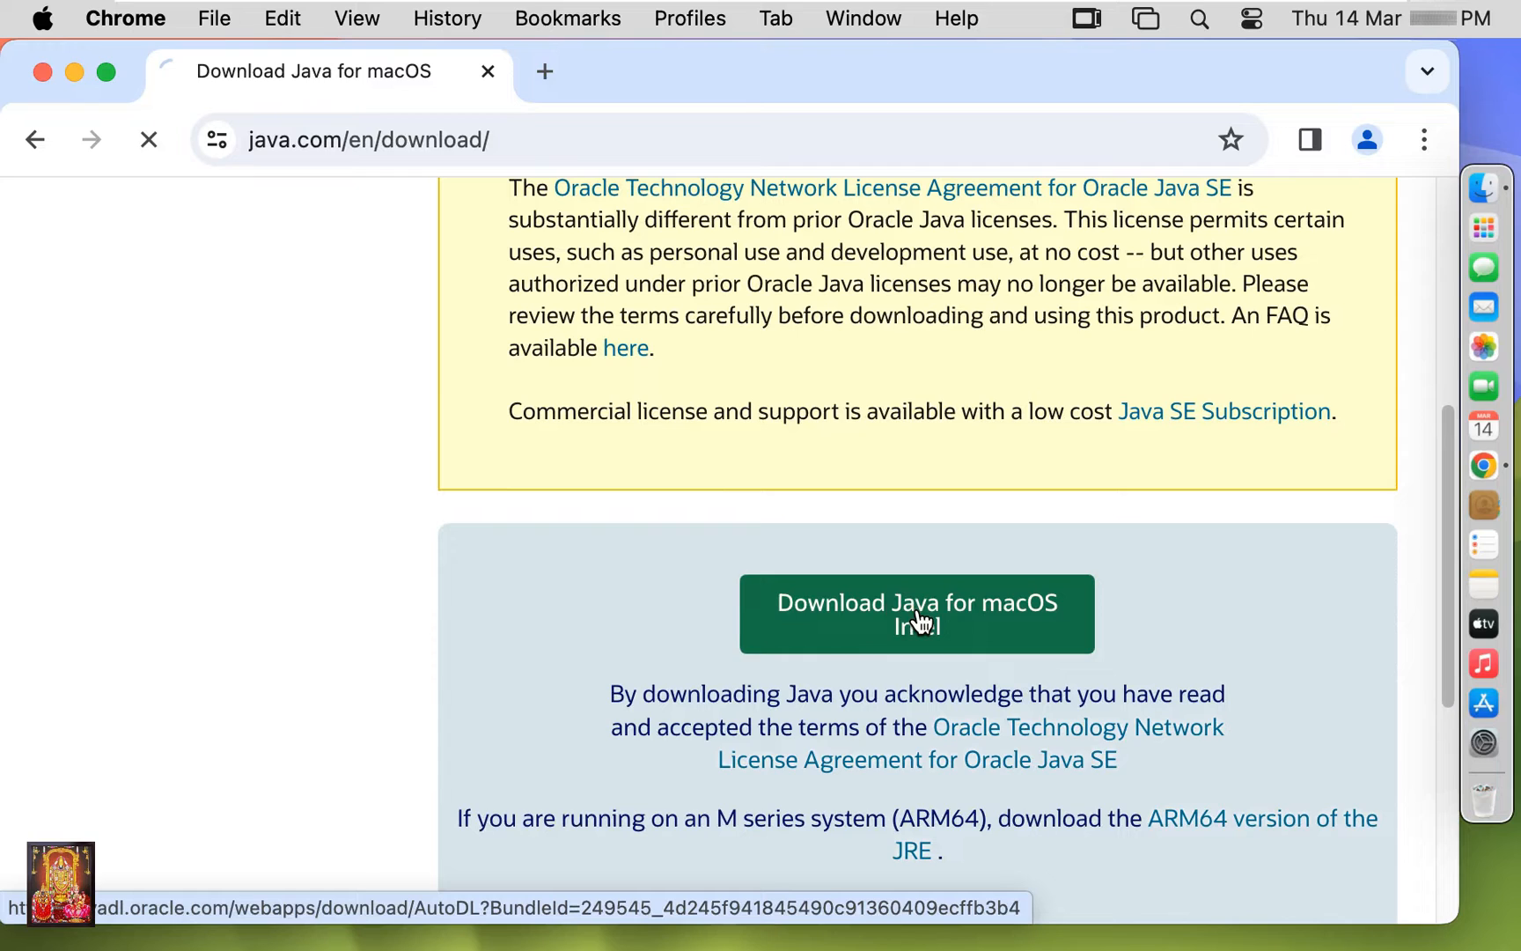
click(916, 613)
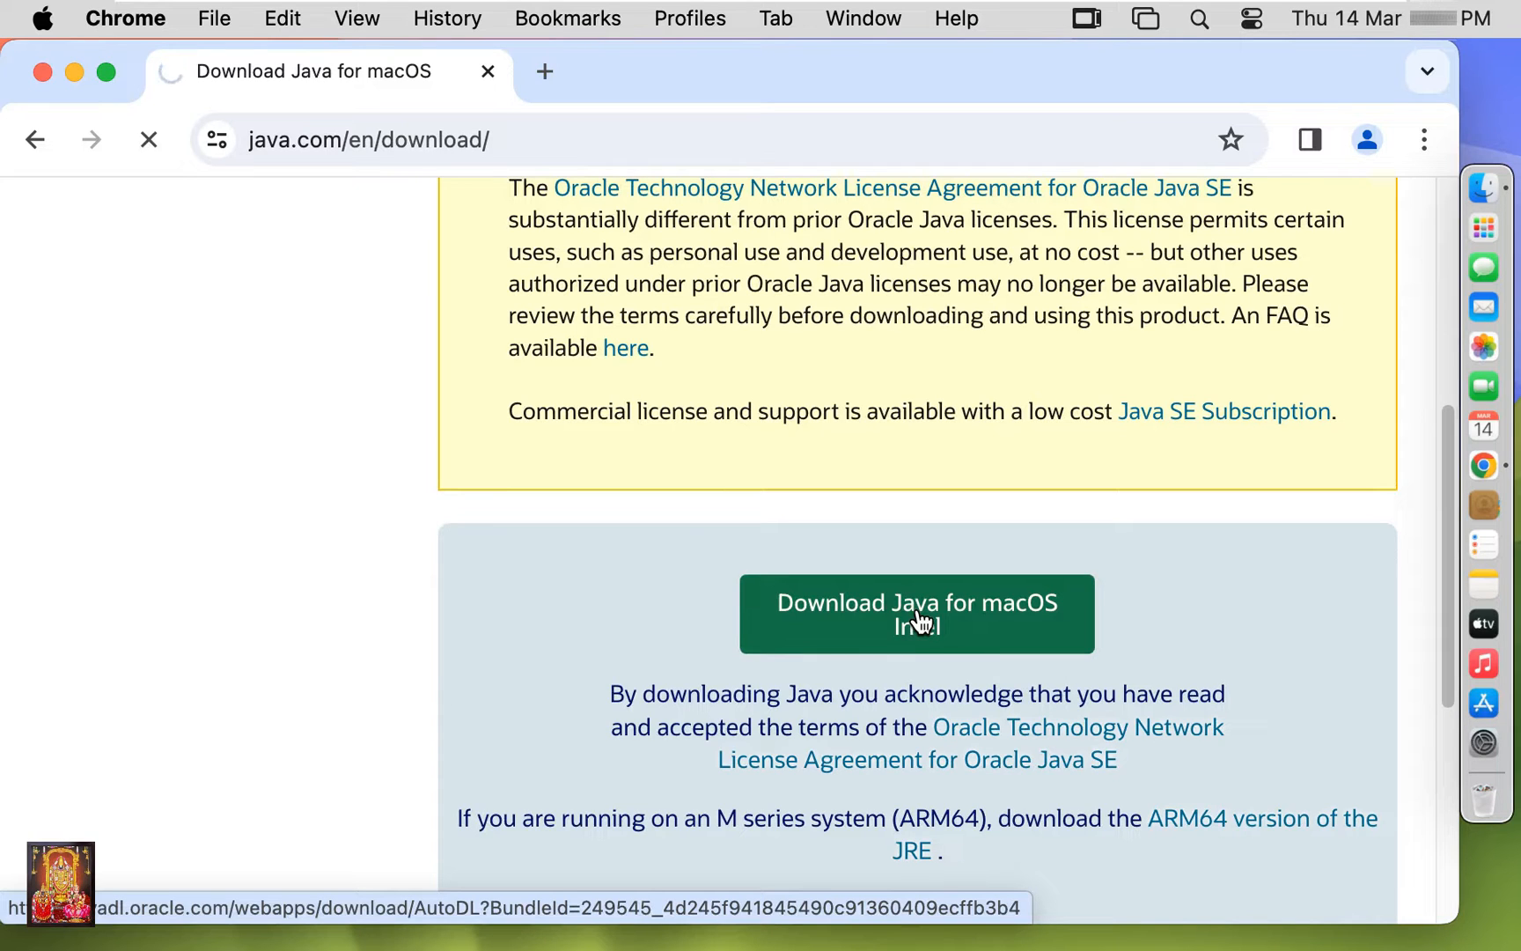
click(915, 613)
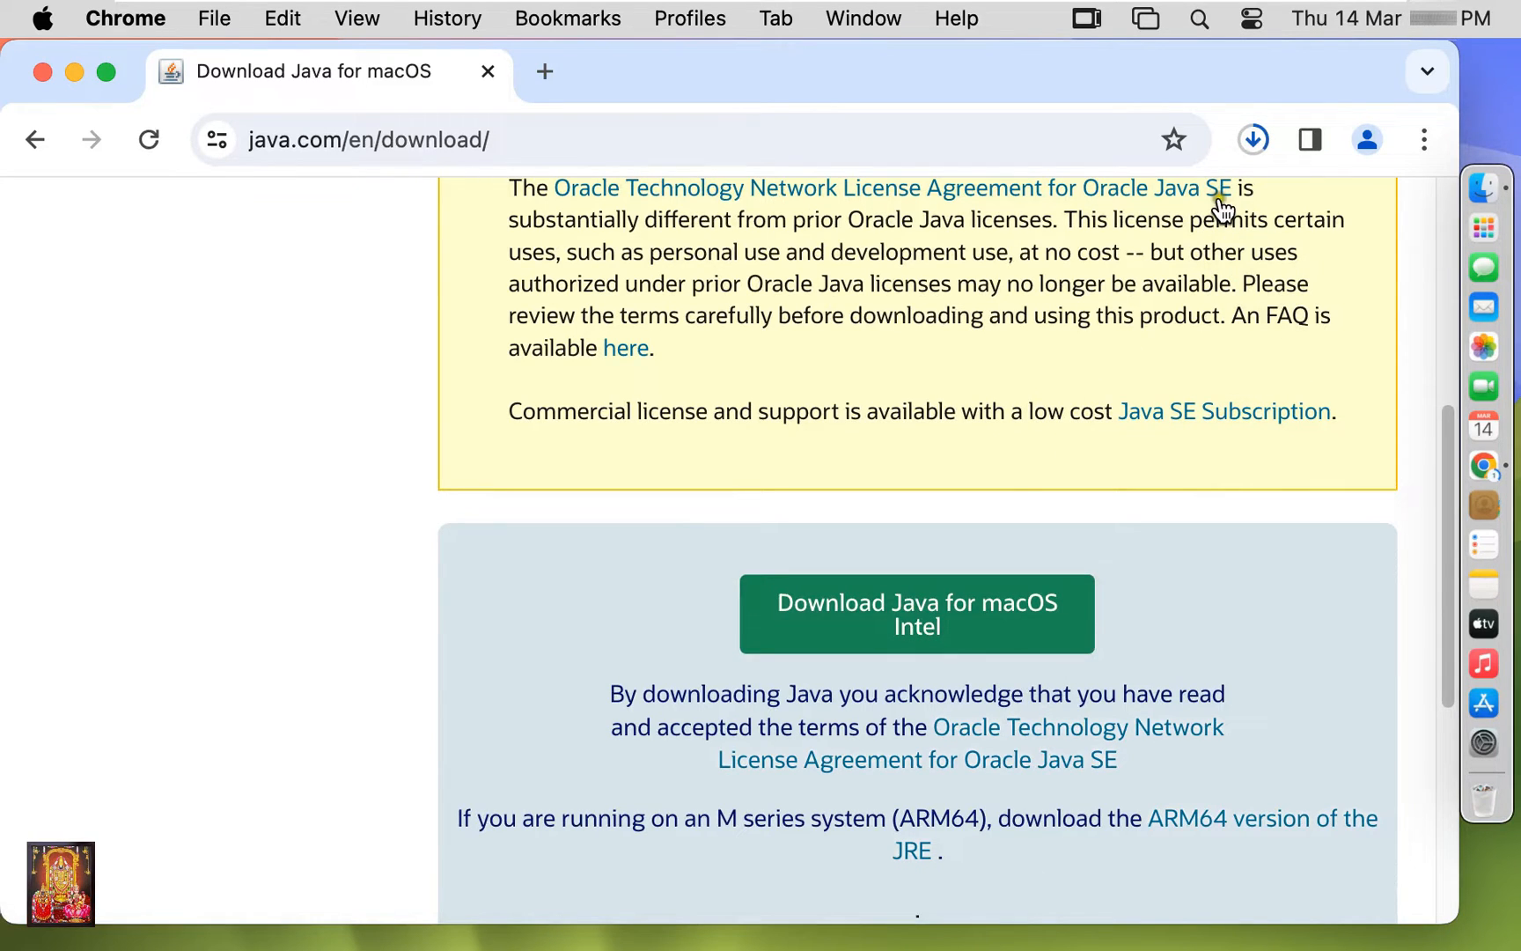
click(1251, 139)
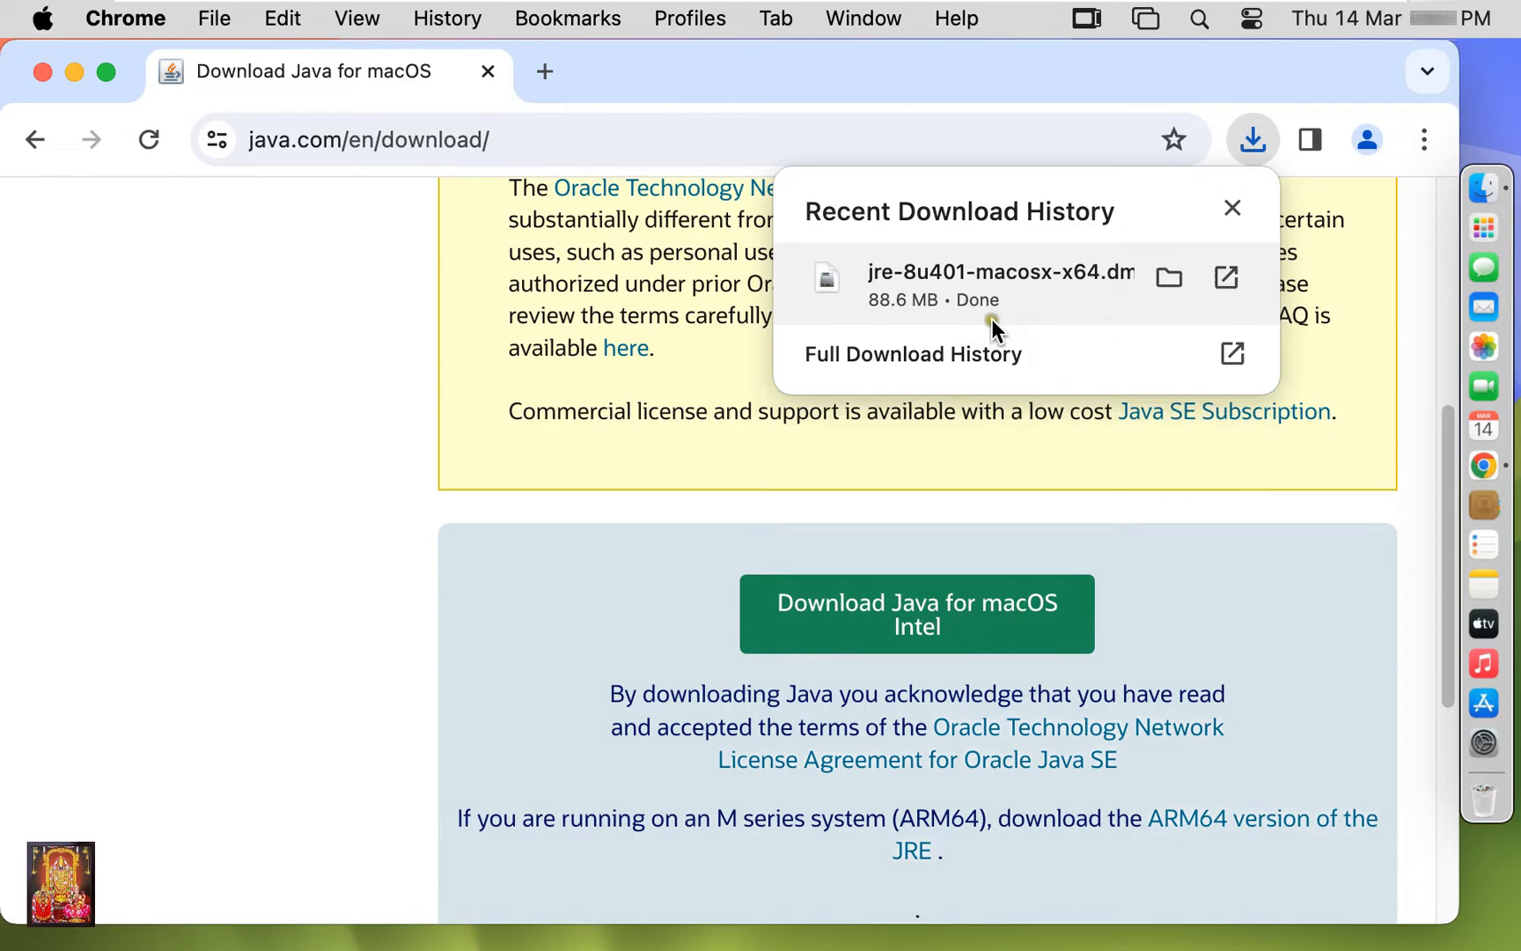
mouse_move(996, 306)
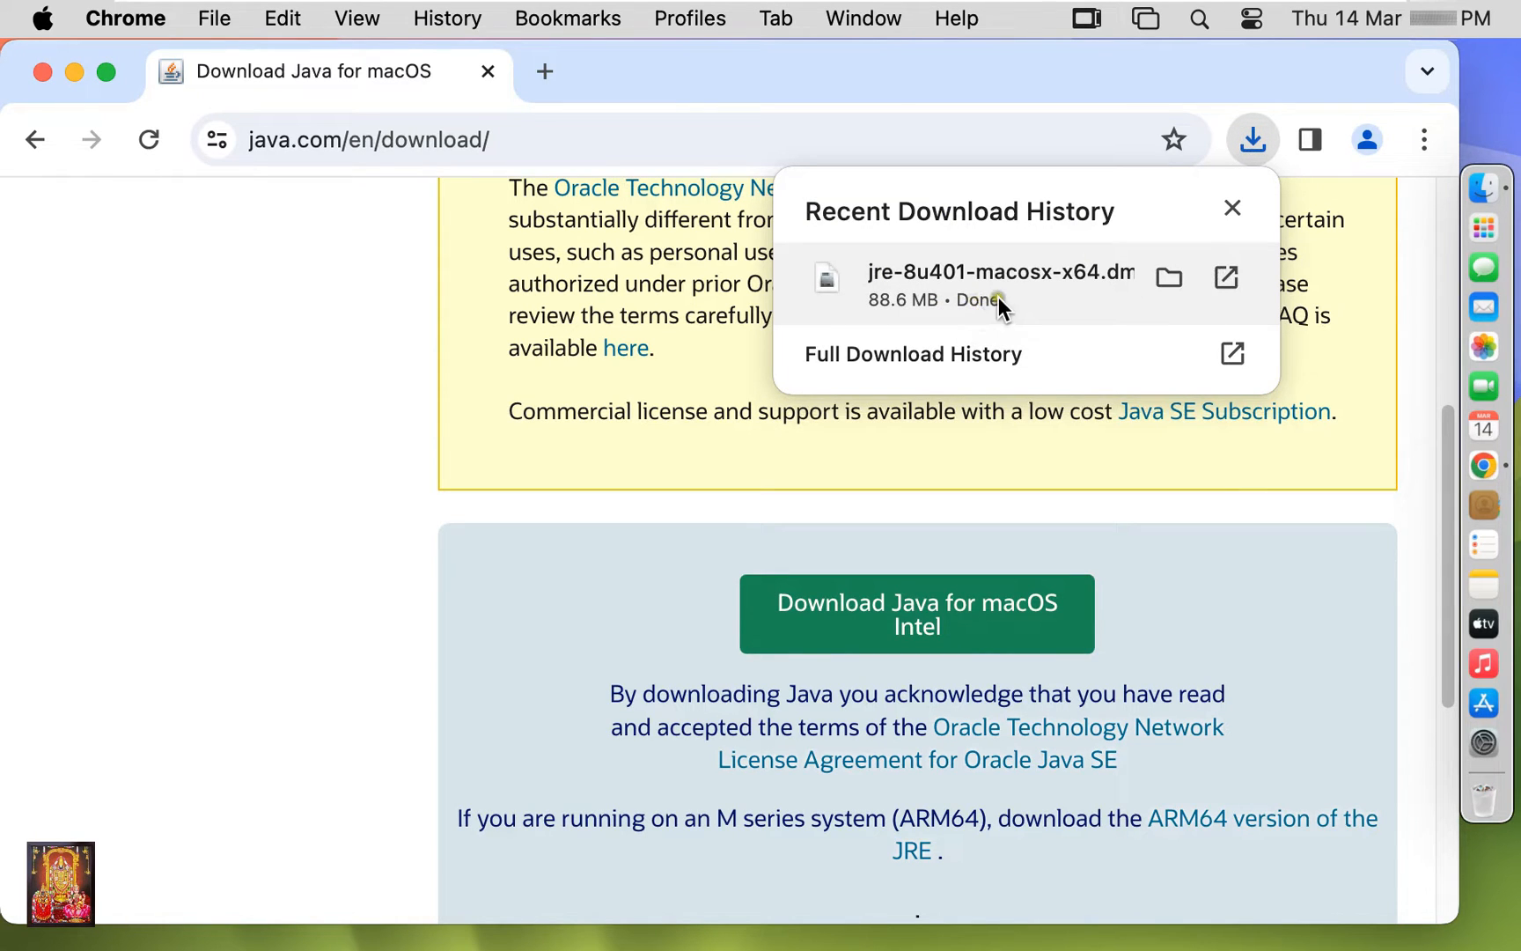
mouse_move(74, 72)
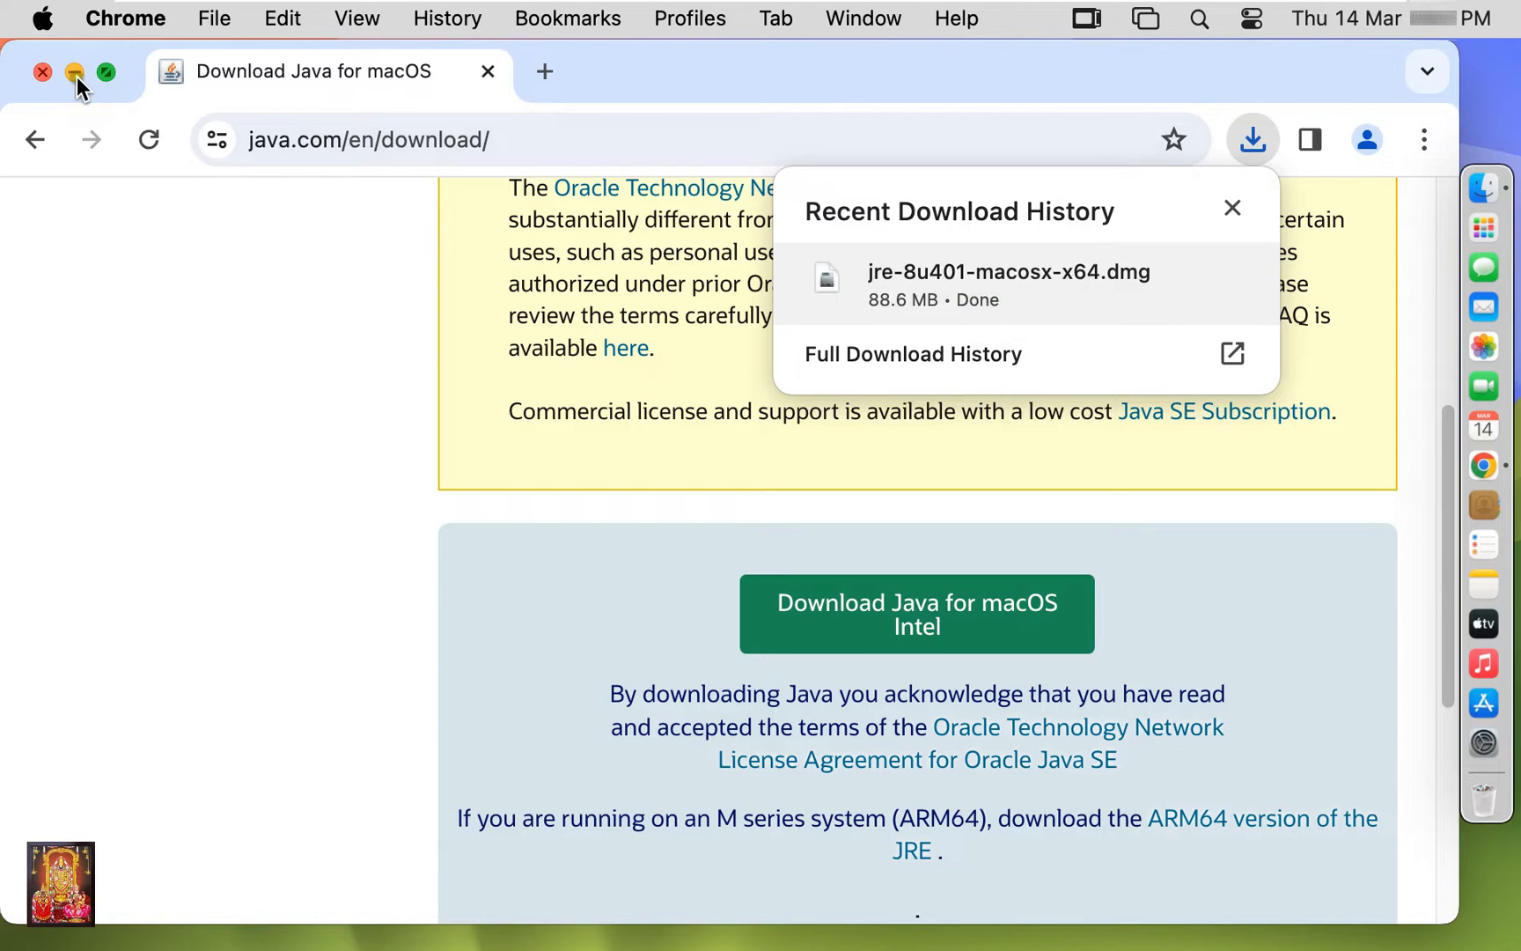
Hide the Chrome window and bring up a Finder window
click(73, 72)
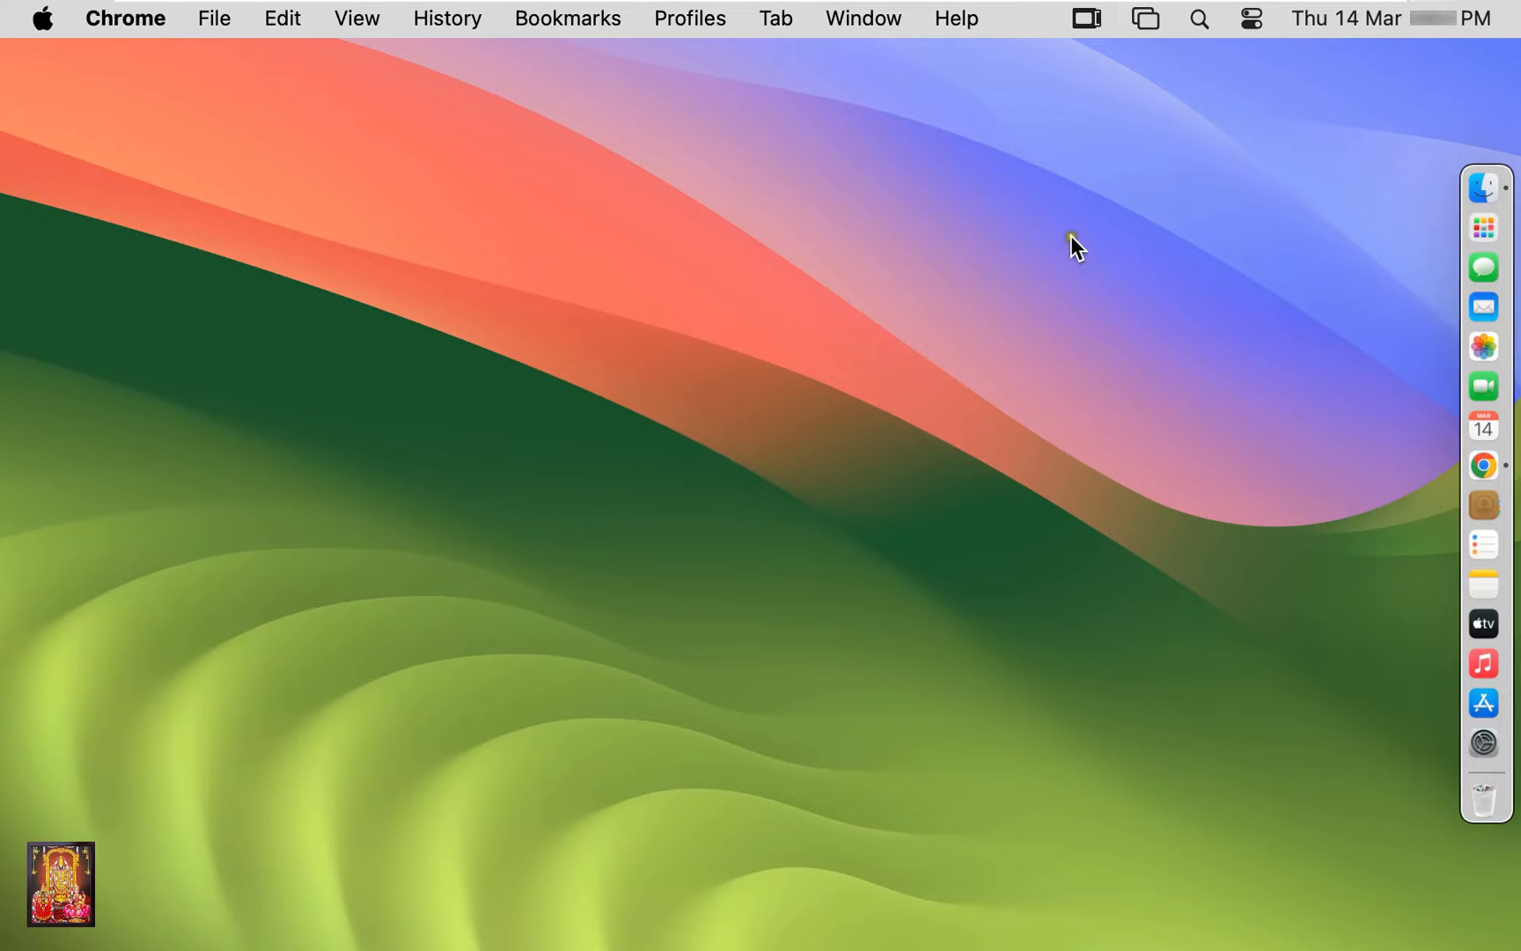
click(1484, 185)
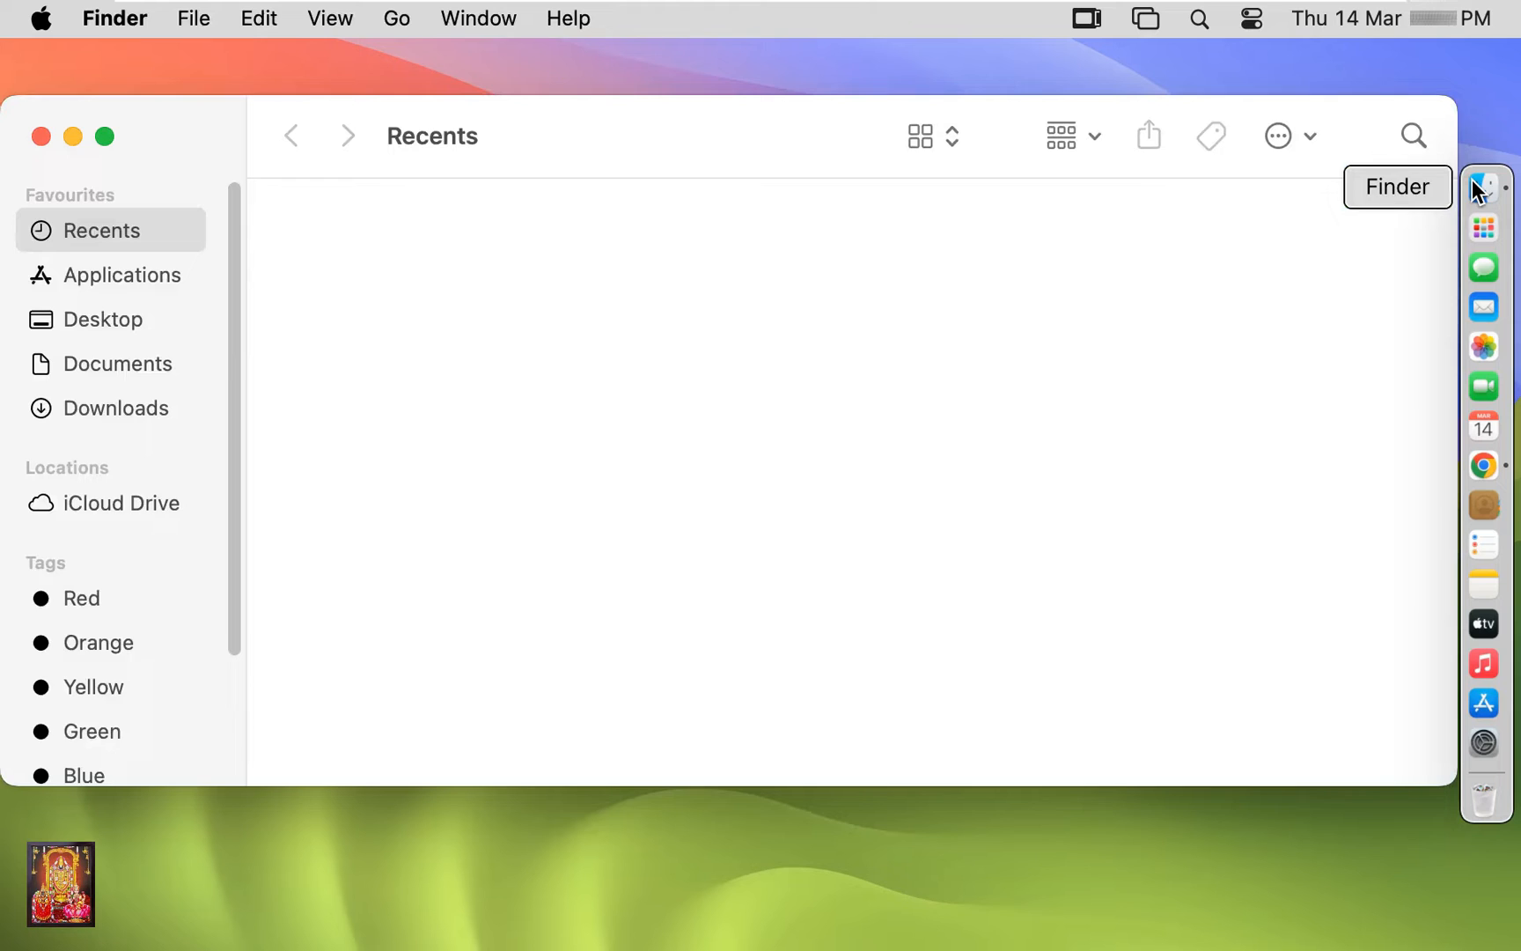
Mount jre-8u401-macosx-x64.dmg from the Downloads folder to show its installer package
click(116, 407)
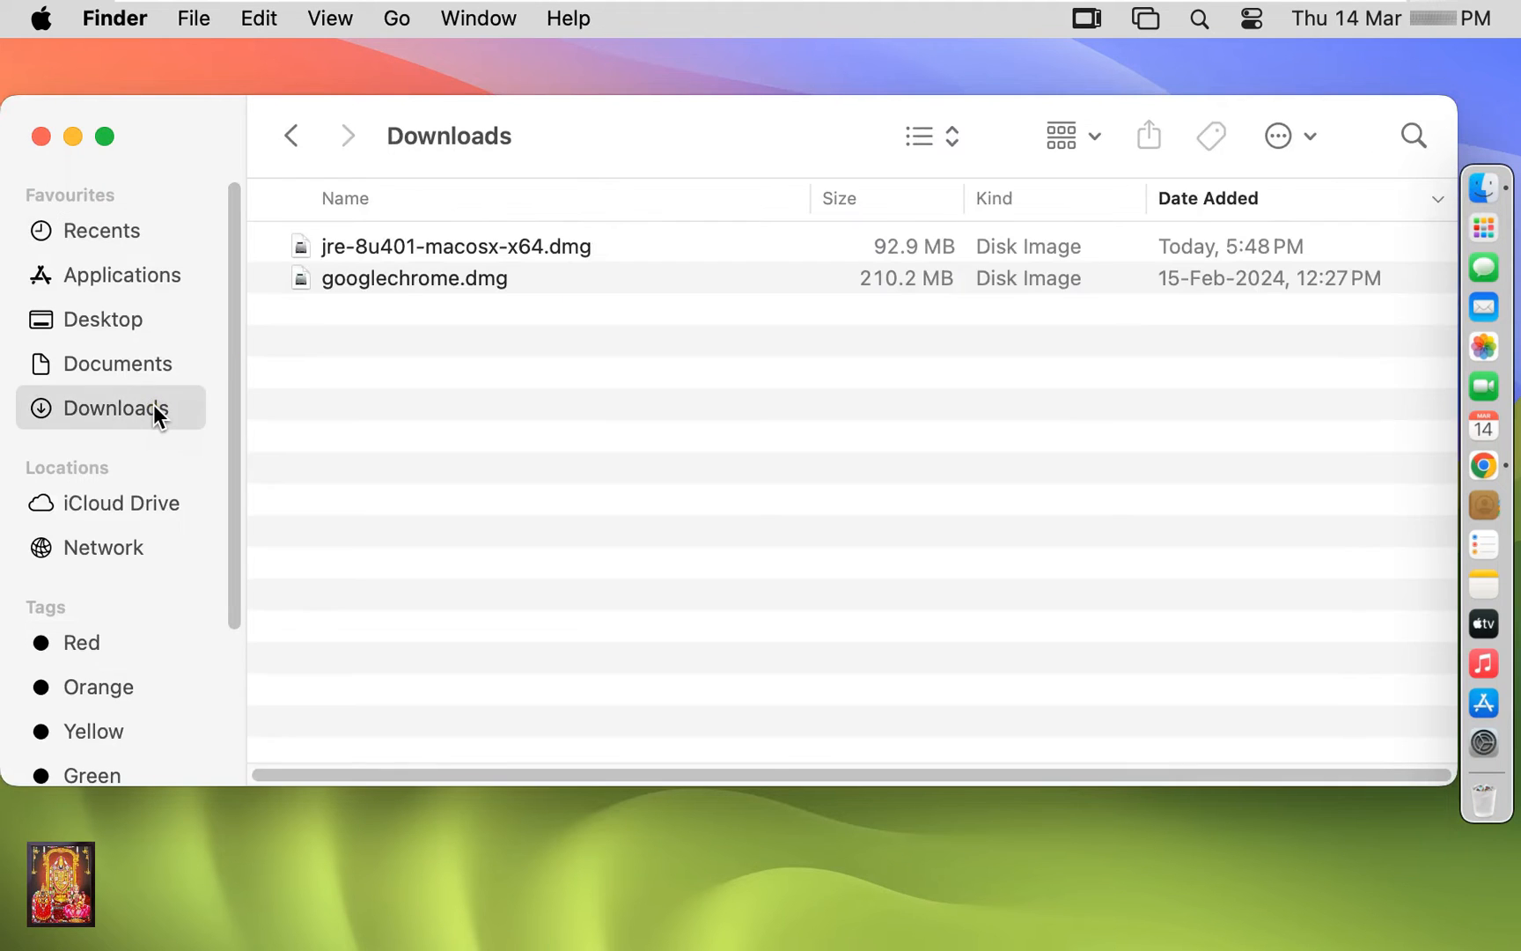
click(456, 246)
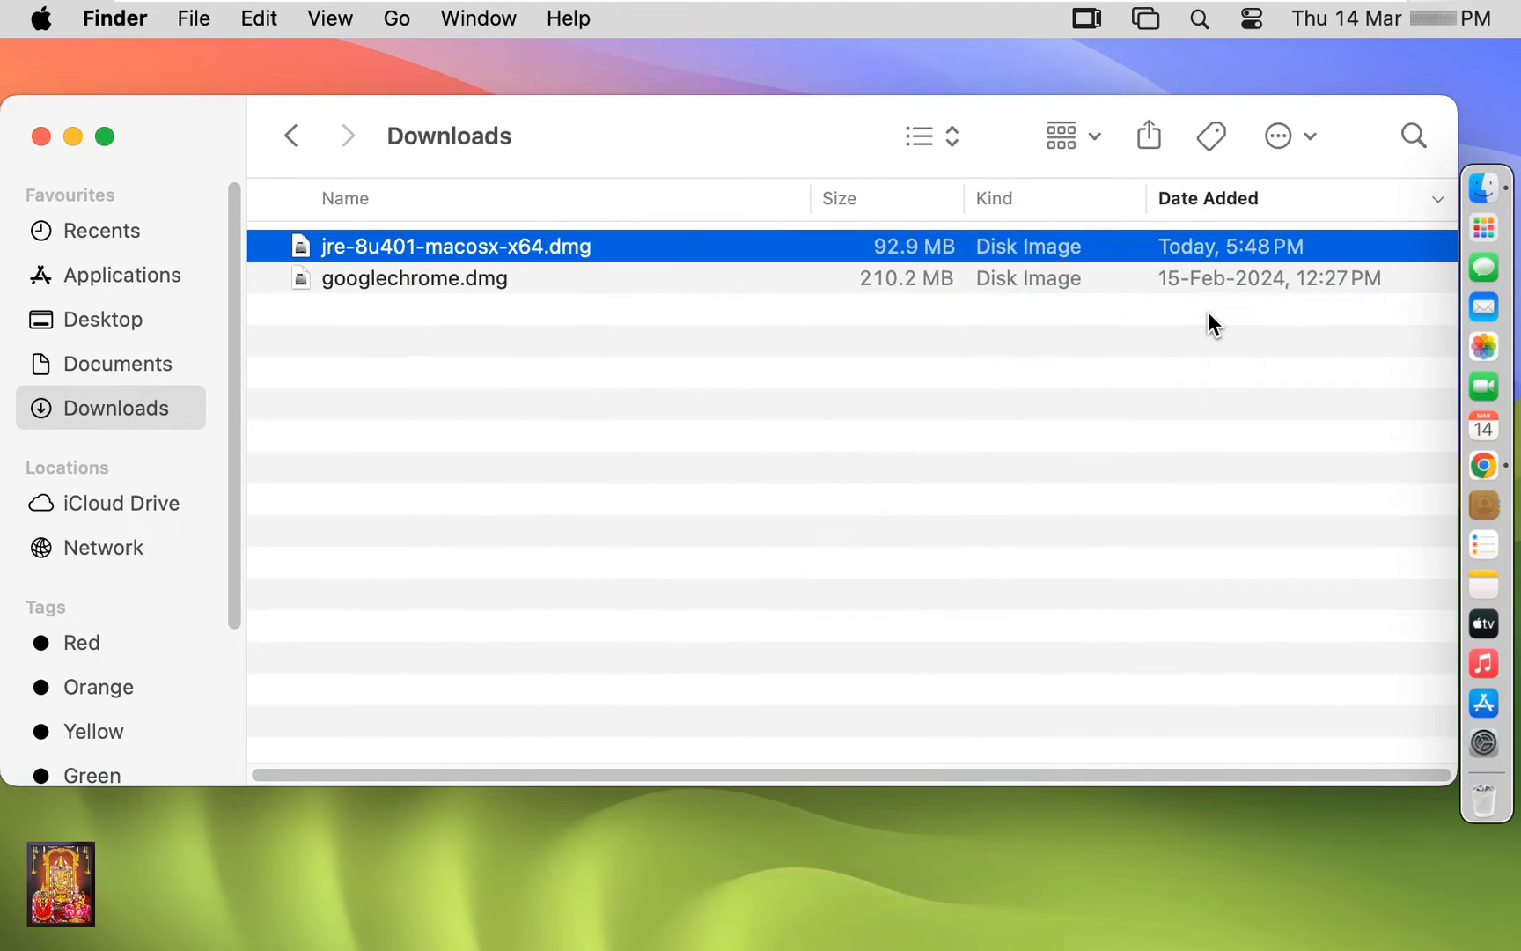
double_click(455, 244)
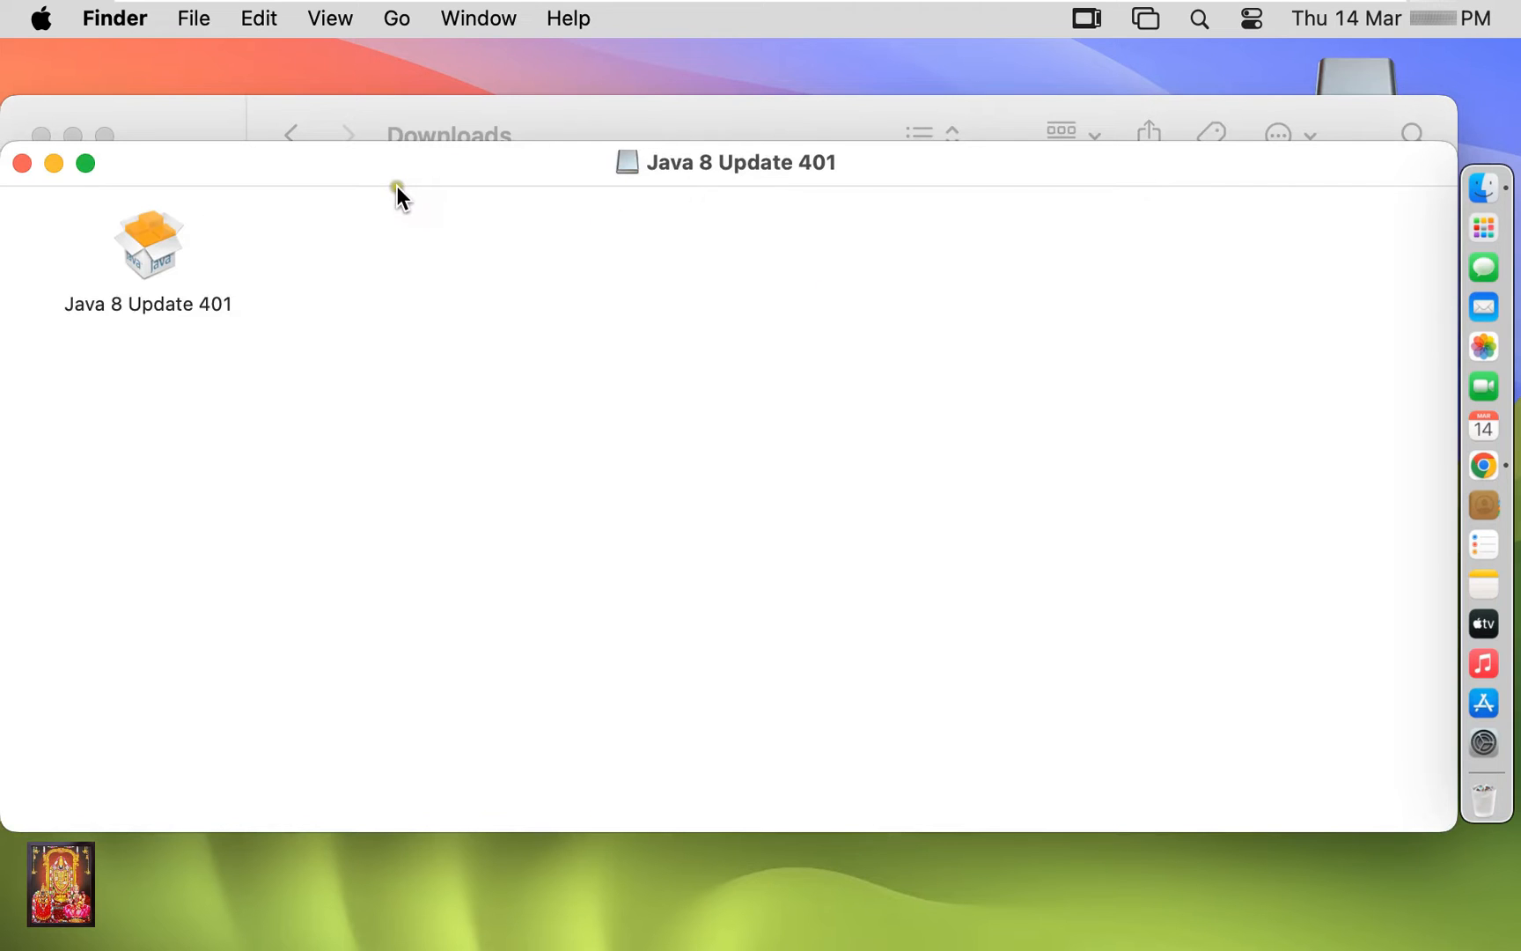
mouse_move(169, 248)
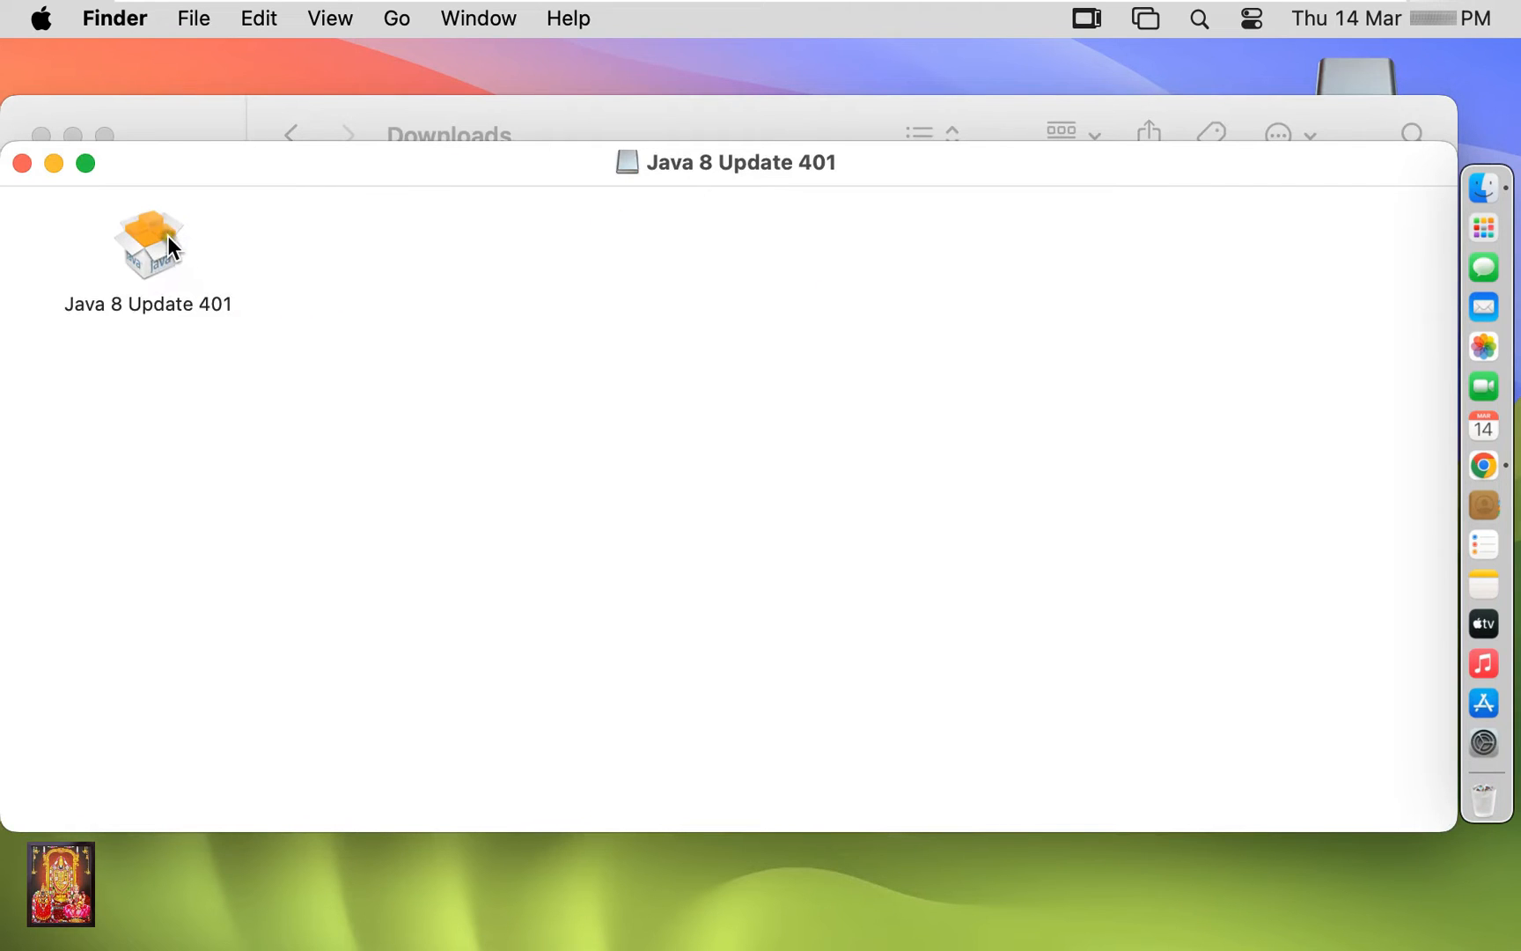
Launch the Java 8 Update 401 package and allow the downloaded app to open
double_click(148, 240)
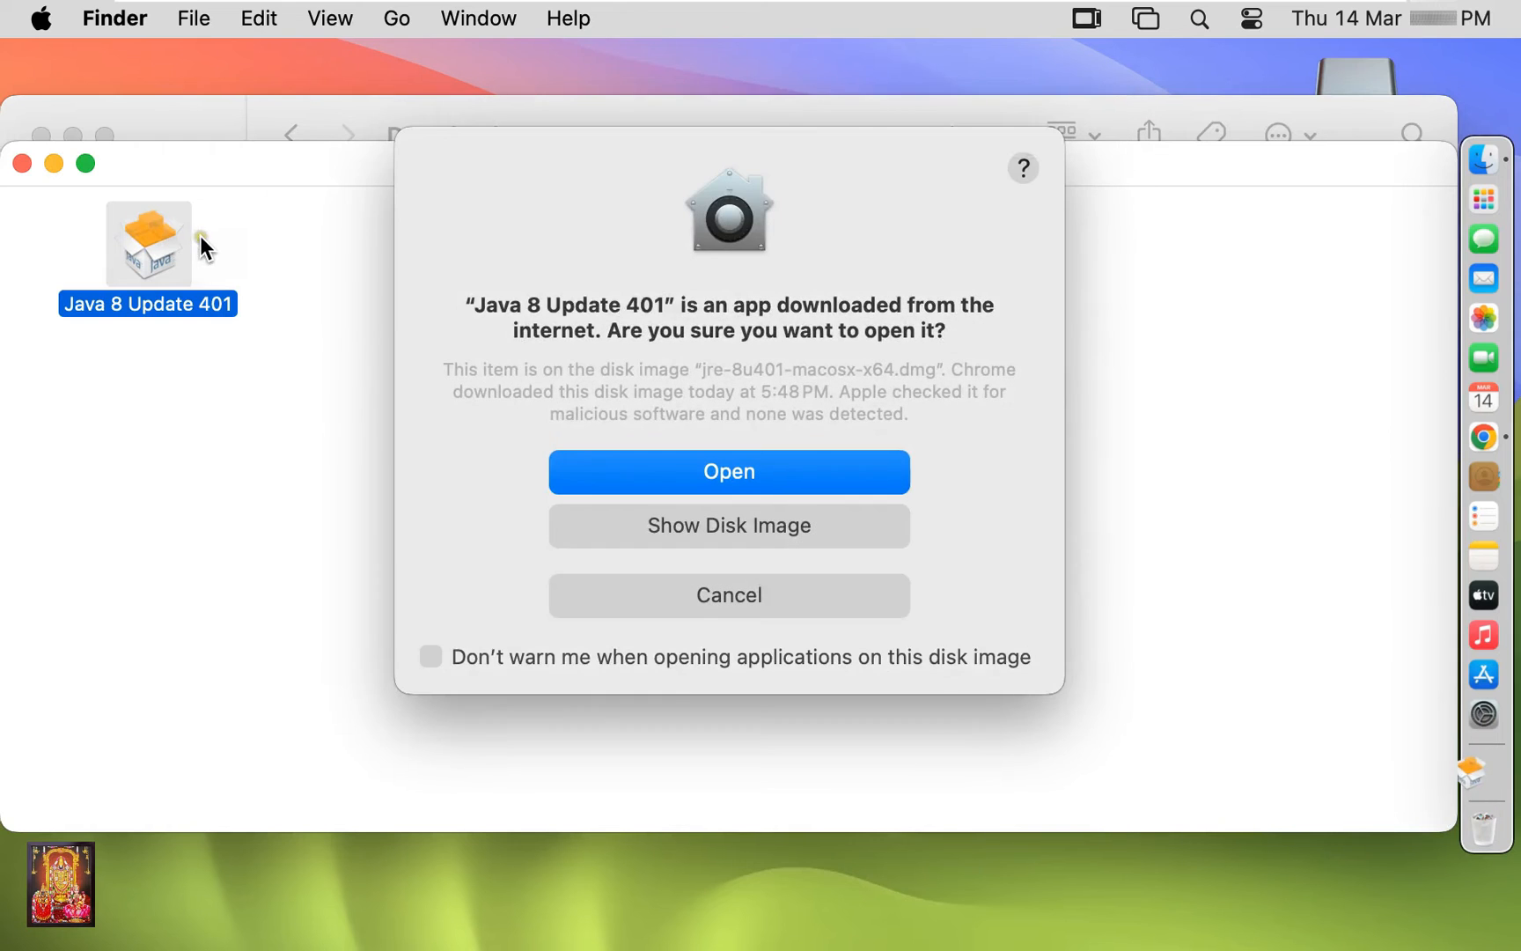
click(728, 472)
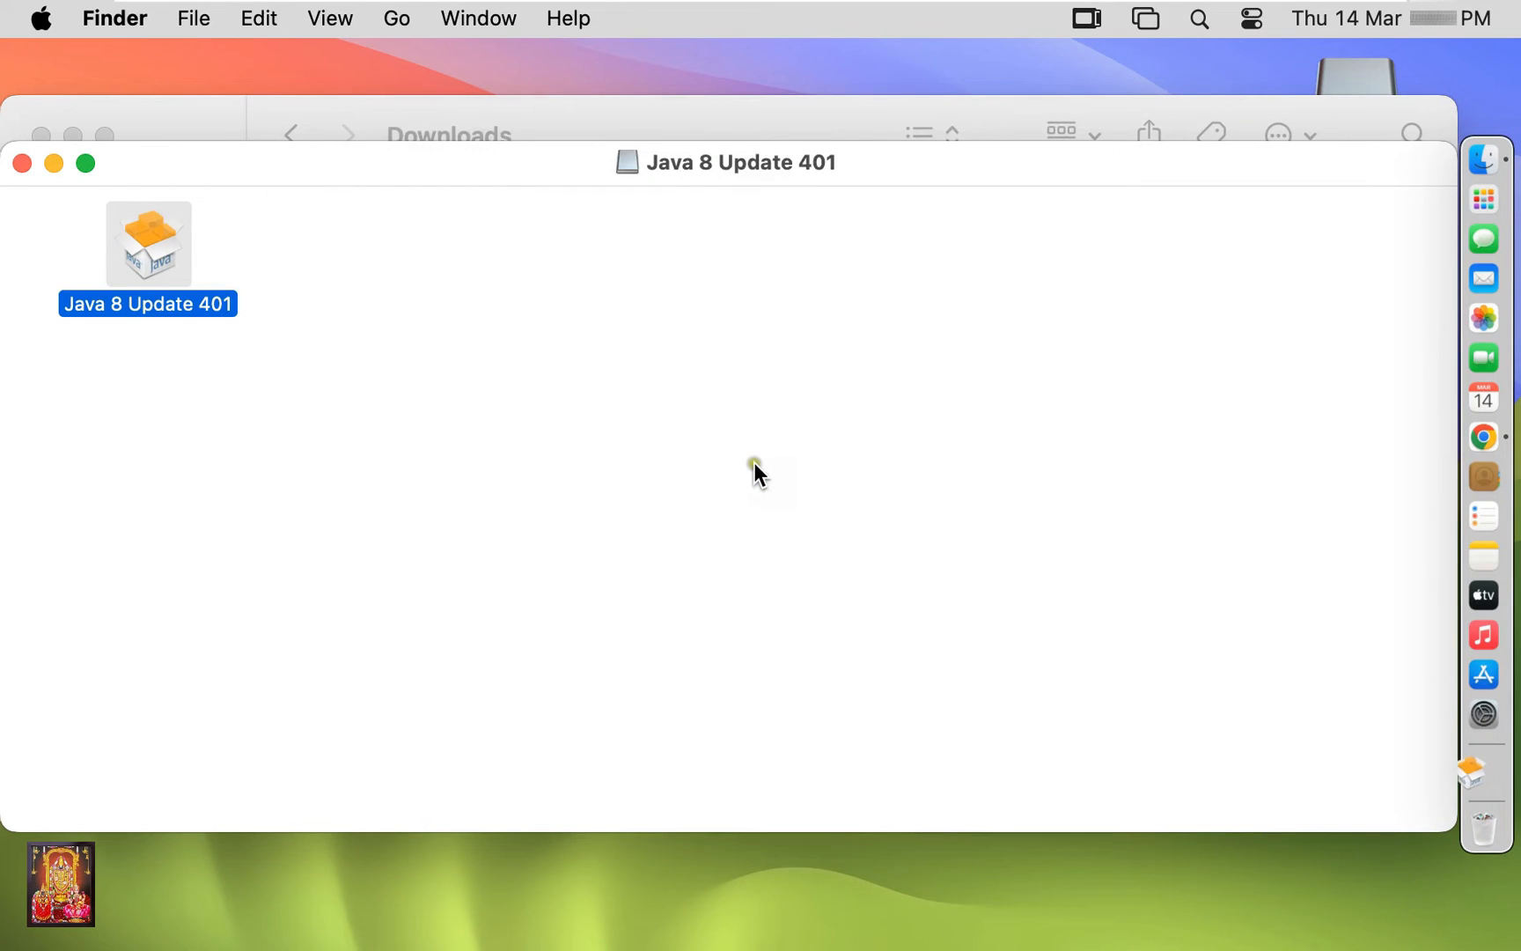
Run the installer, accept the license, authorise with the password and close it once Java 8 Update 401 is installed
double_click(148, 243)
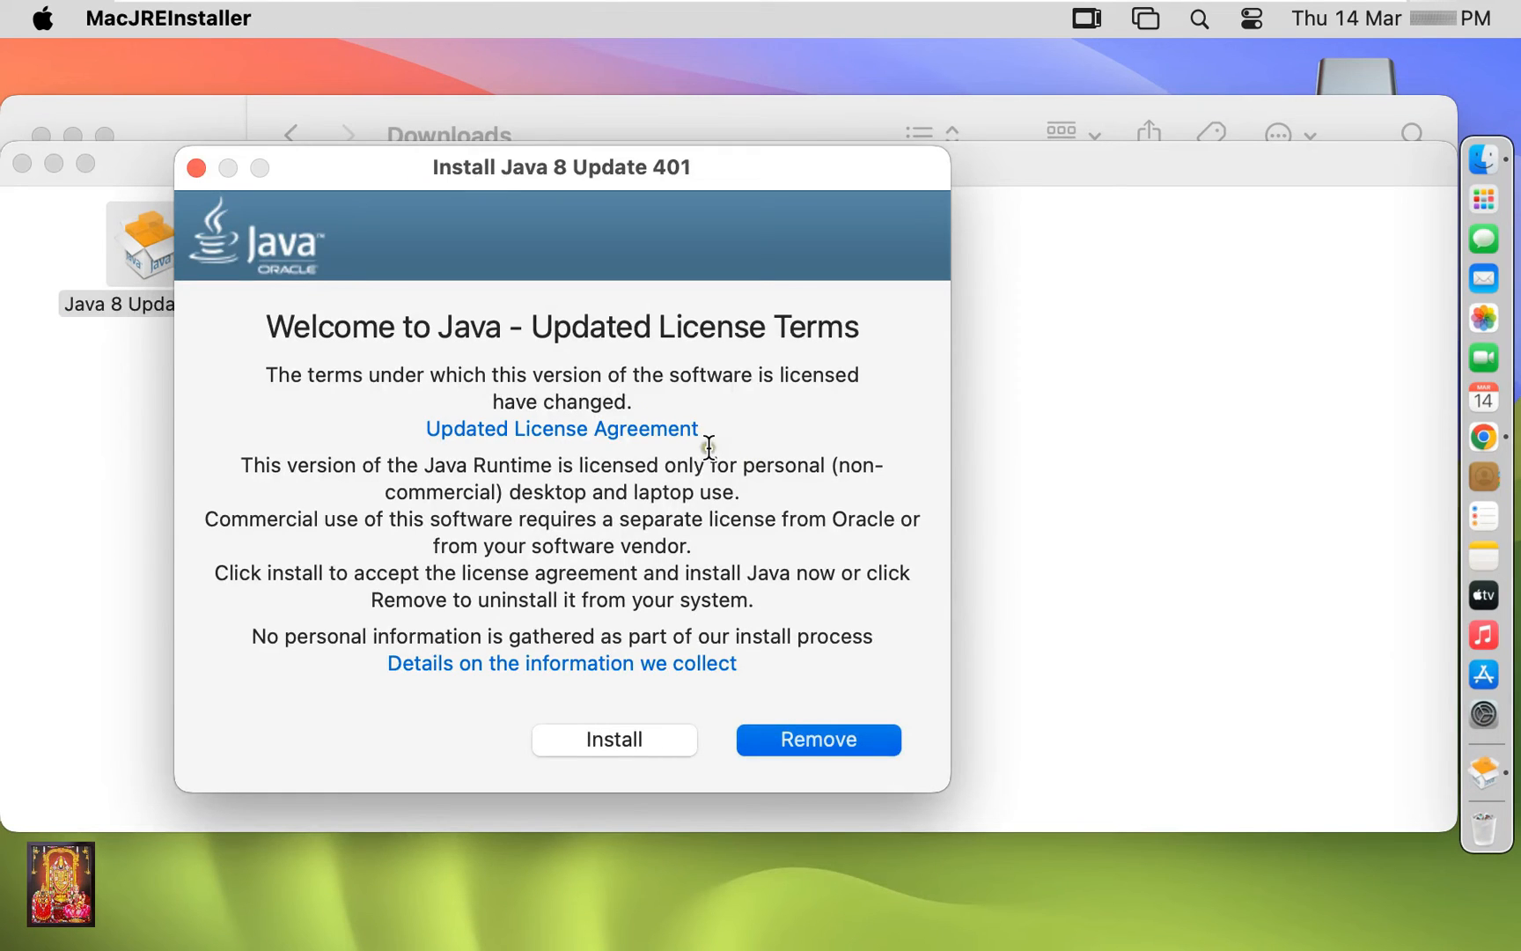
click(612, 737)
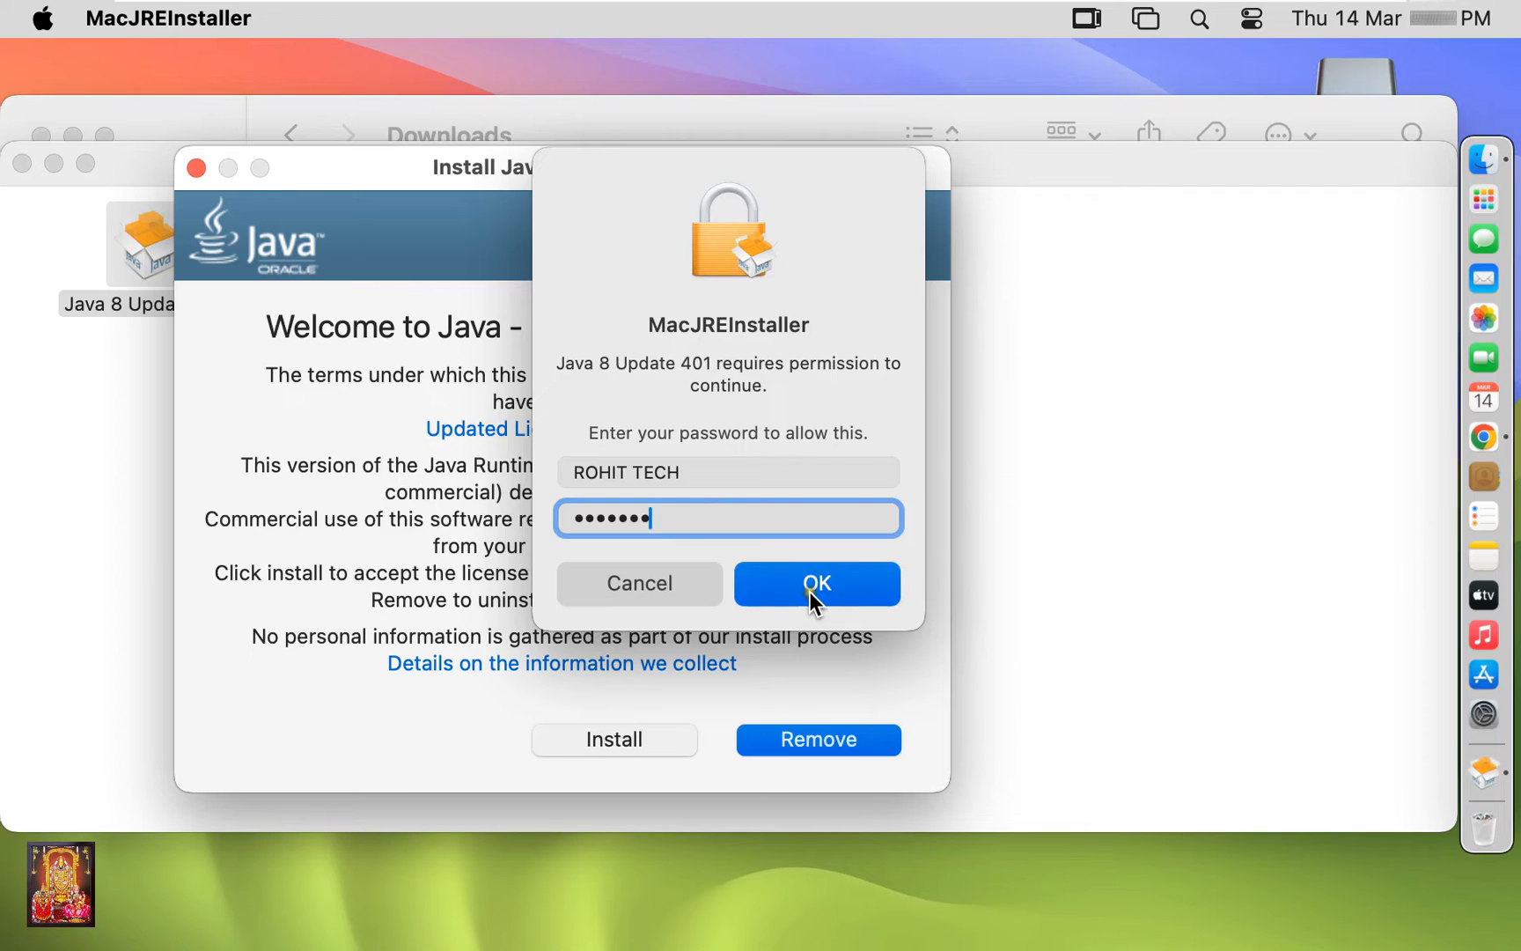
click(815, 583)
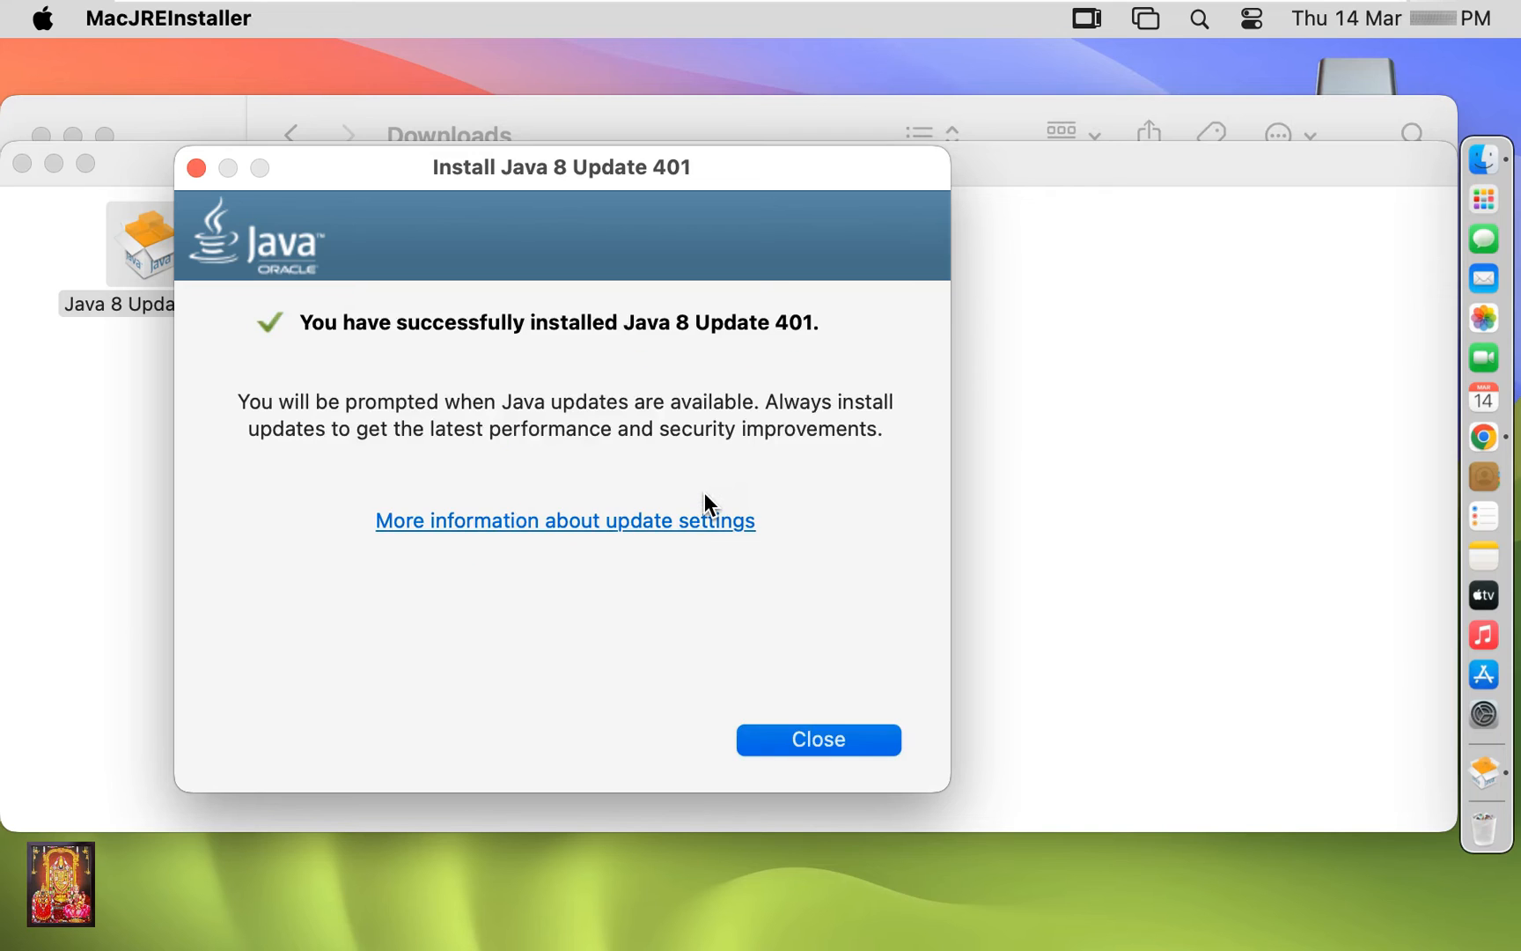
mouse_move(695, 345)
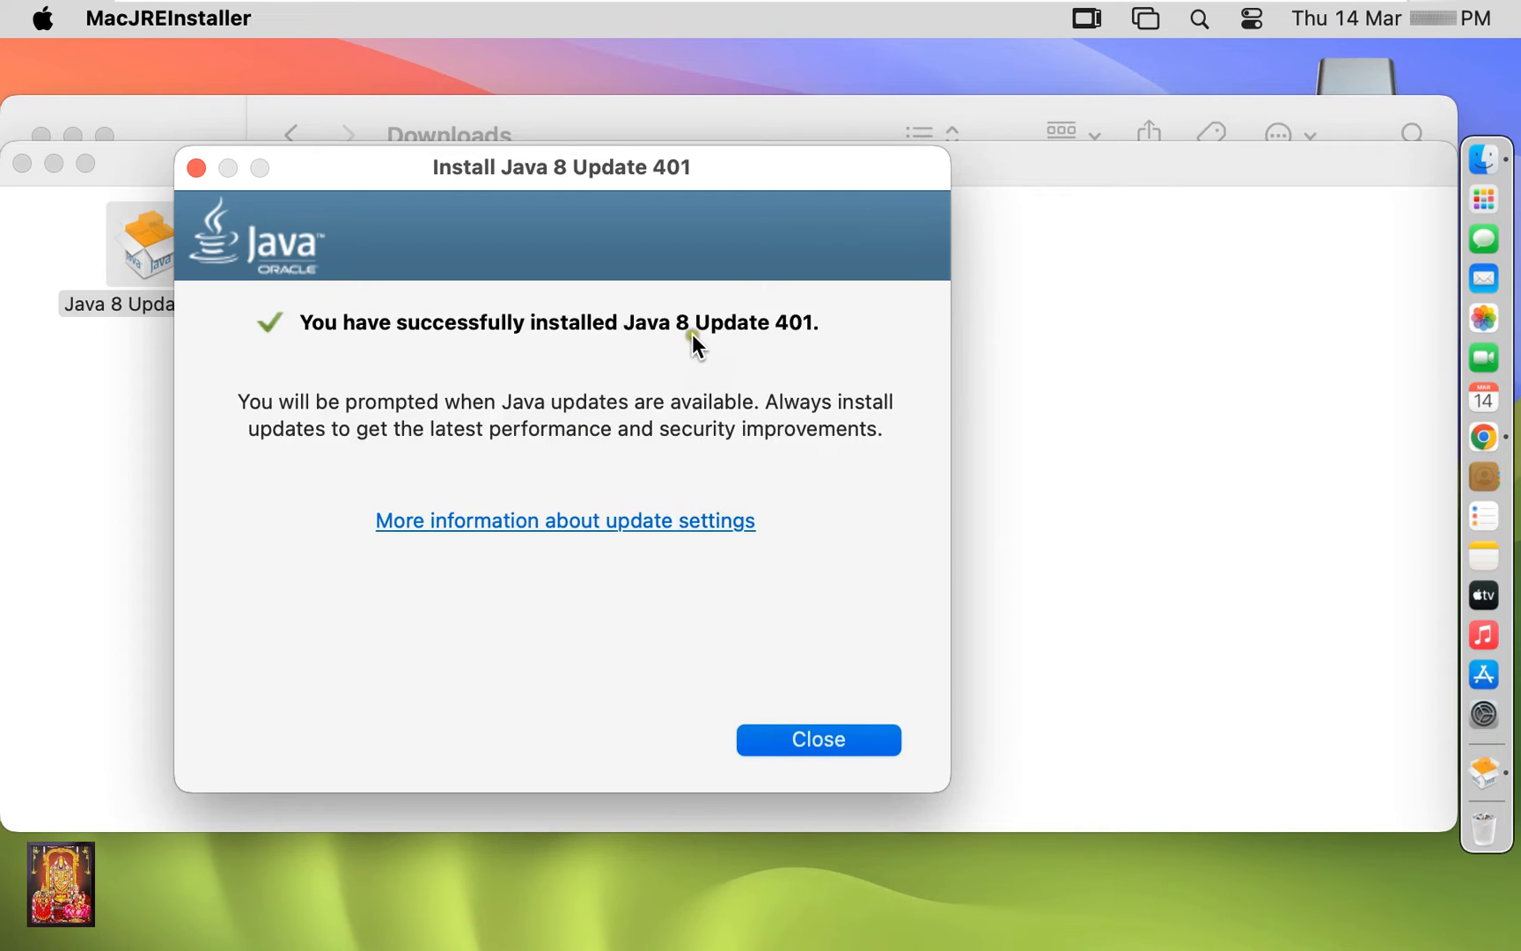
click(814, 737)
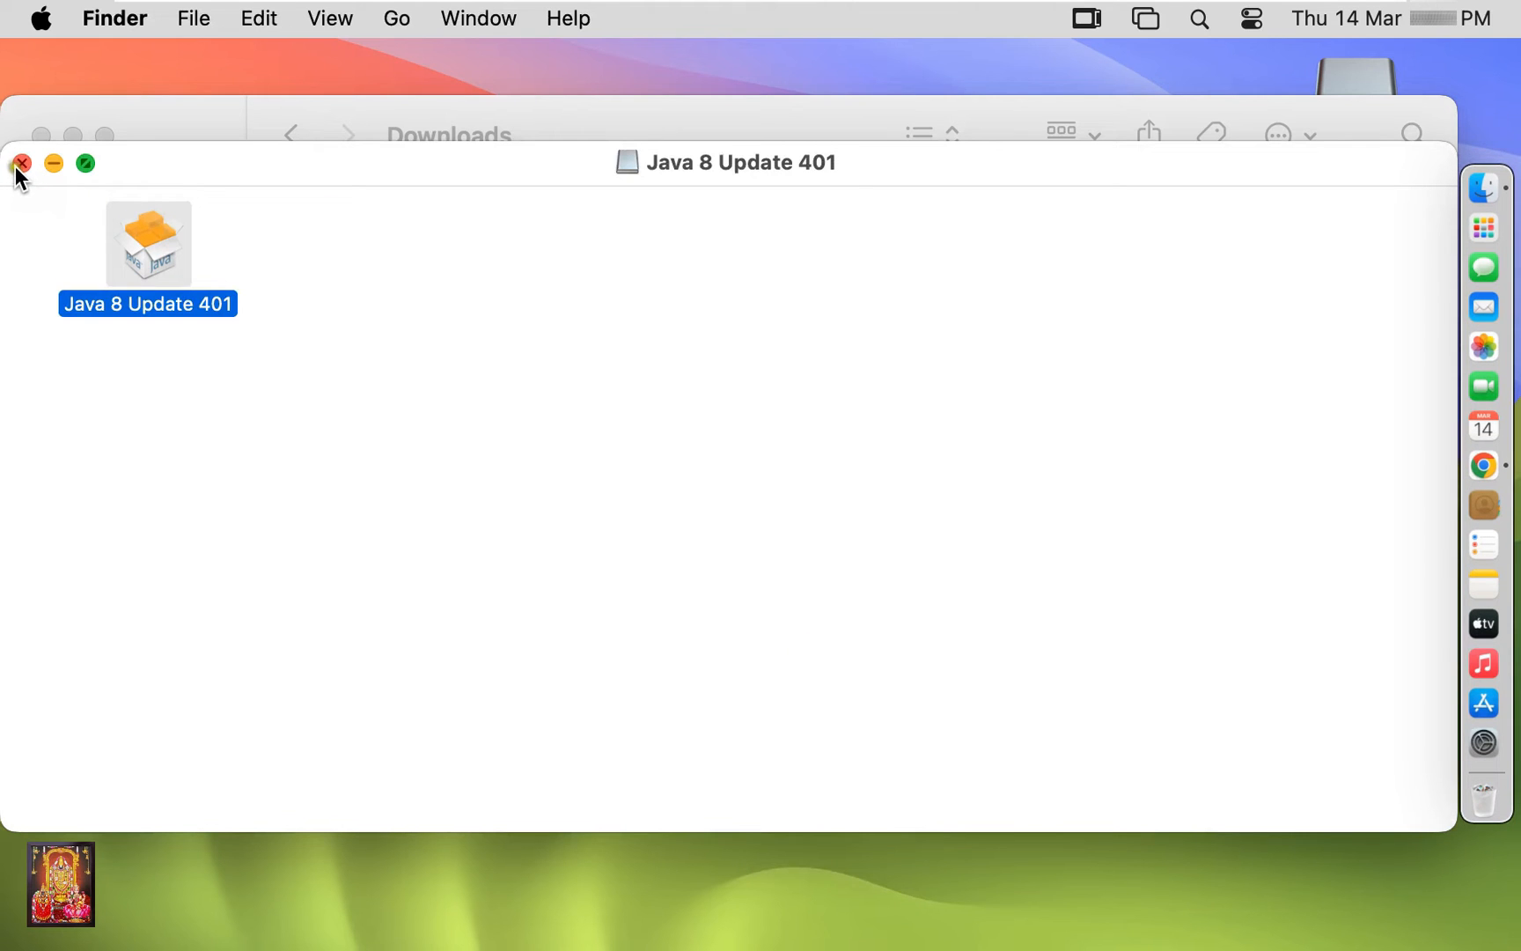
Close the mounted disk image and Downloads windows, leaving the desktop showing
click(21, 163)
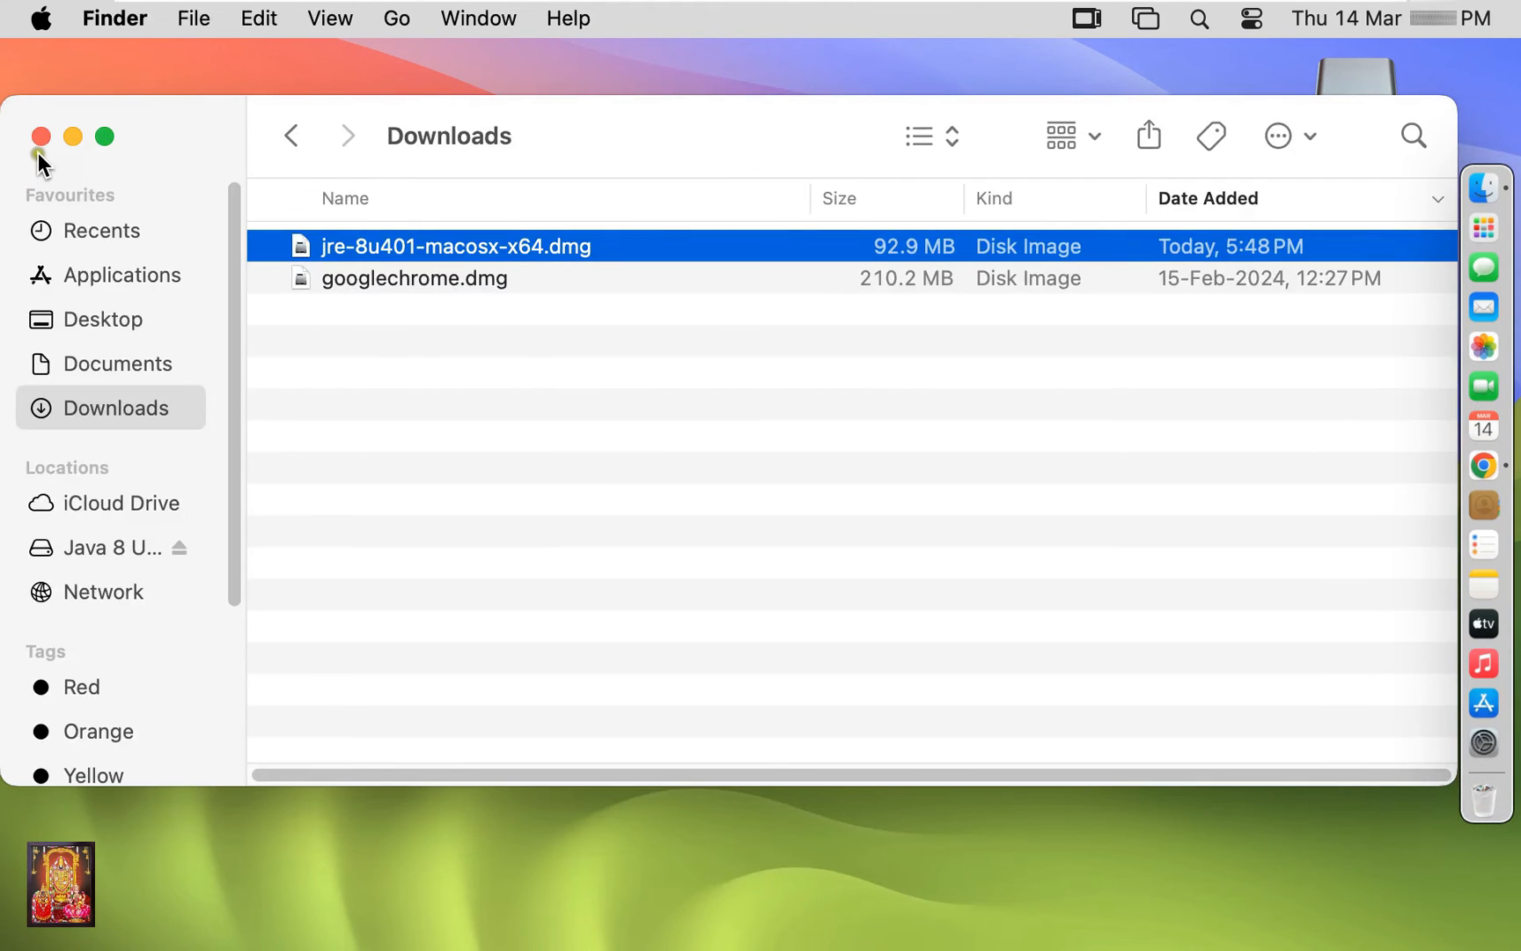
click(40, 135)
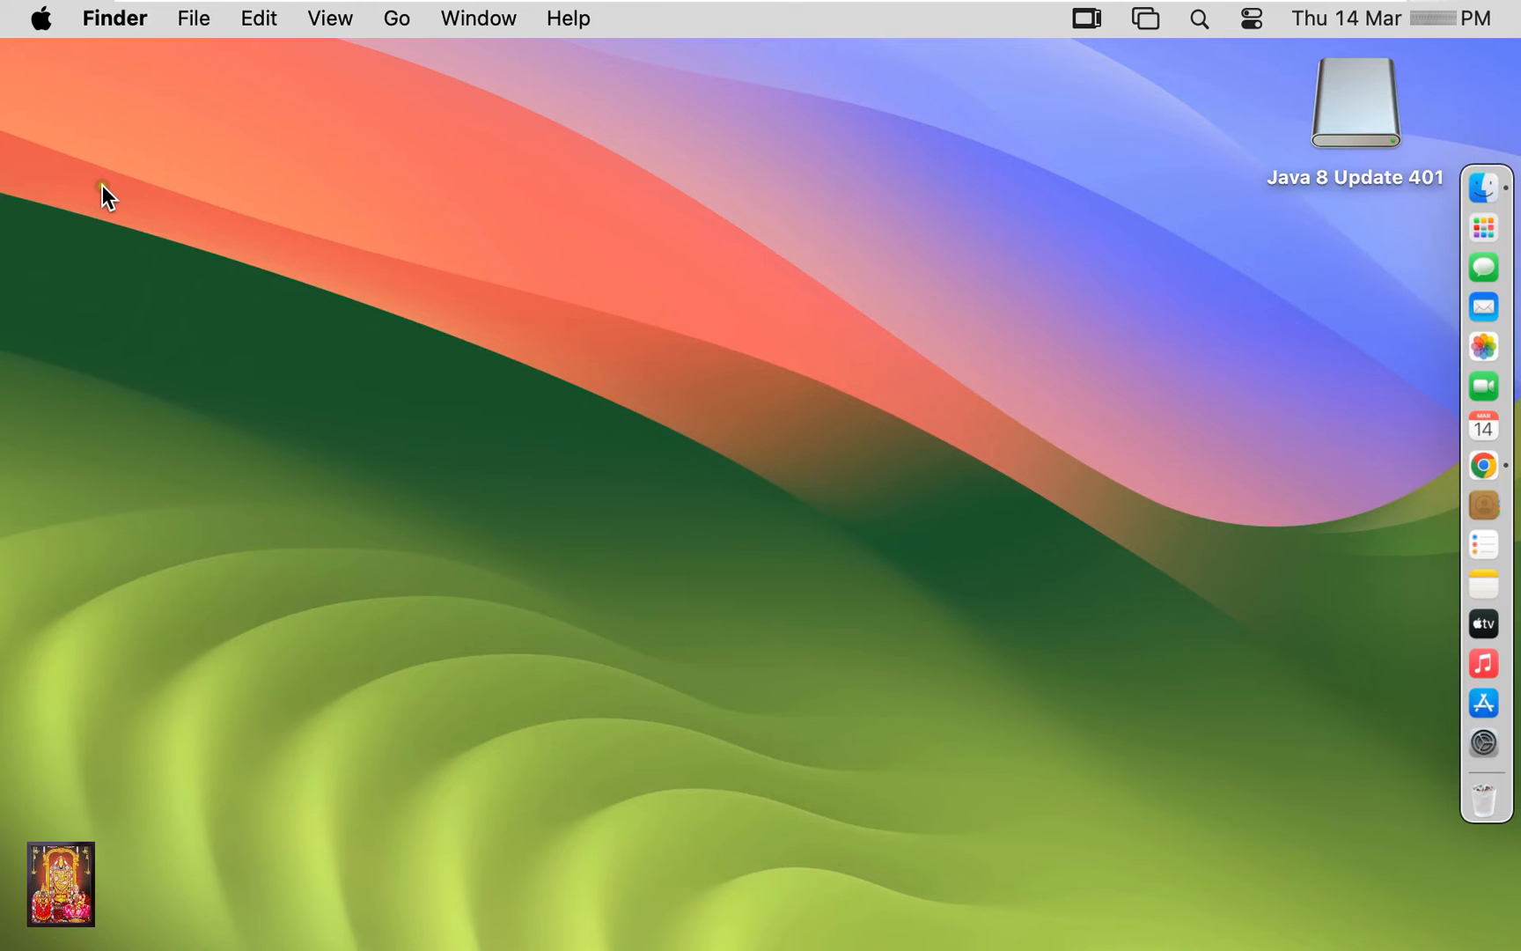
click(40, 17)
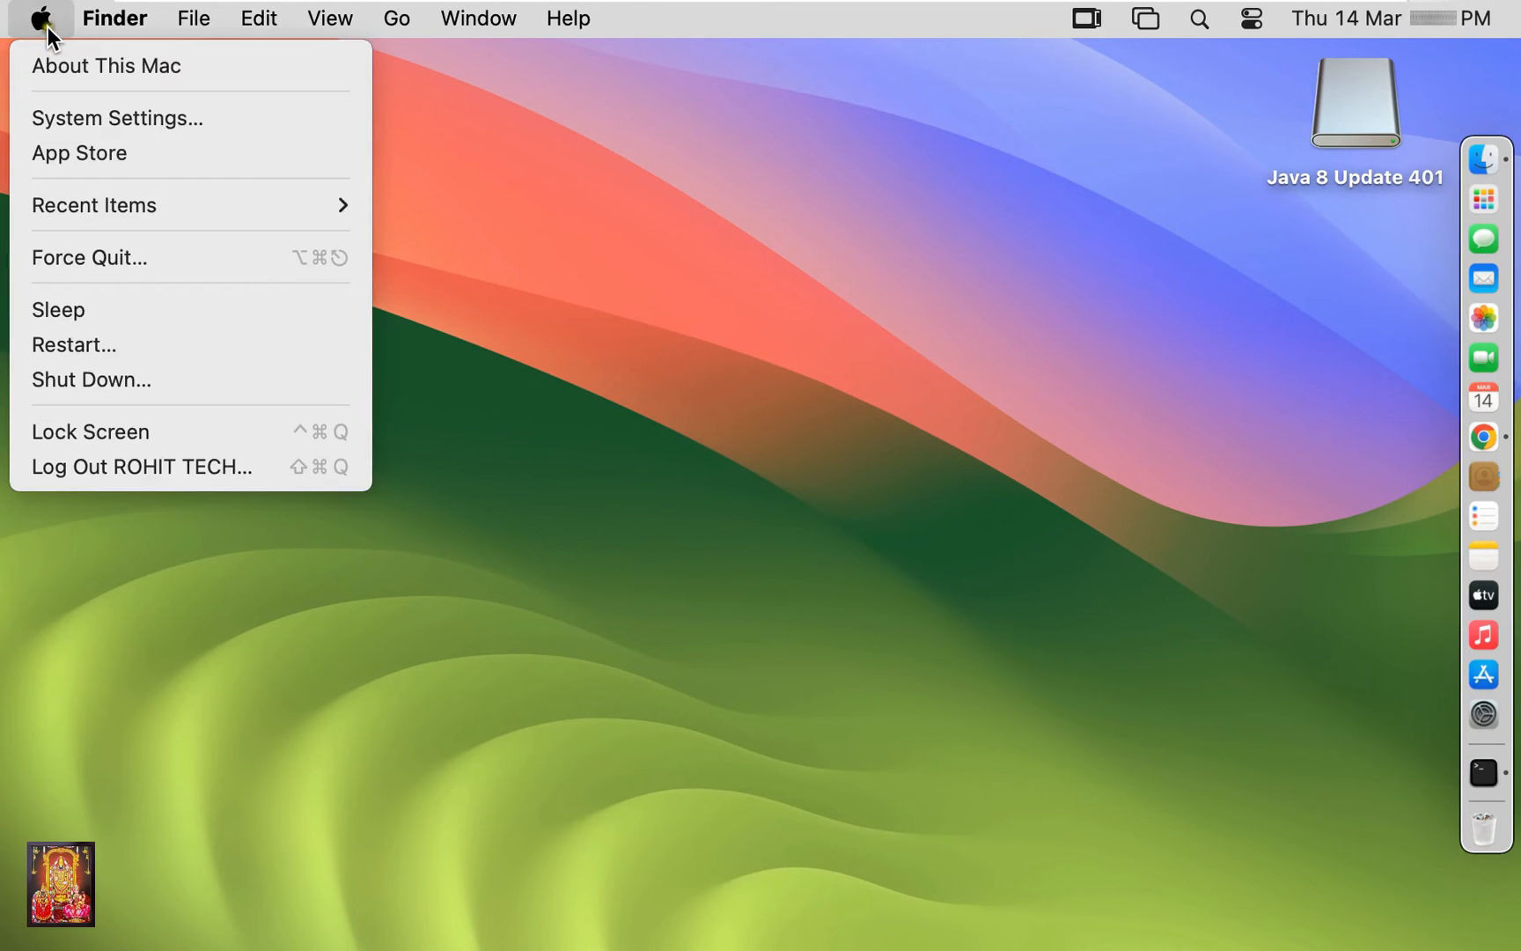
In System Settings, search for 'java' and bring up the Java Control Panel
click(116, 118)
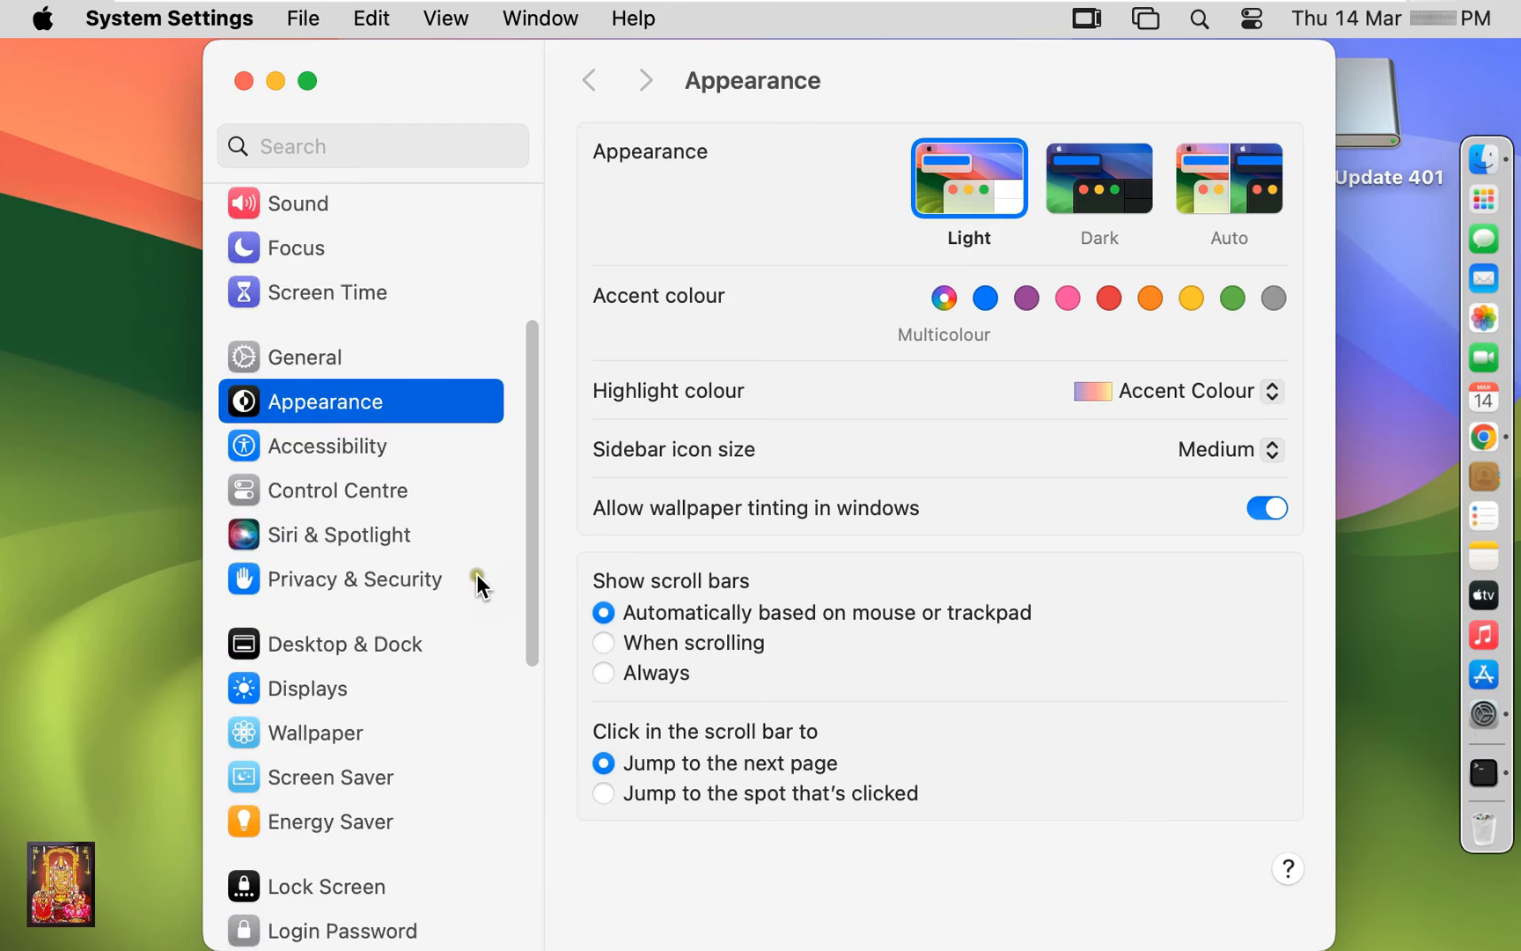
click(373, 146)
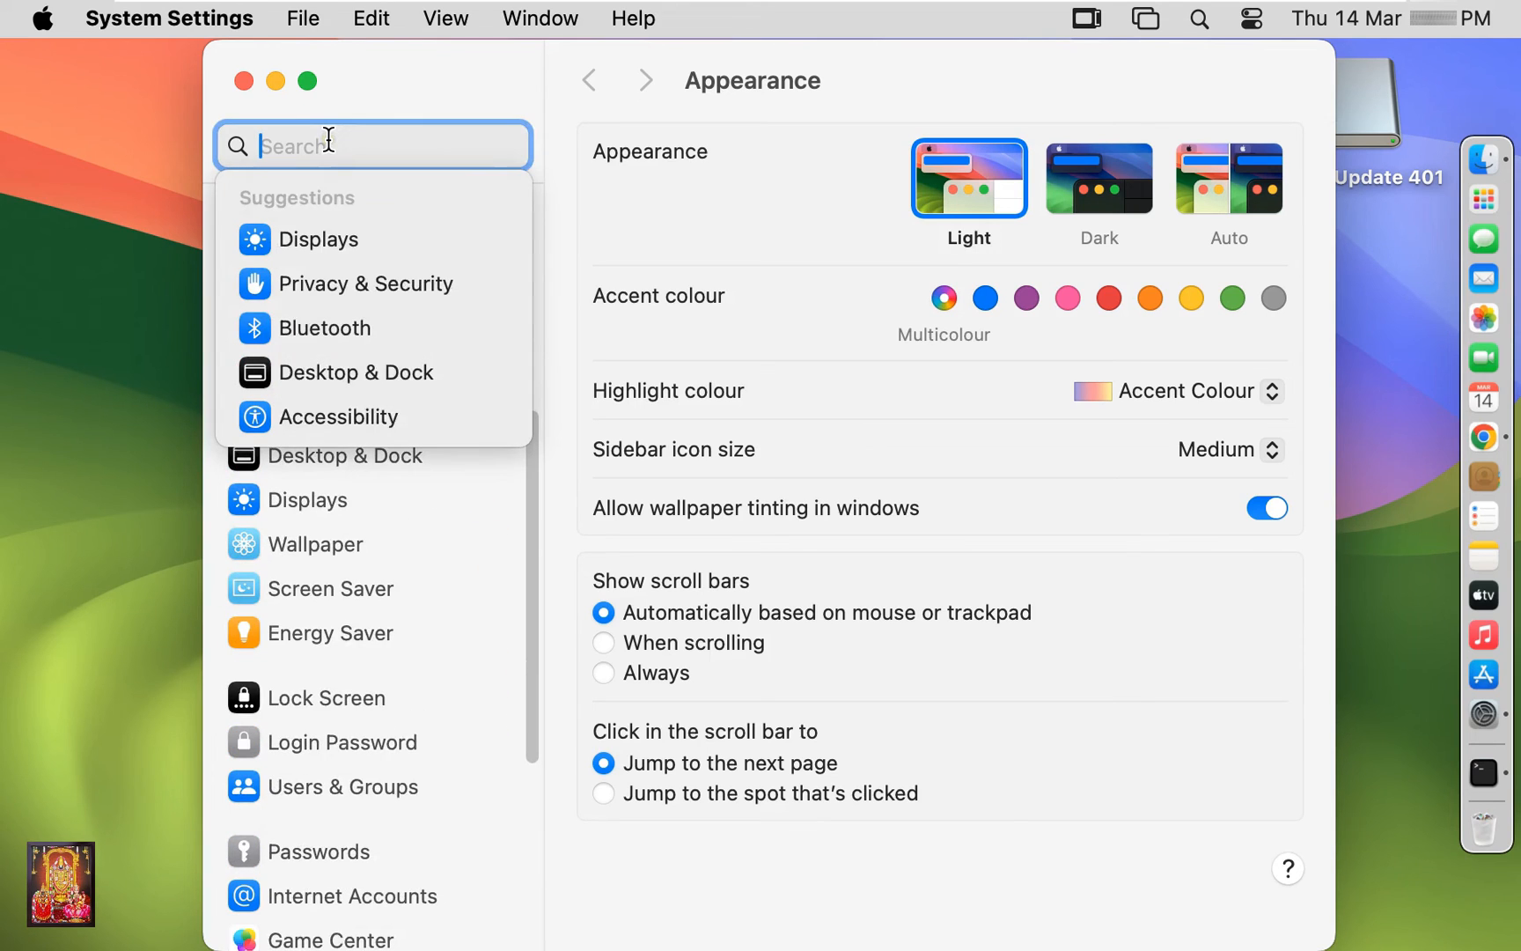
text(java)
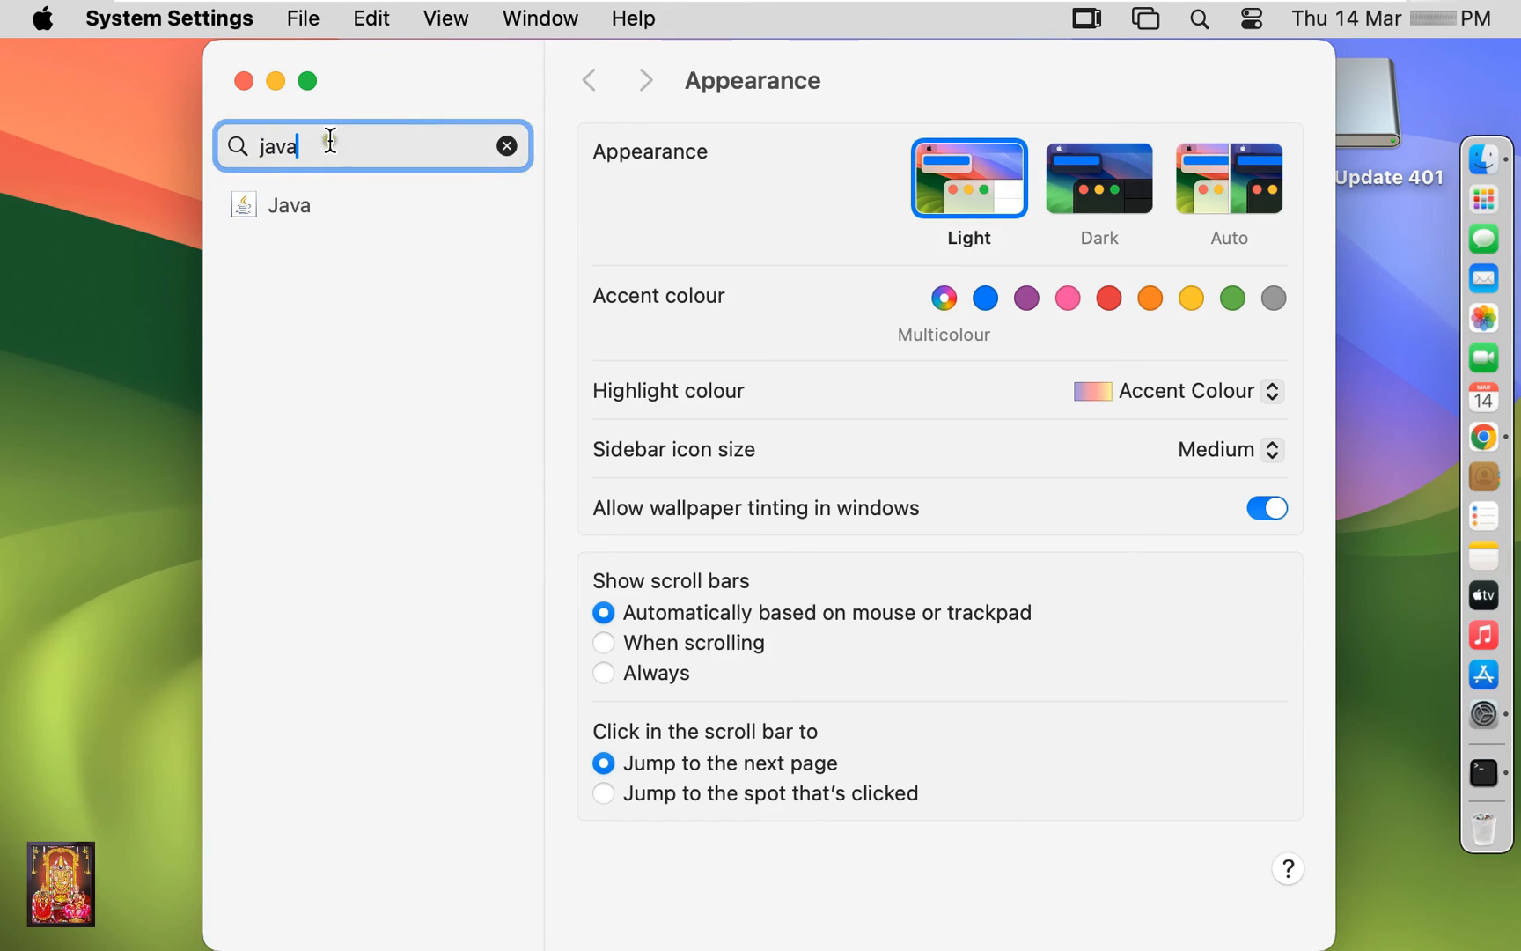
click(289, 204)
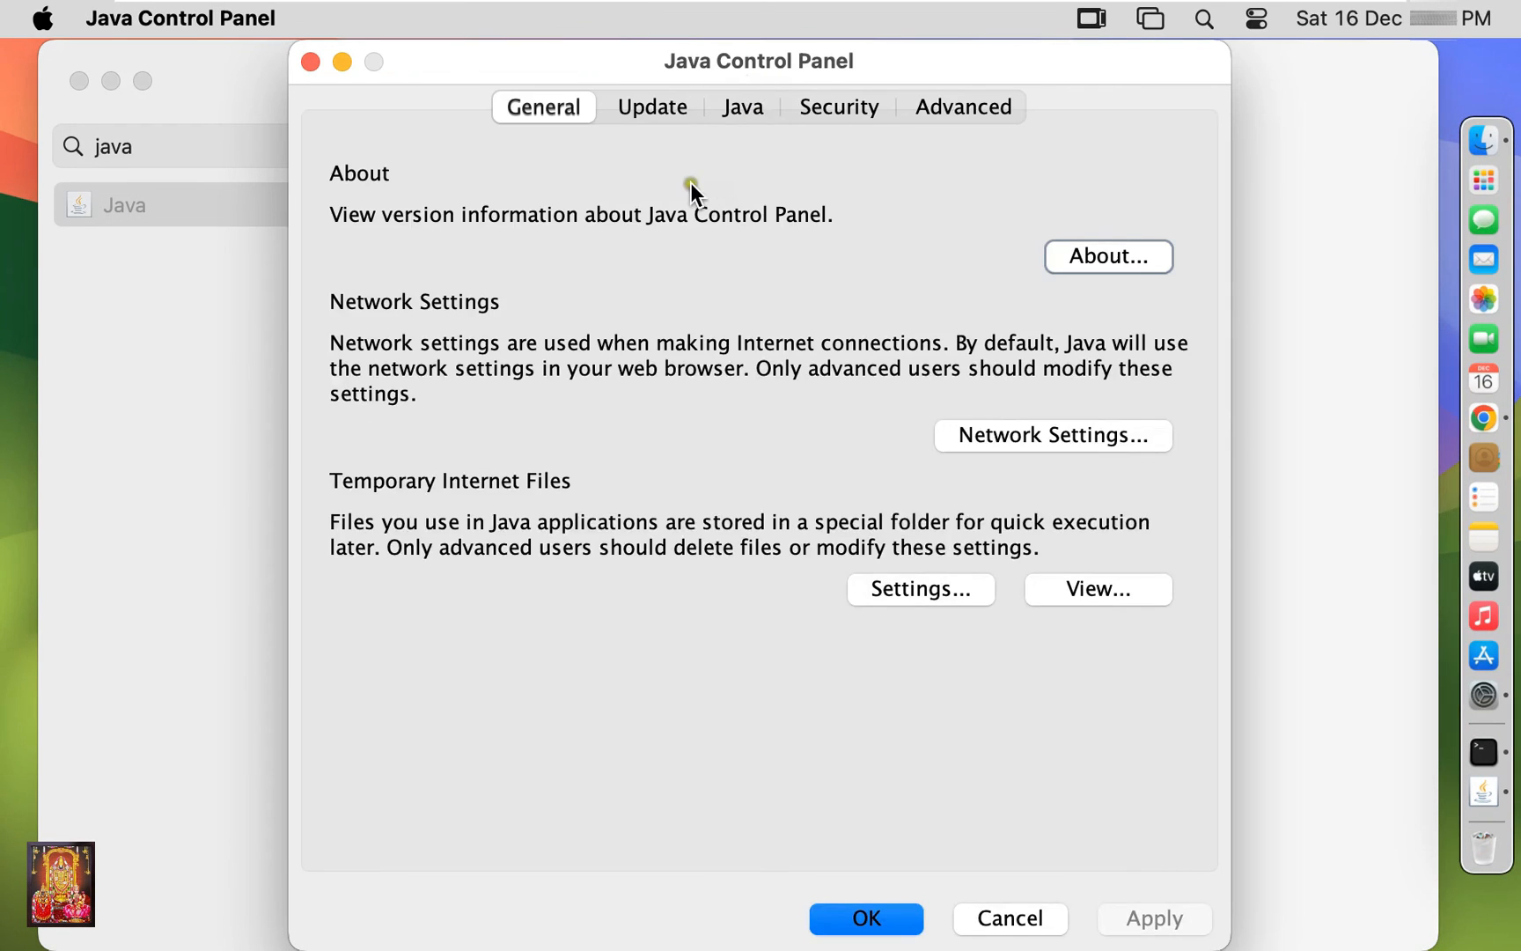
Confirm Java 8 Update 401 on the Update tab, review Security, then cancel the panel unchanged
click(652, 108)
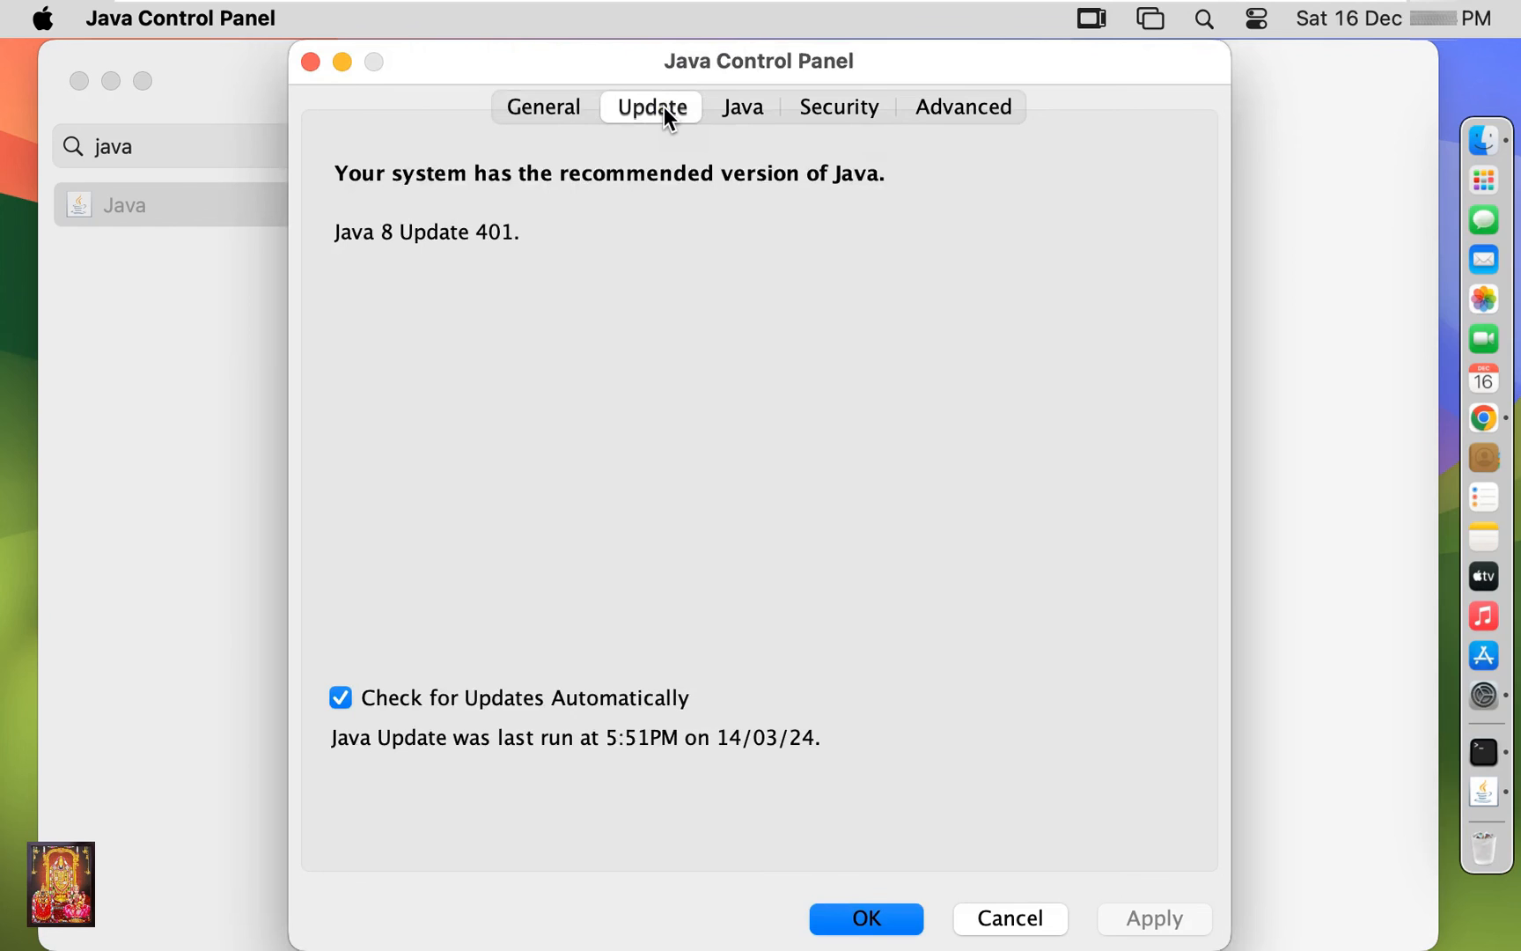
click(838, 107)
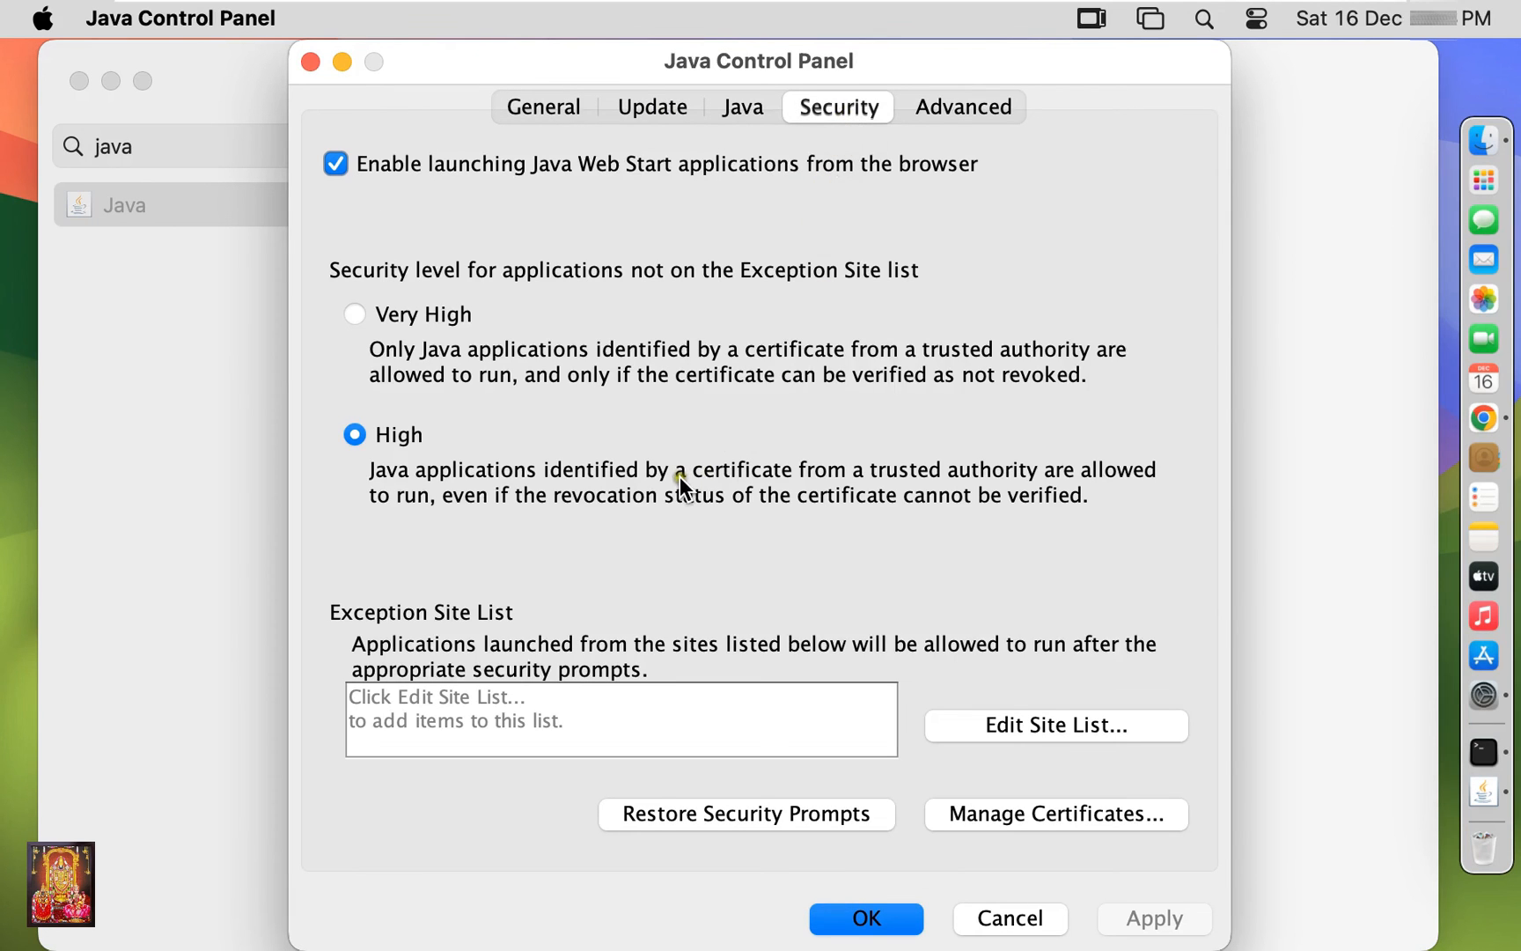
mouse_move(1035, 929)
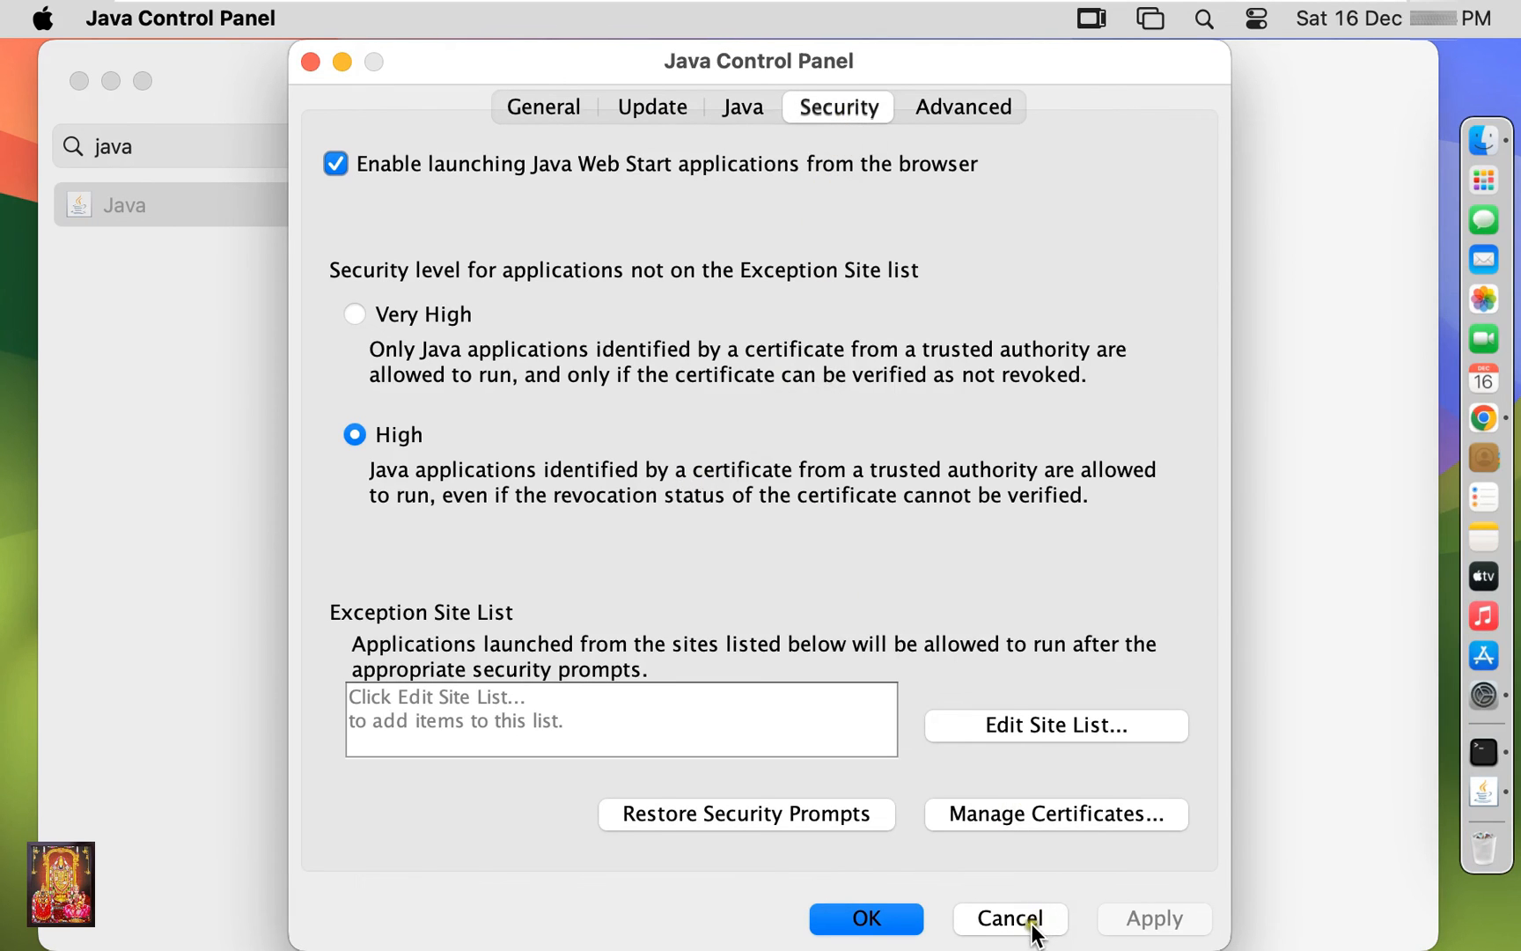
click(1008, 919)
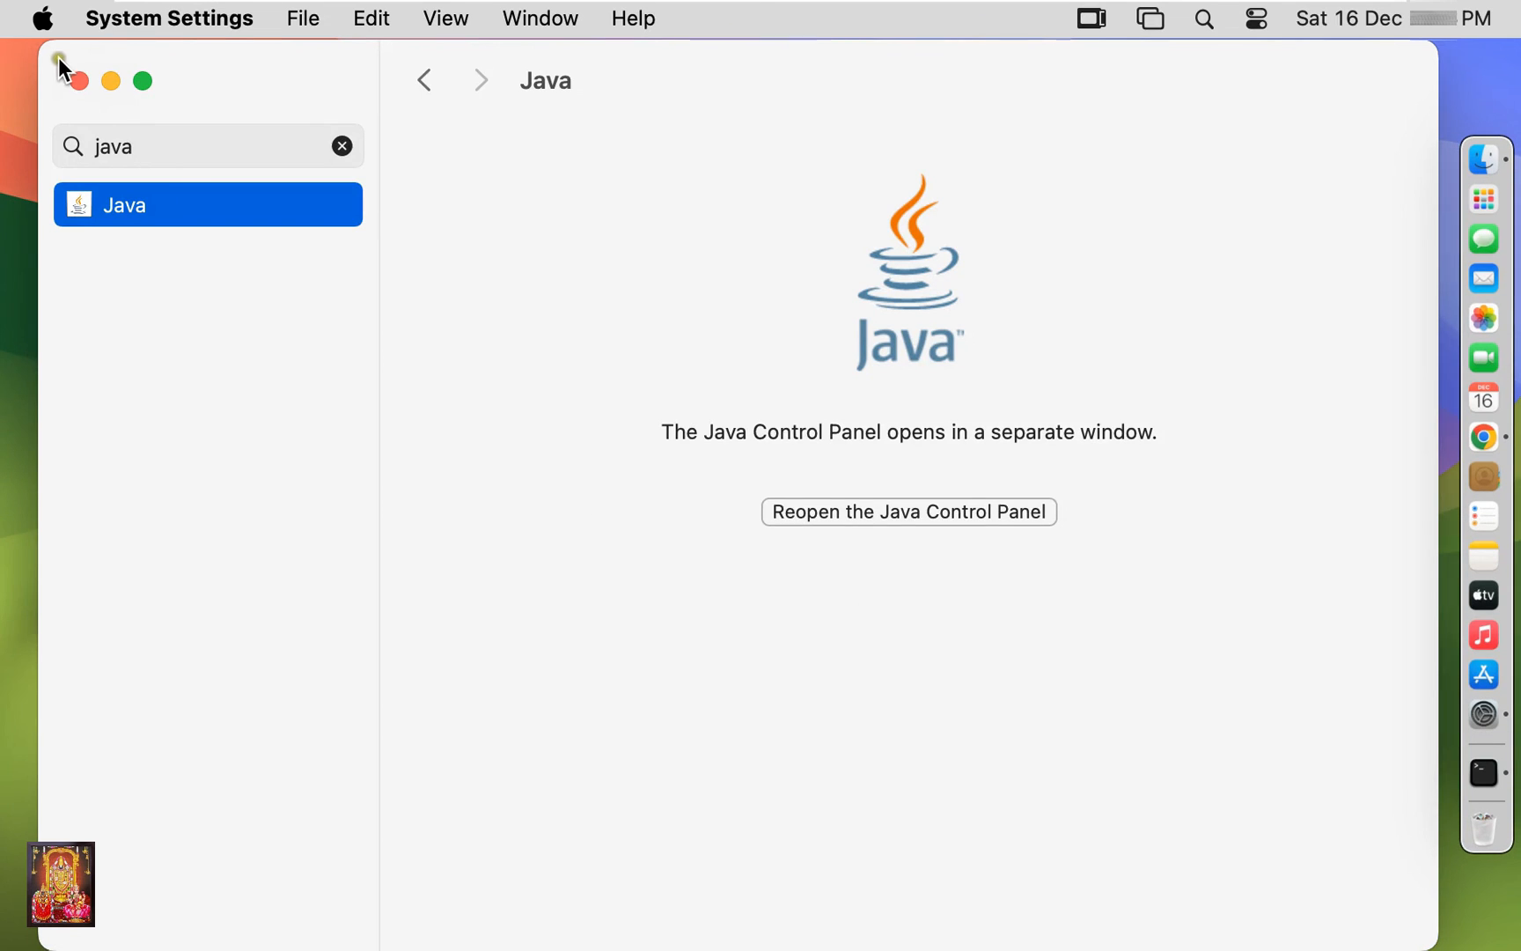
Close the System Settings window so only the desktop remains
click(79, 81)
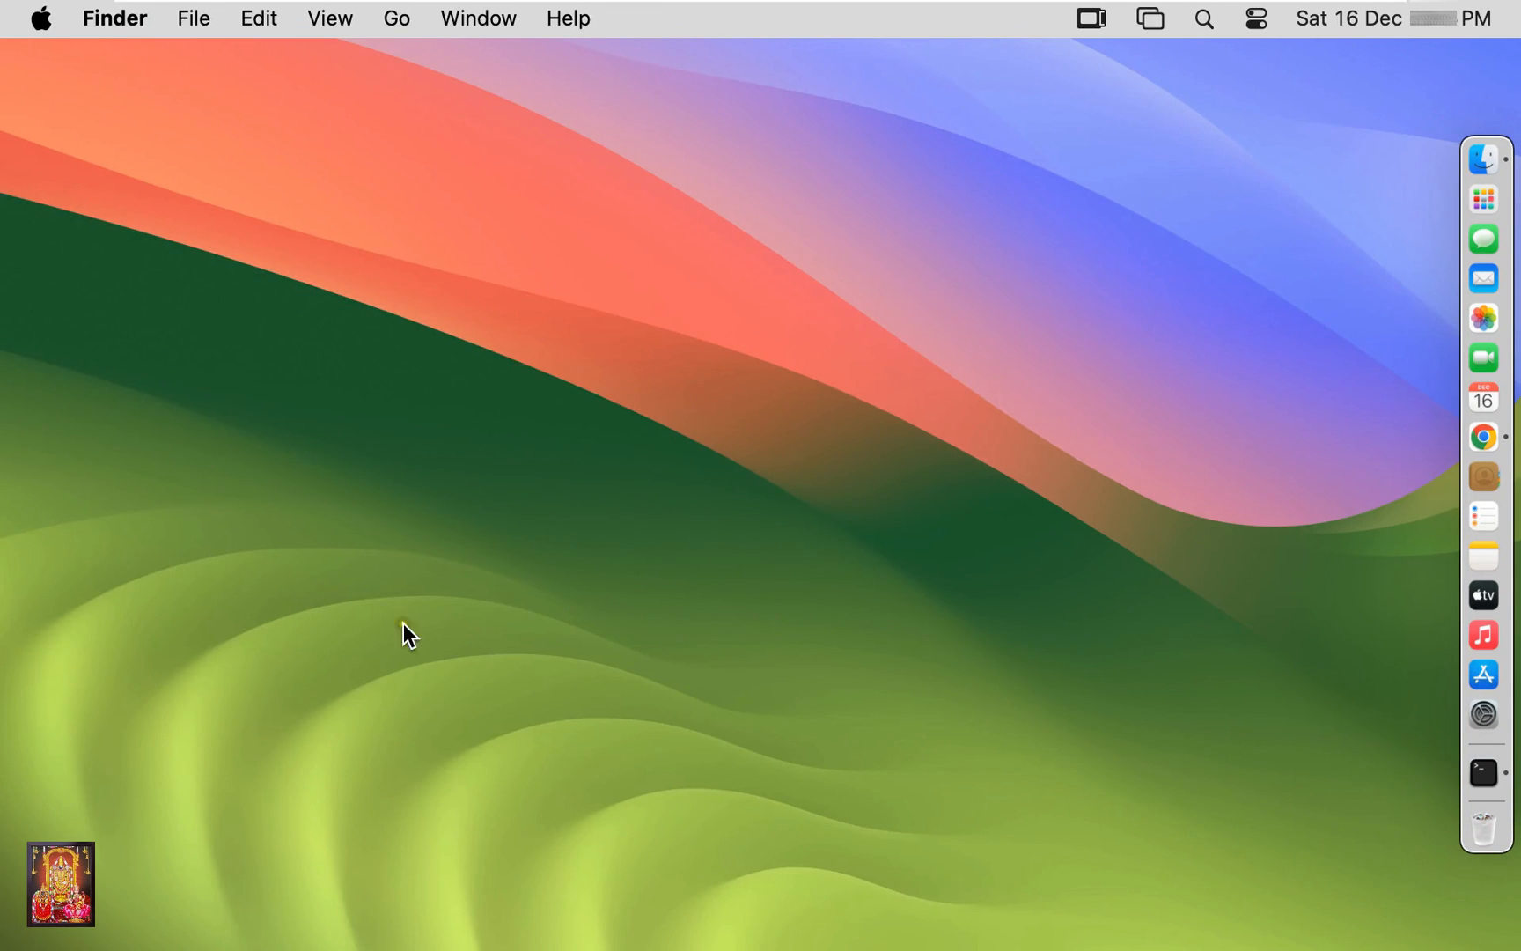
mouse_move(502, 785)
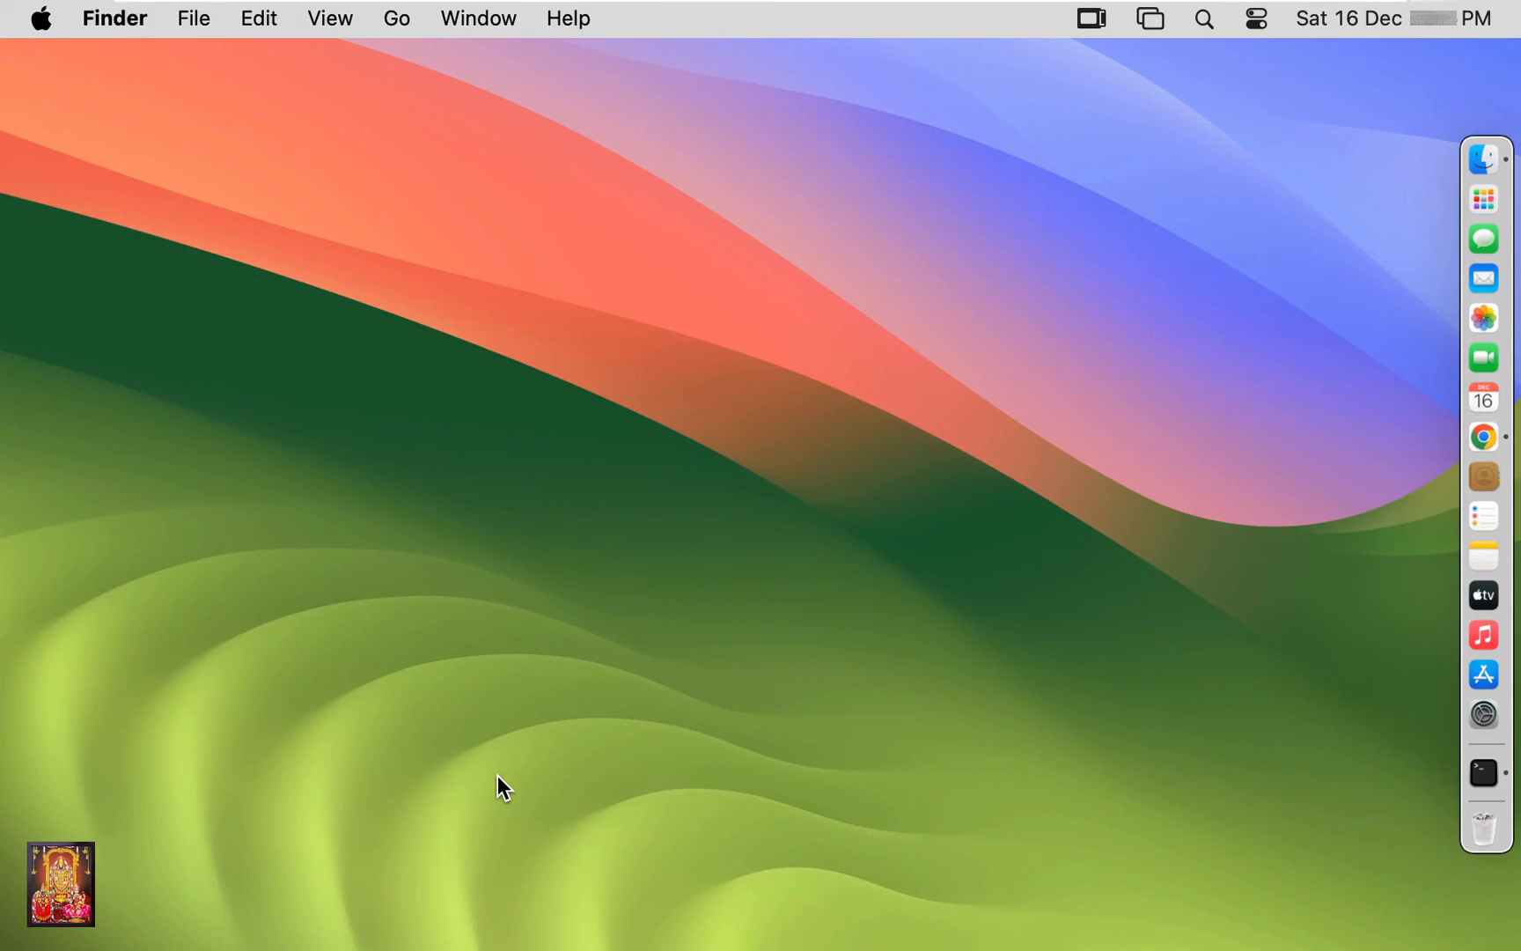